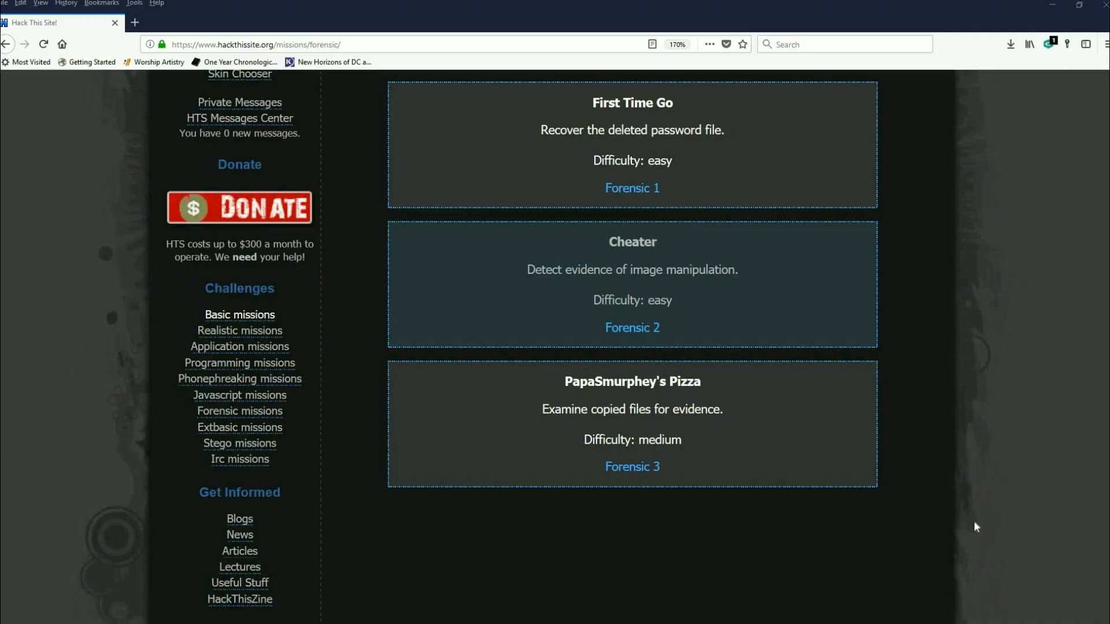
mouse_move(817, 320)
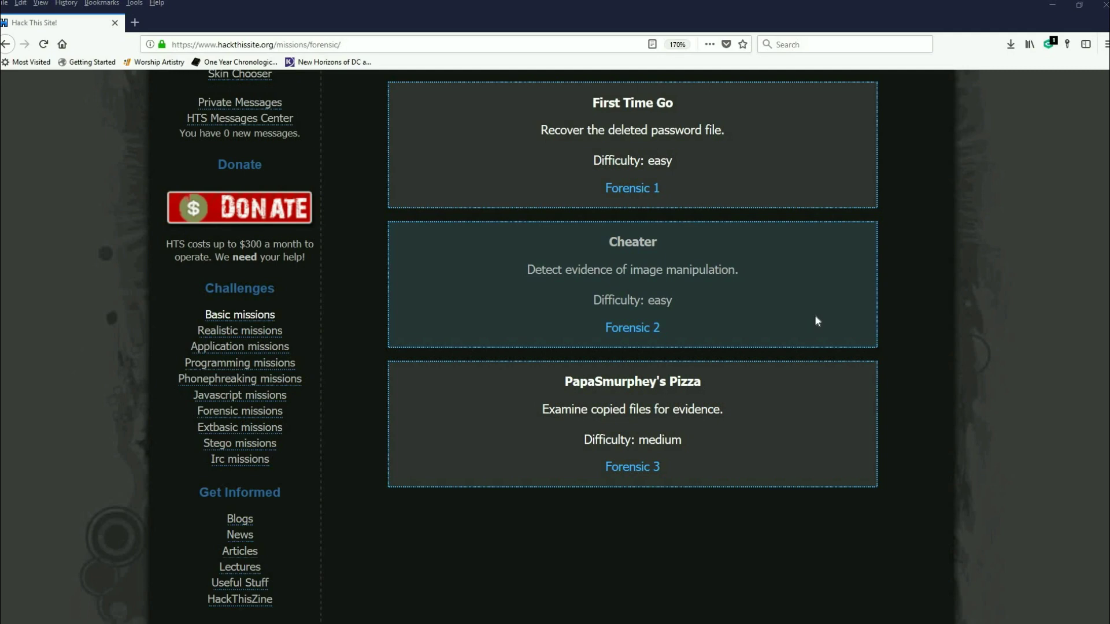
mouse_move(665, 291)
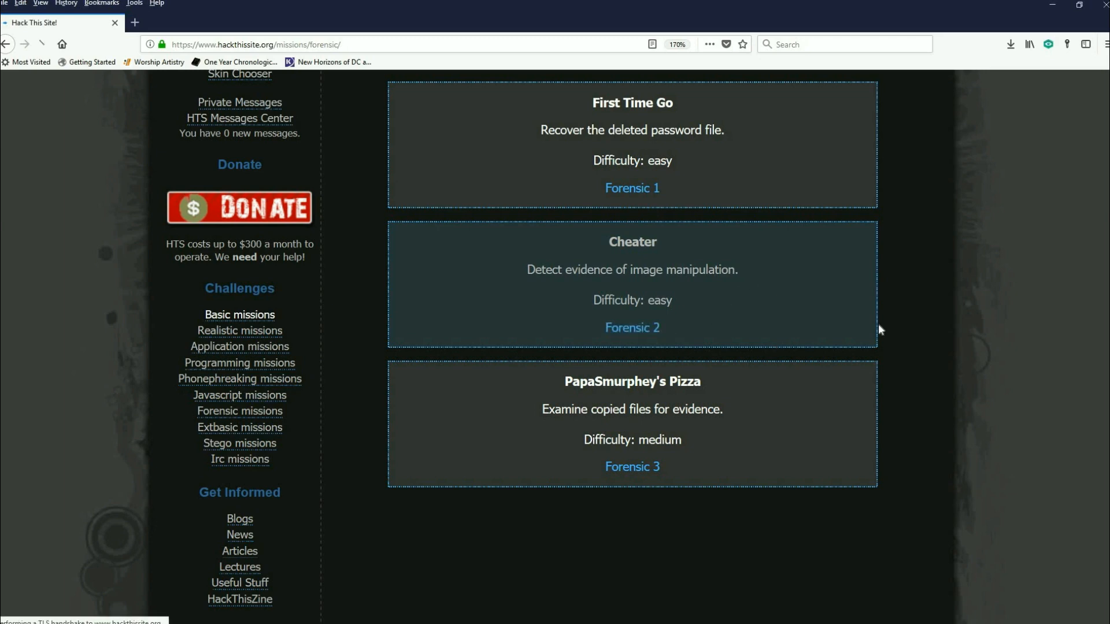
Open the Forensic 2 mission and read its brief down to the image link and password field
left_click(630, 327)
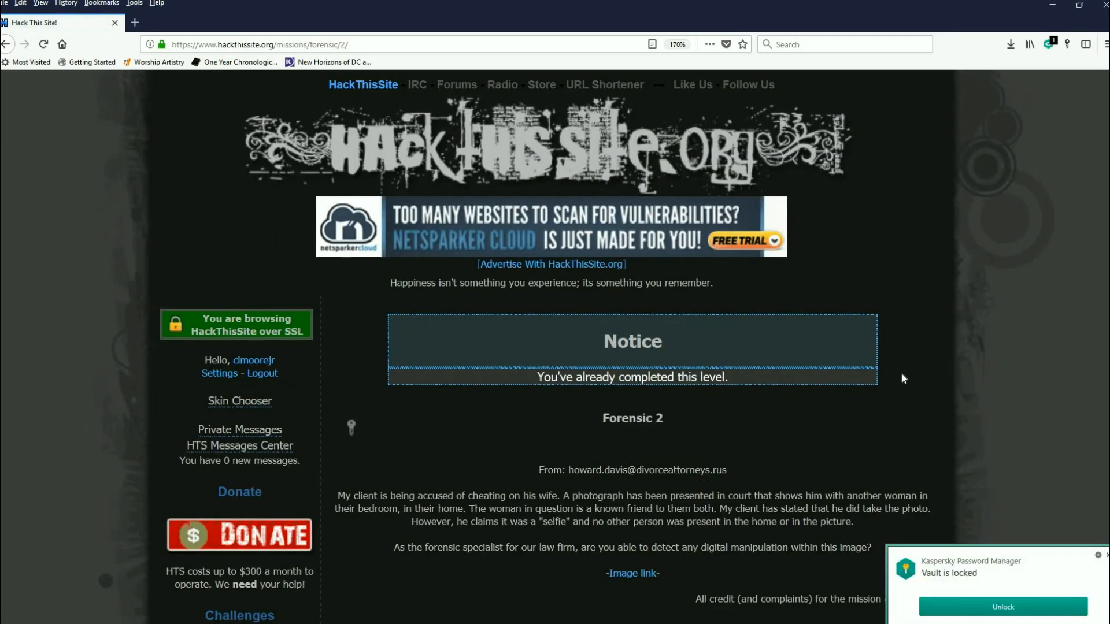
scroll("down", 3)
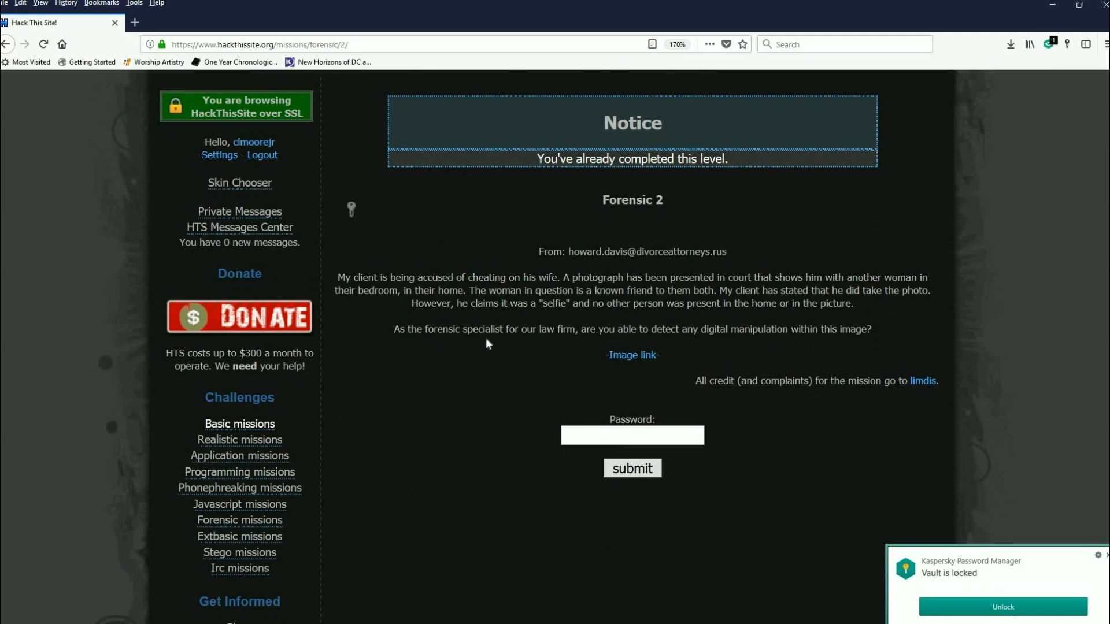
mouse_move(751, 369)
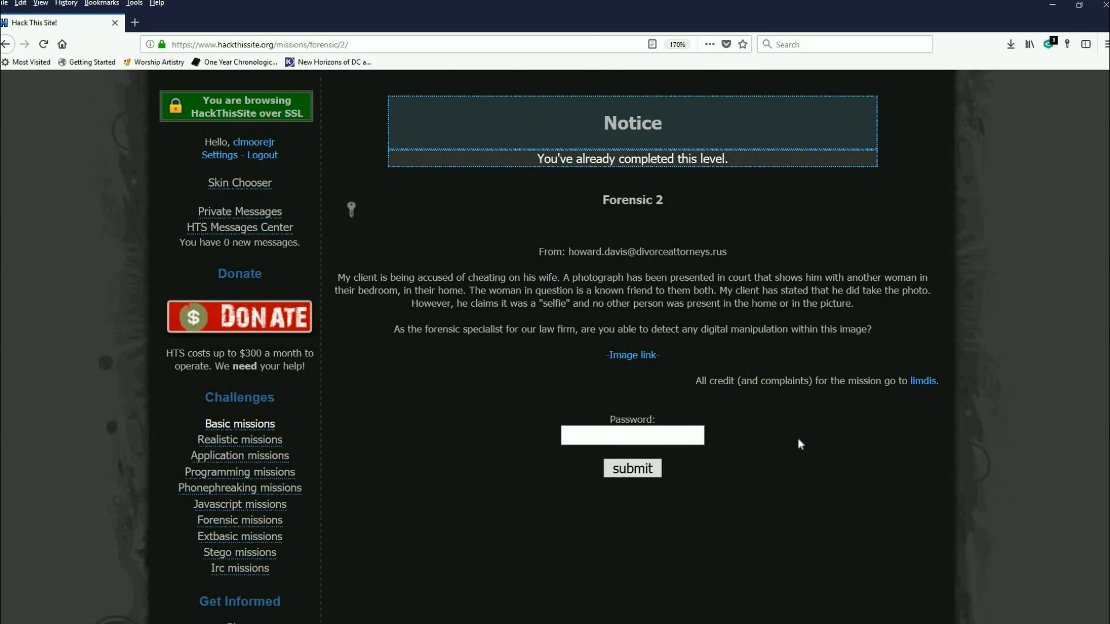
mouse_move(602, 316)
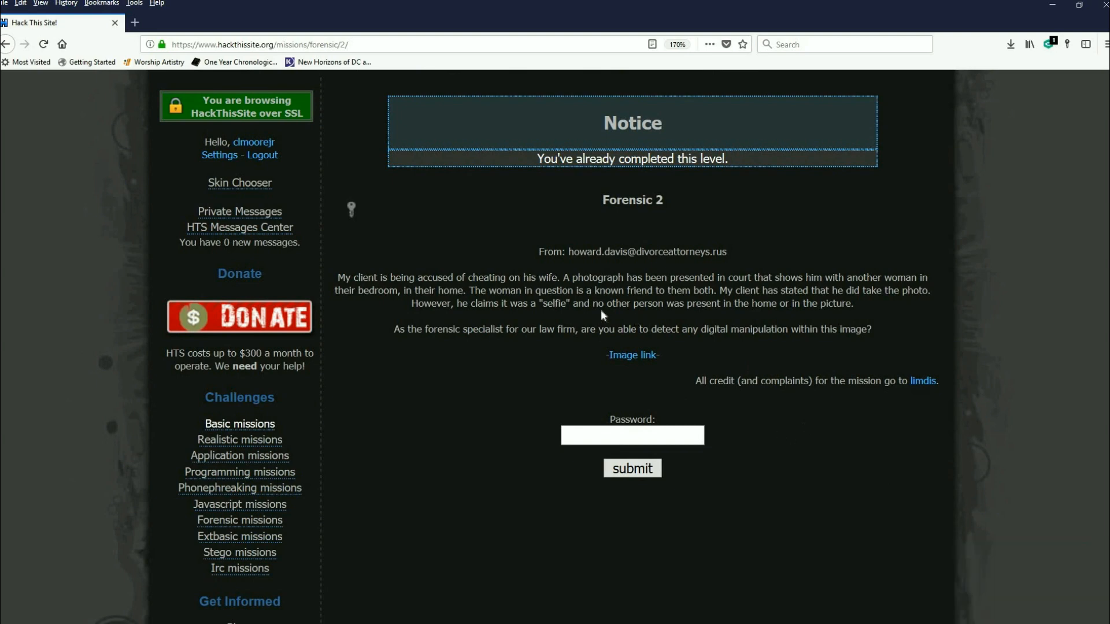
mouse_move(931, 334)
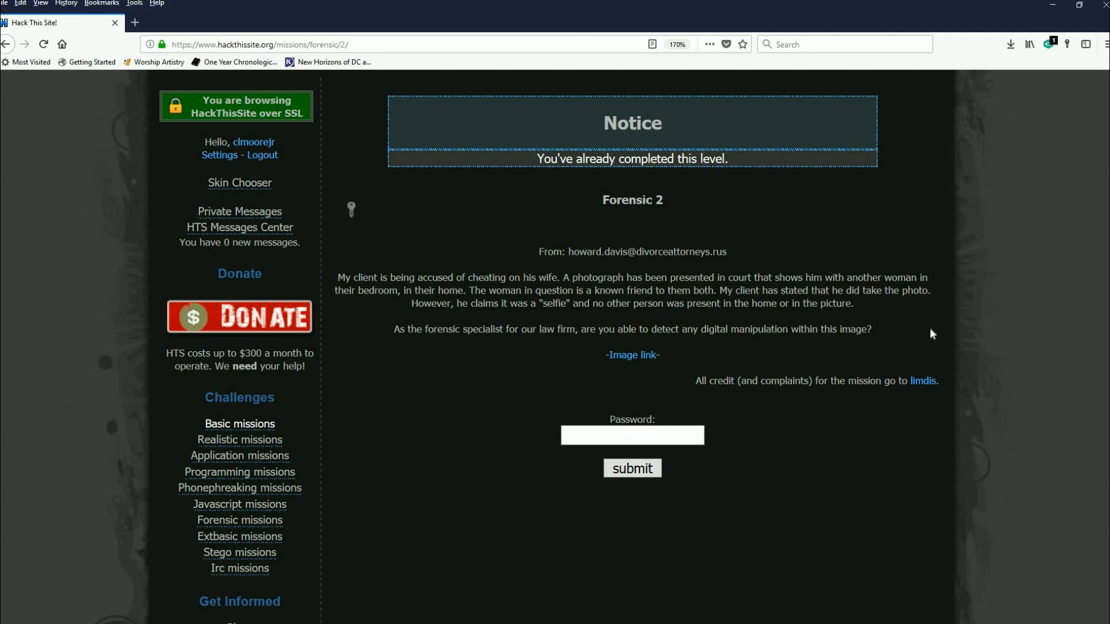
mouse_move(909, 329)
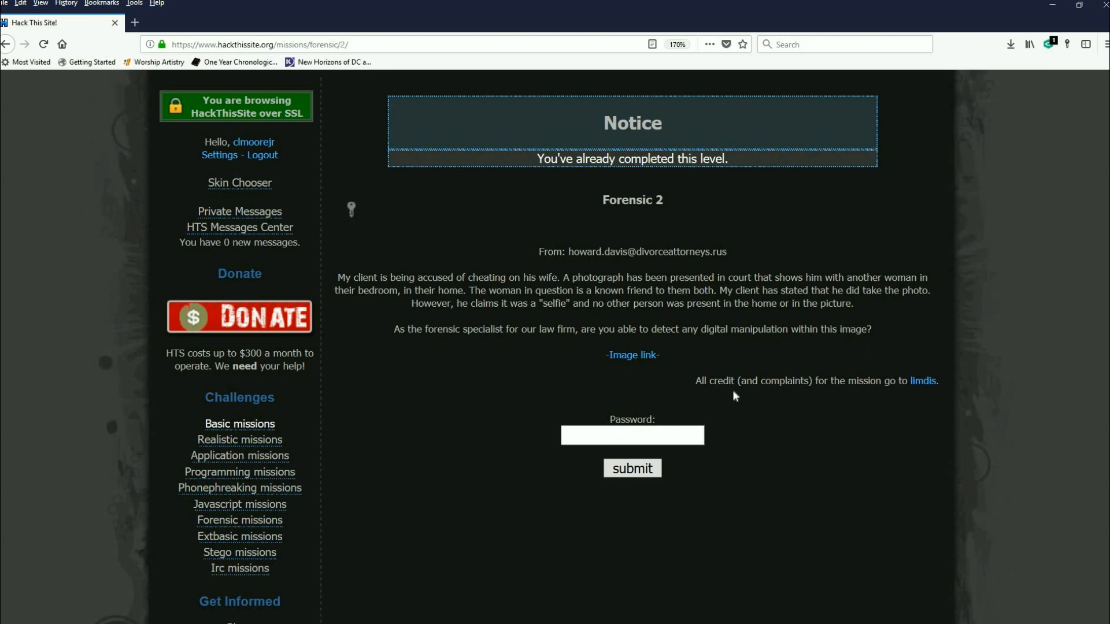
mouse_move(631, 354)
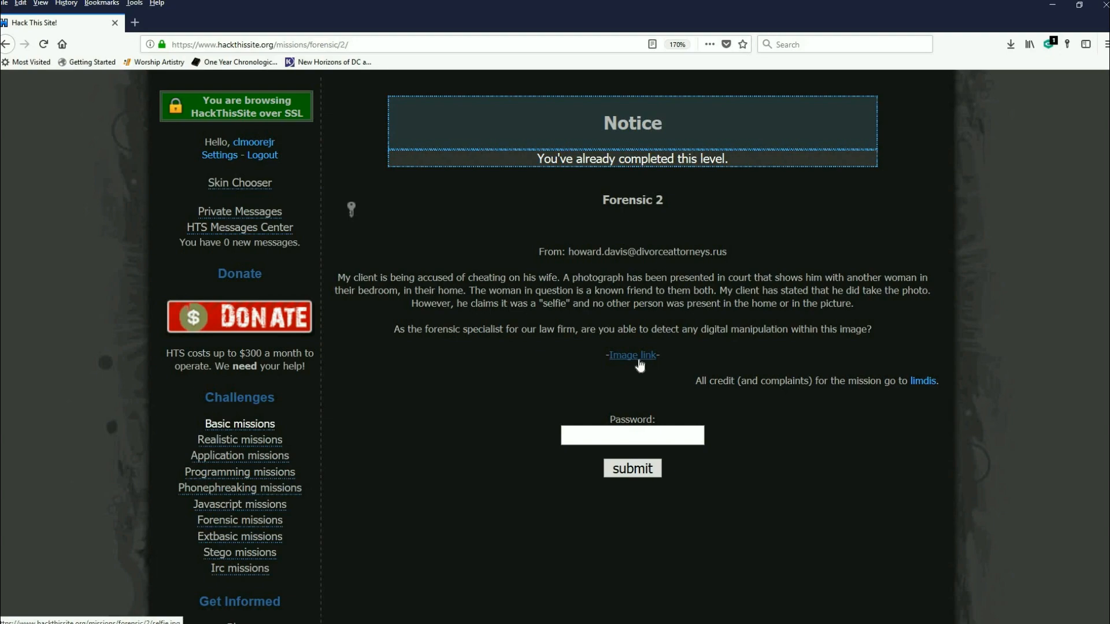
mouse_move(1011, 45)
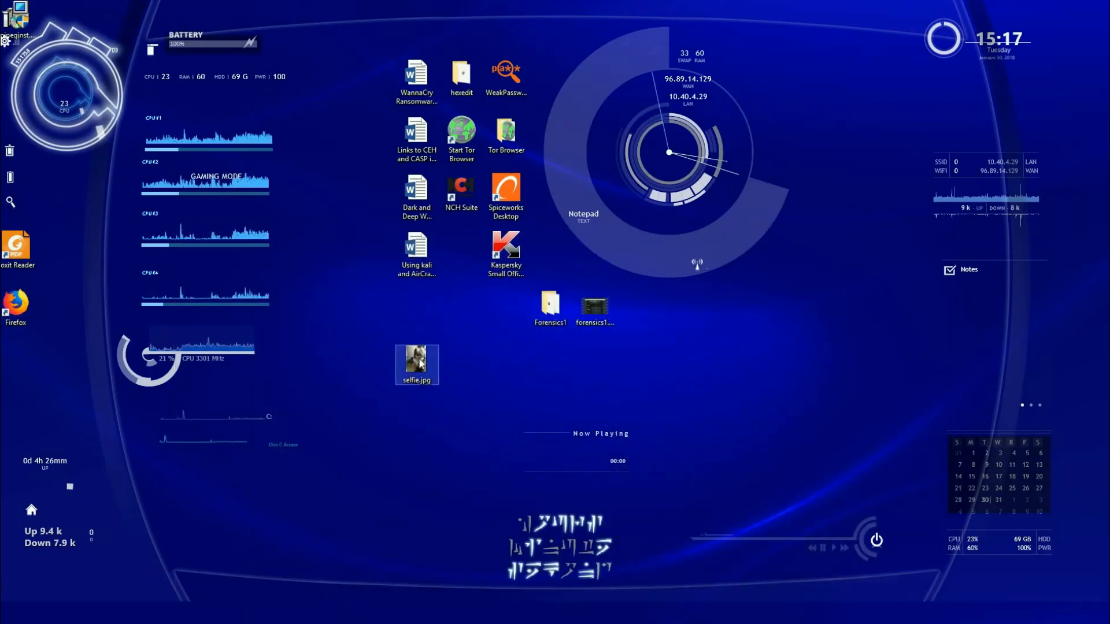
Open selfie.jpg from the desktop in Windows Photo Viewer and maximize the window
double_click(416, 357)
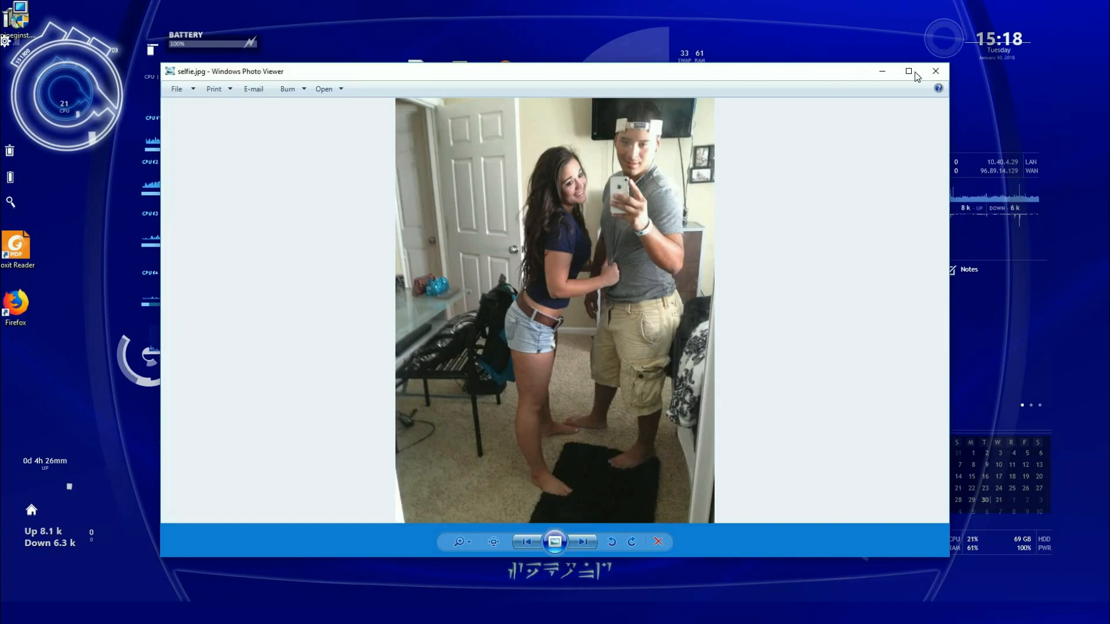
left_click(909, 70)
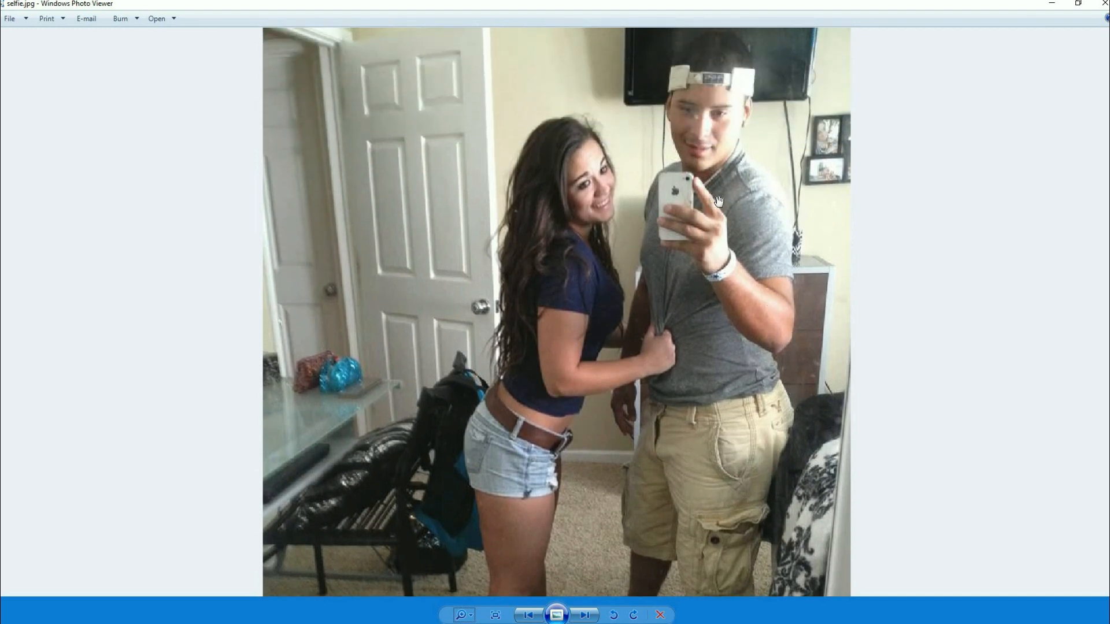
mouse_move(617, 132)
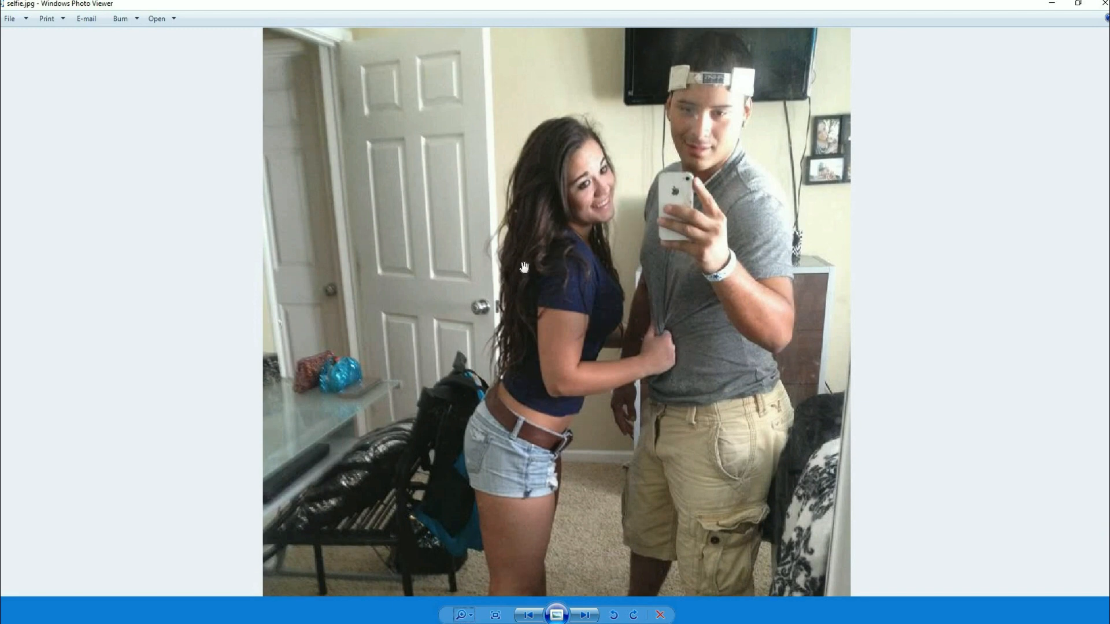
left_click(461, 615)
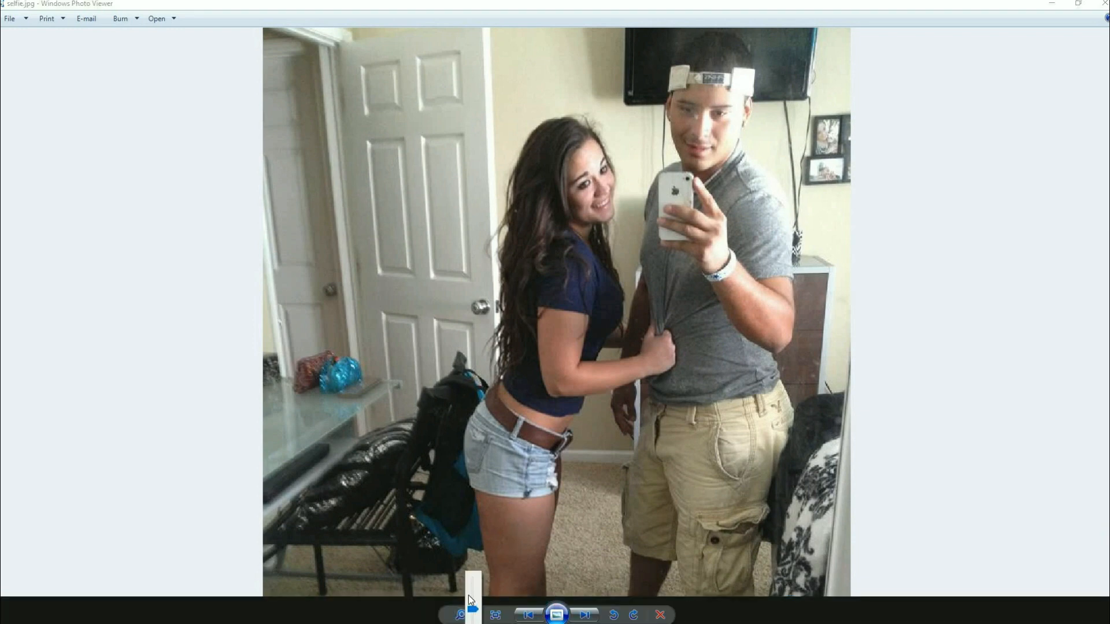
Zoom in on the woman's and man's faces, then return to the full selfie view
left_click(459, 614)
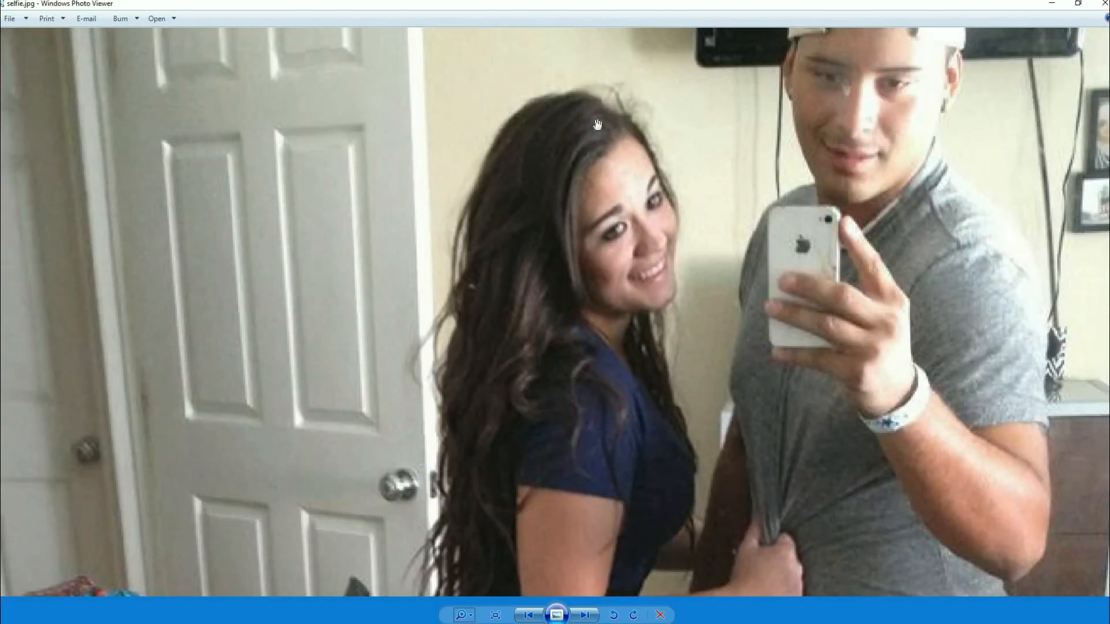
mouse_move(714, 419)
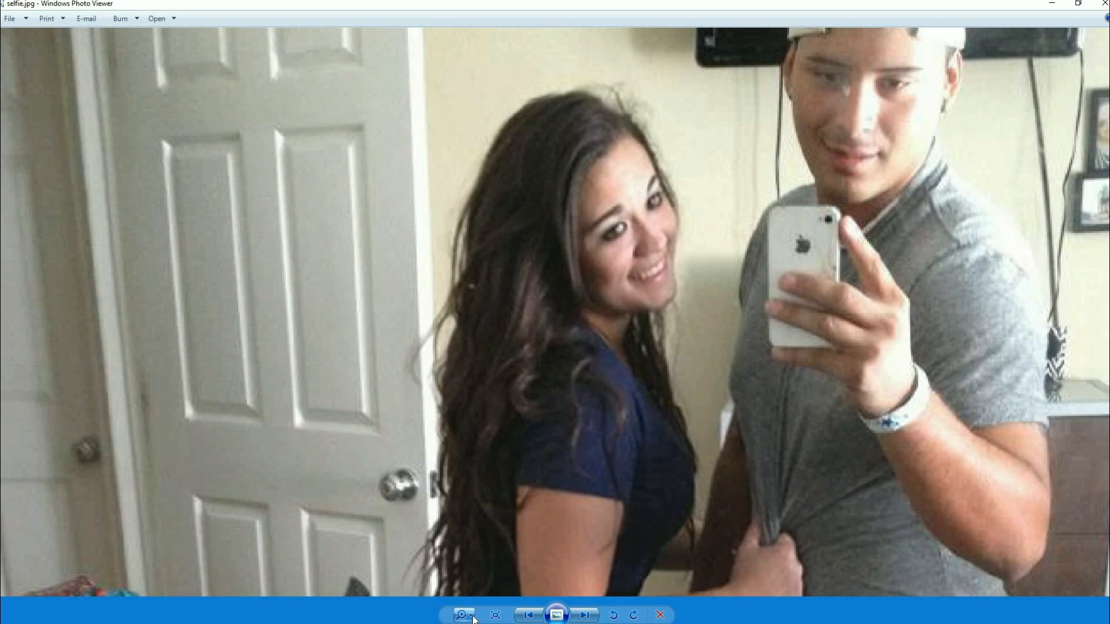
left_click(462, 614)
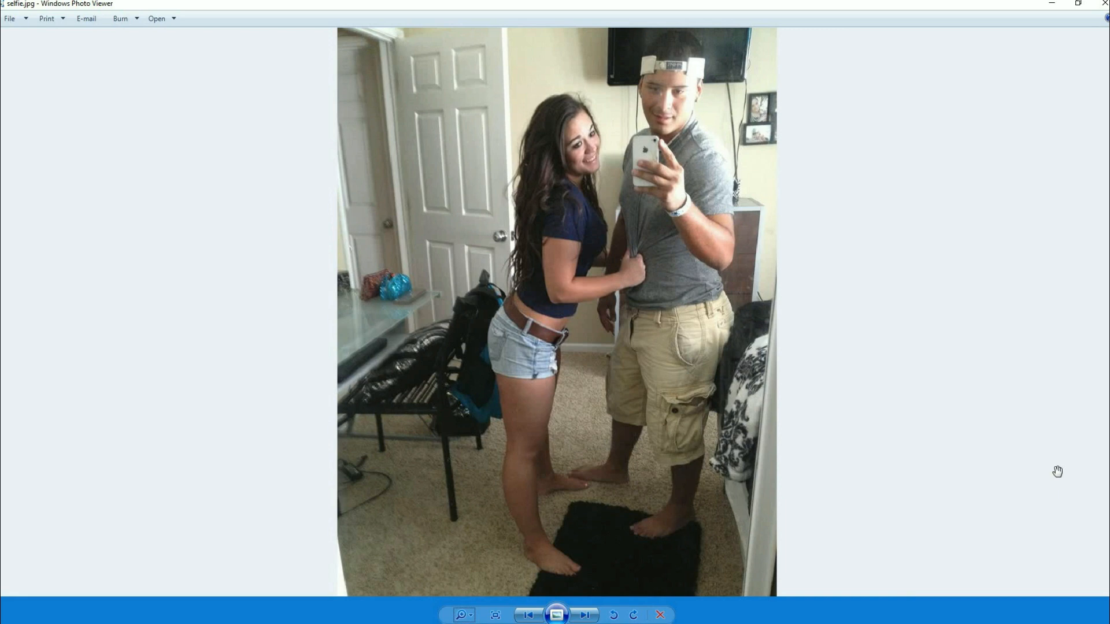
mouse_move(1022, 464)
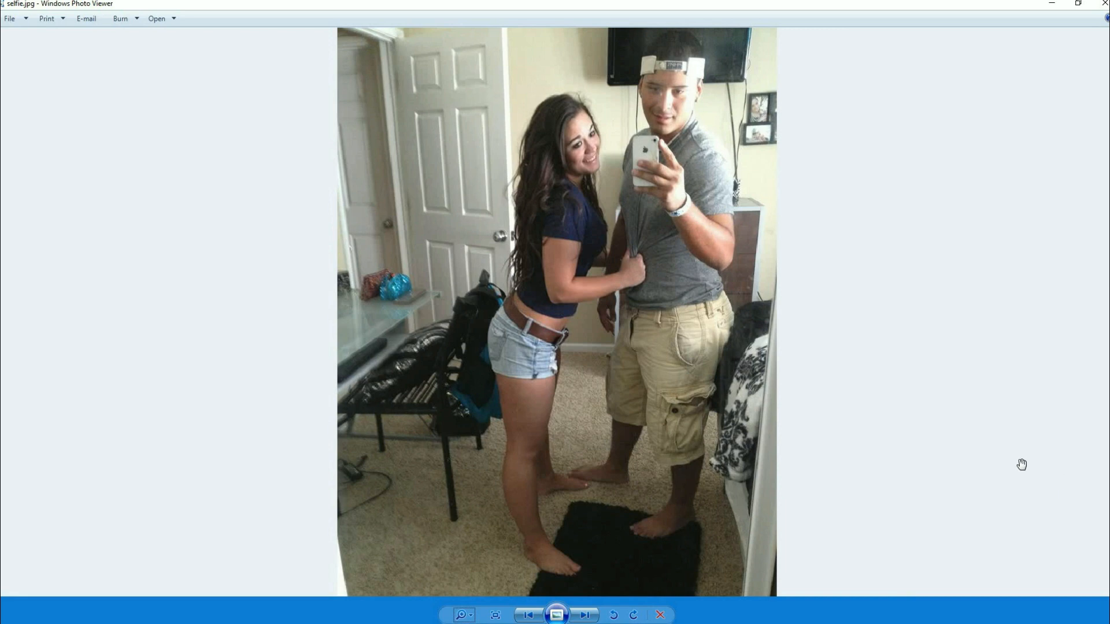
mouse_move(1017, 440)
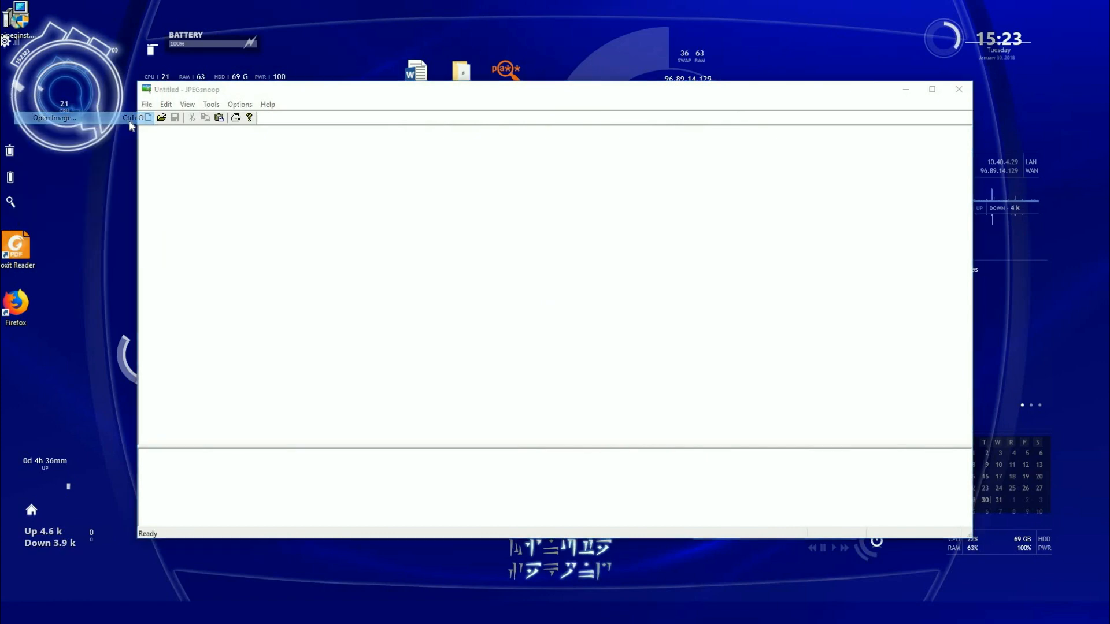
Open selfie.jpg from the Desktop in JPEGsnoop
left_click(53, 117)
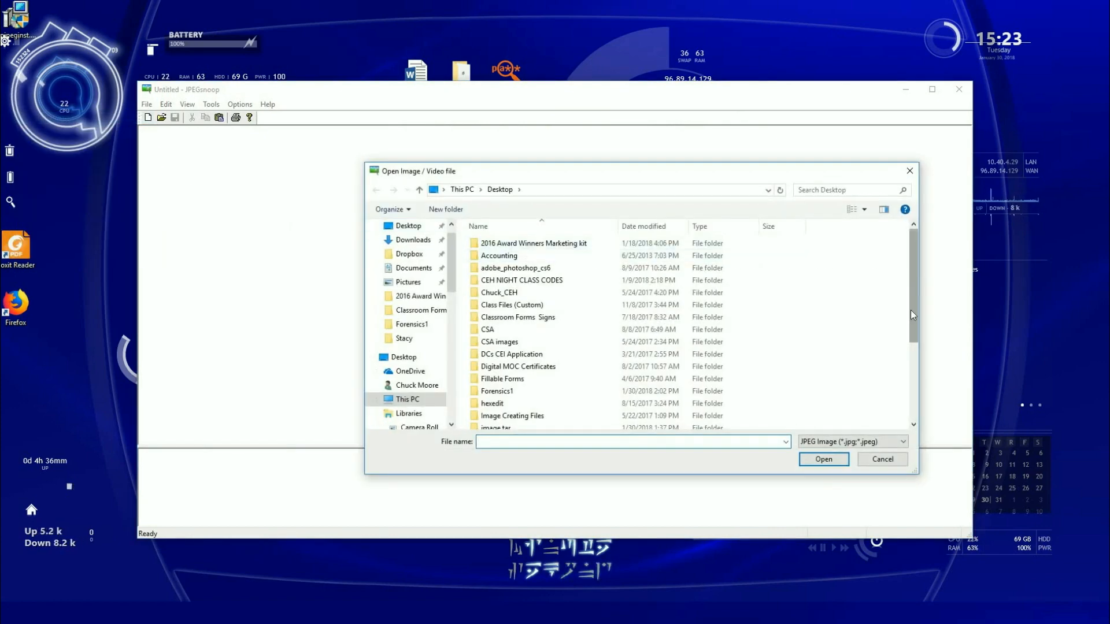
left_click(495, 422)
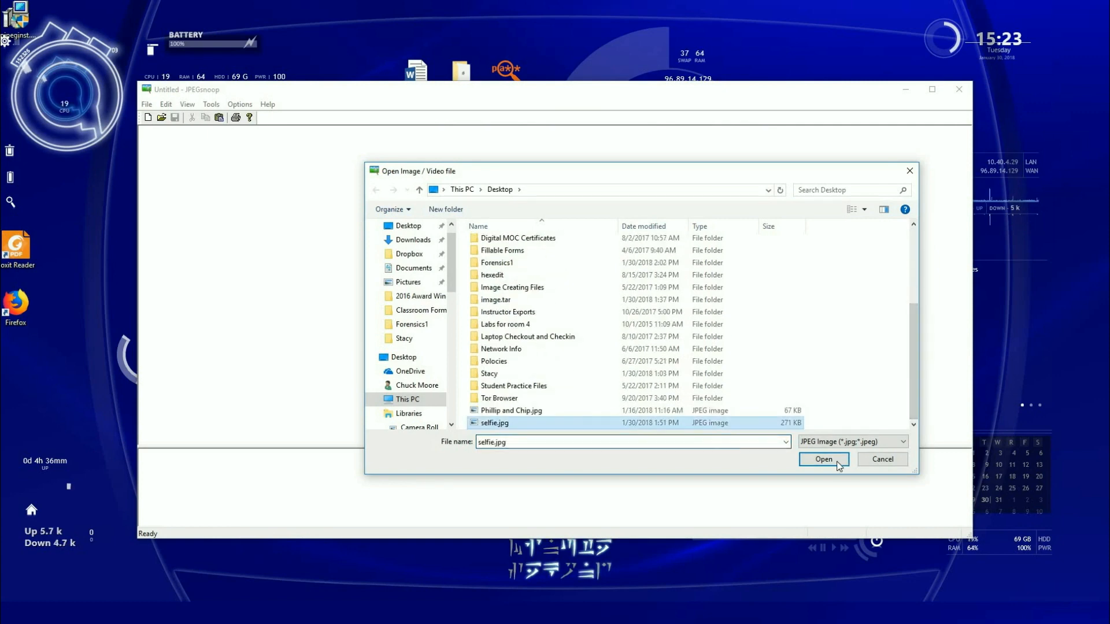
left_click(823, 458)
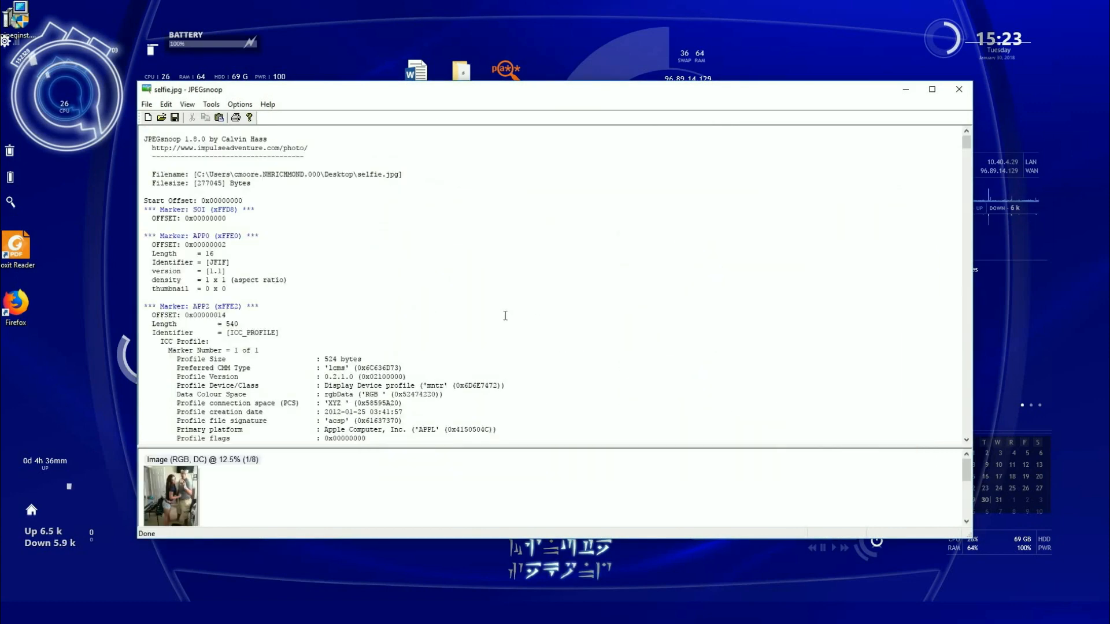
mouse_move(536, 524)
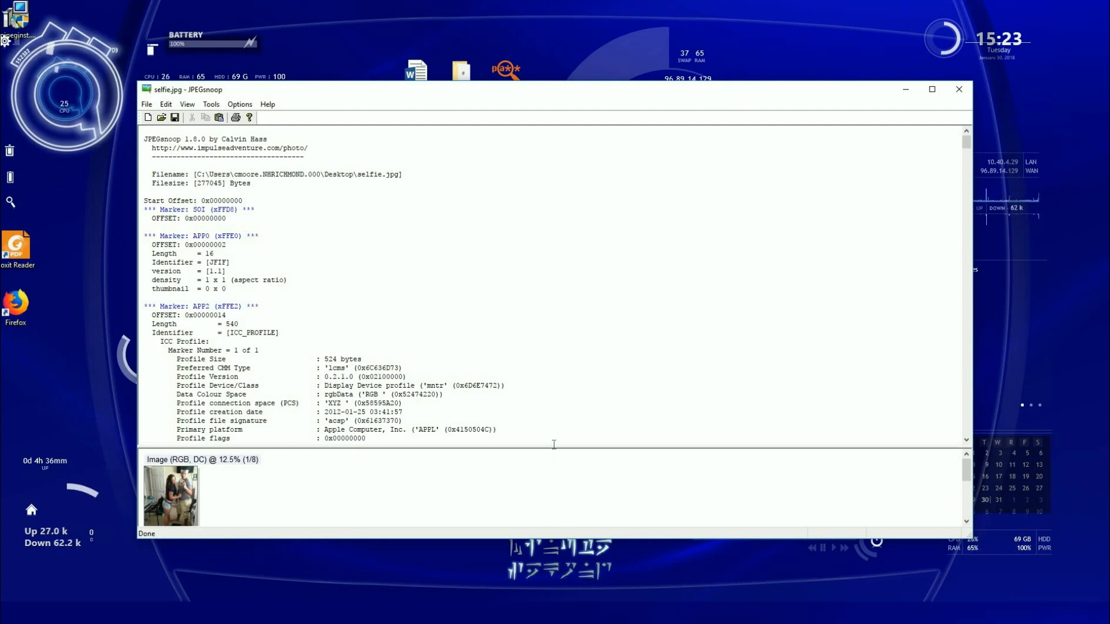
Read the report past the DQT and DHT markers down to the SOS section
scroll("down", 3)
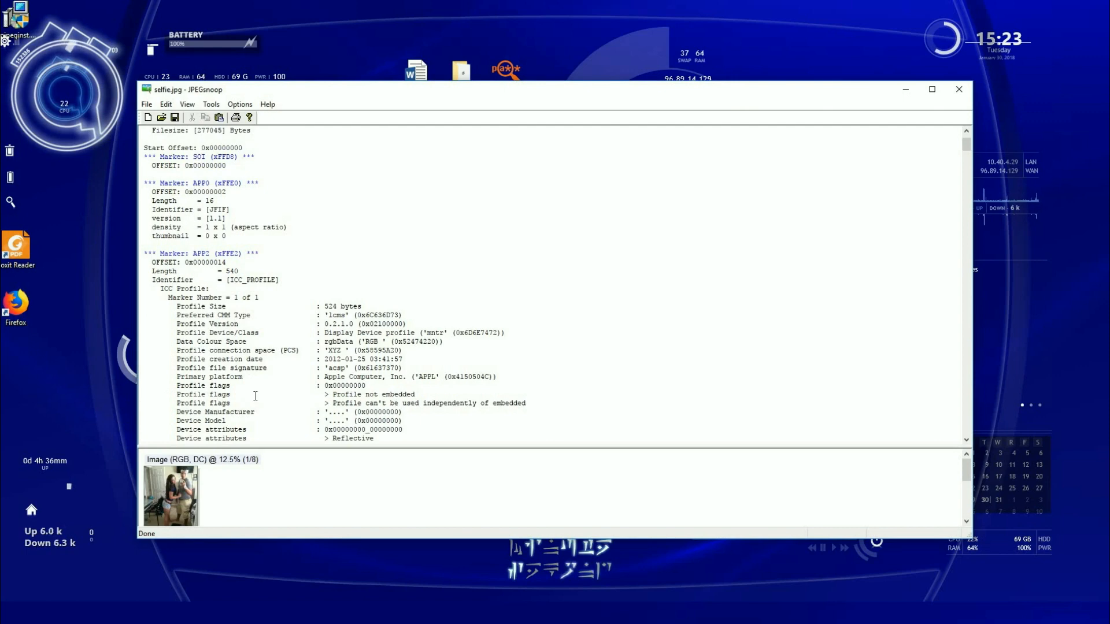
scroll("down", 3)
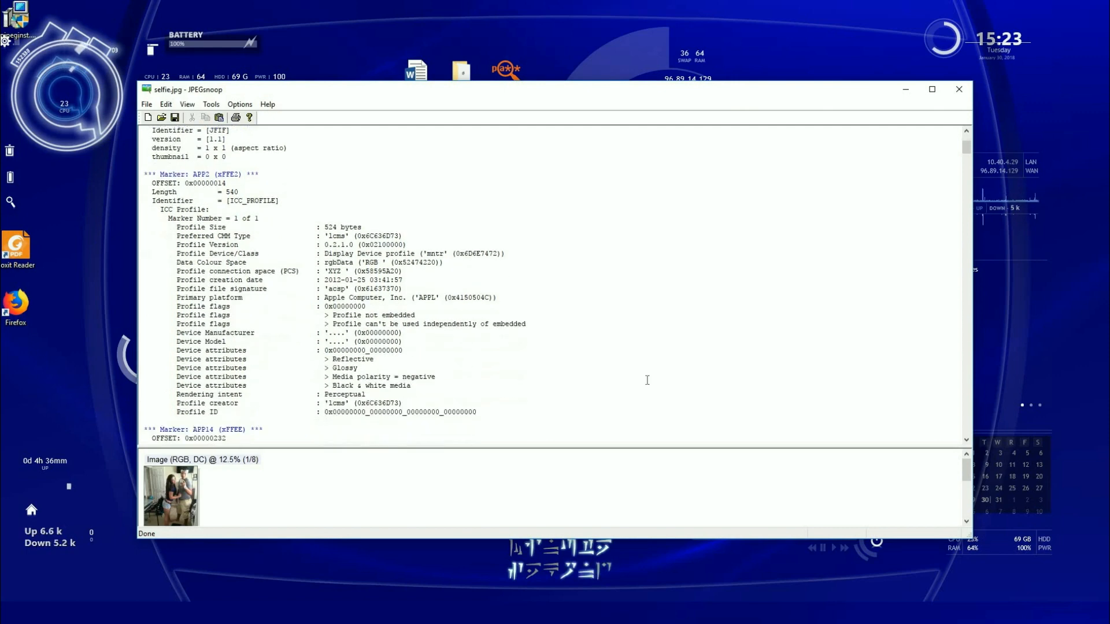
scroll("down", 3)
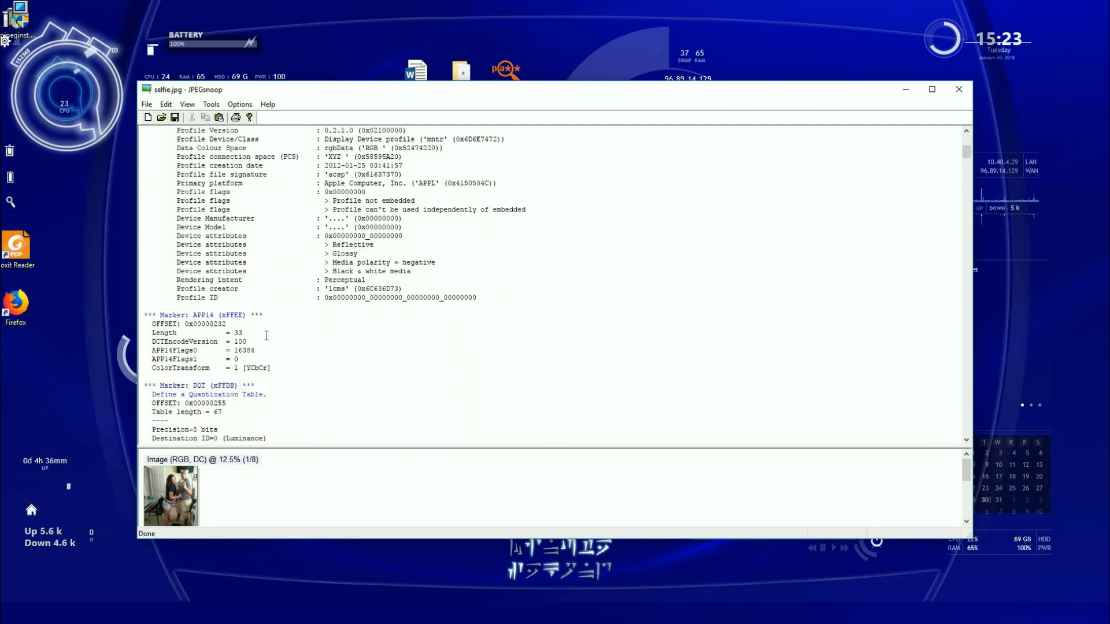
scroll("down", 3)
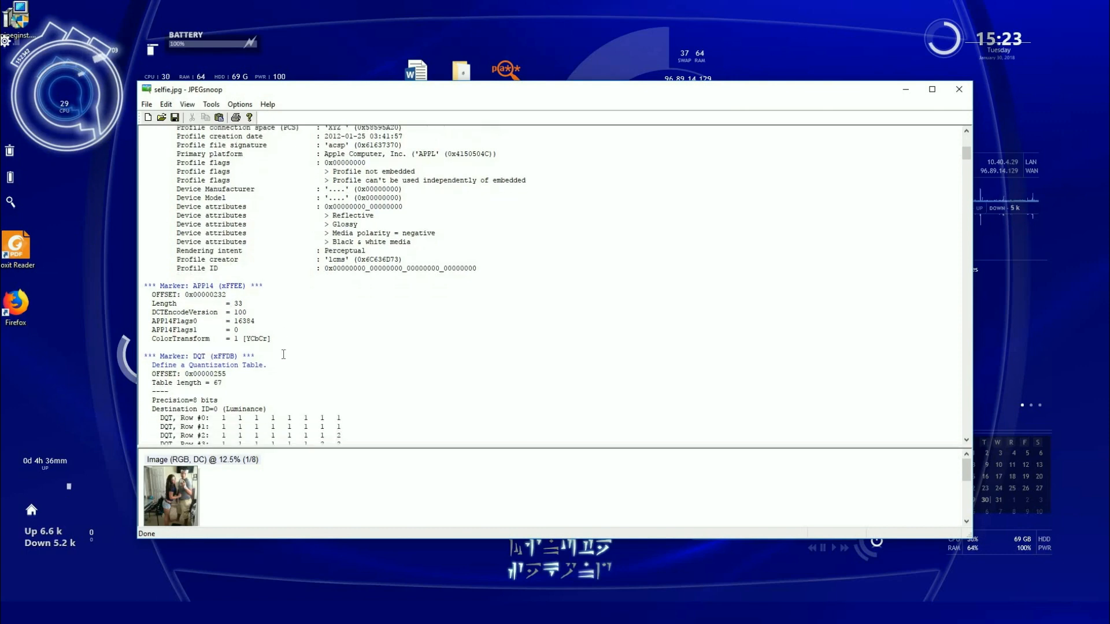
scroll("down", 3)
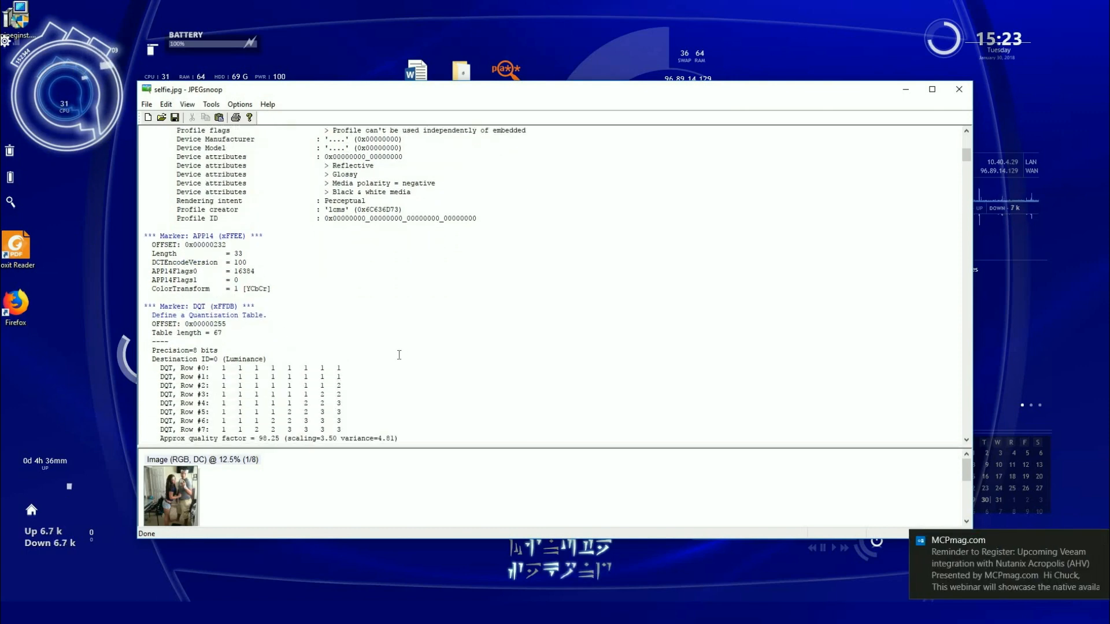
scroll("down", 3)
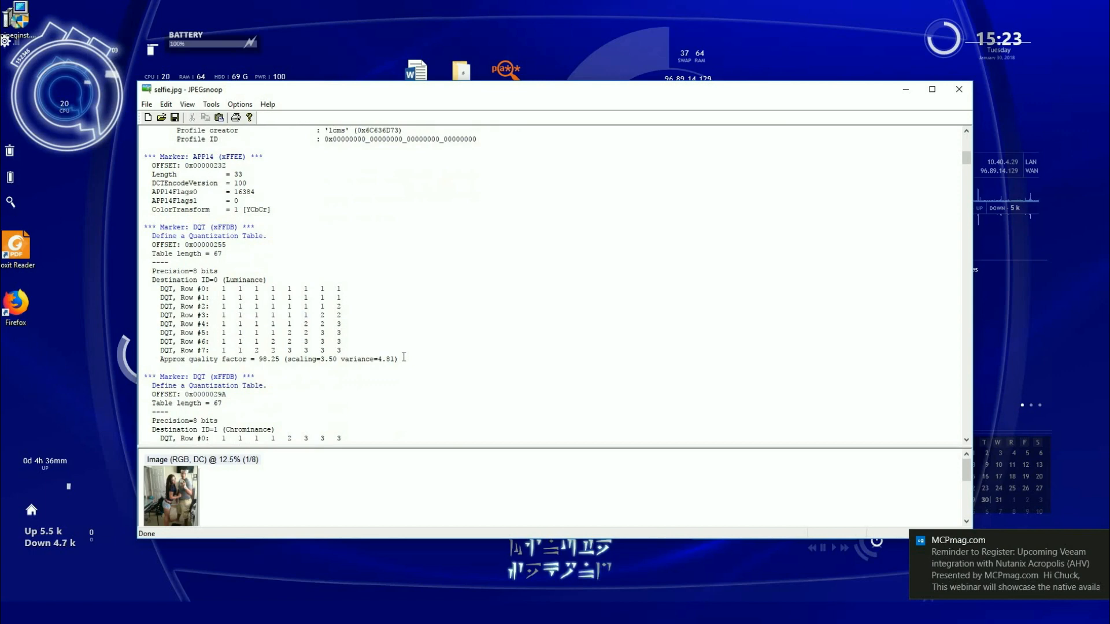
scroll("down", 3)
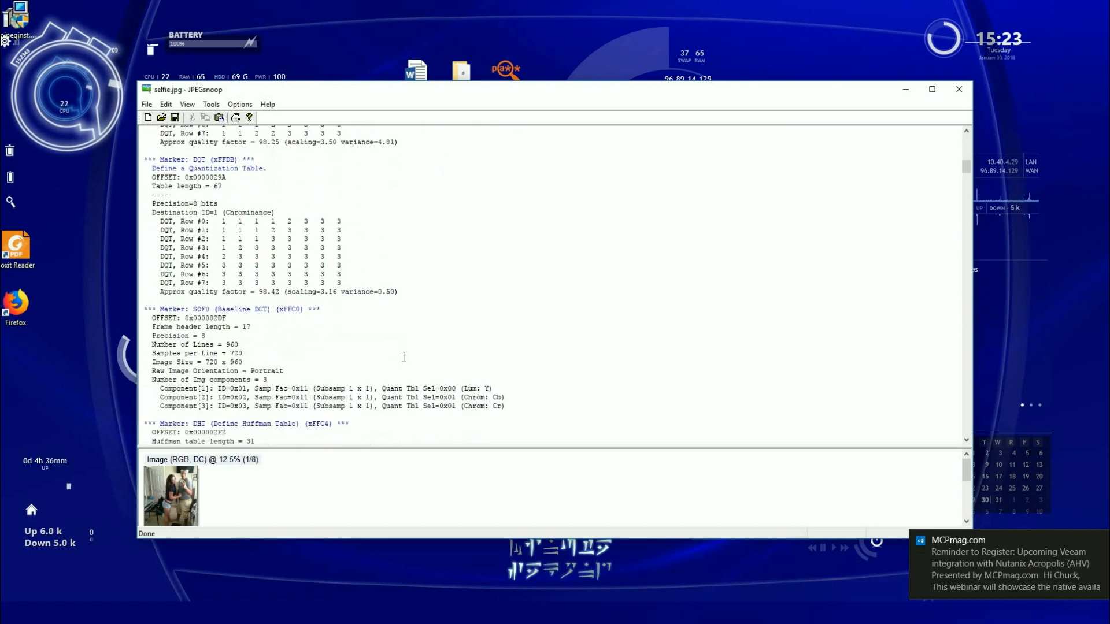
scroll("down", 3)
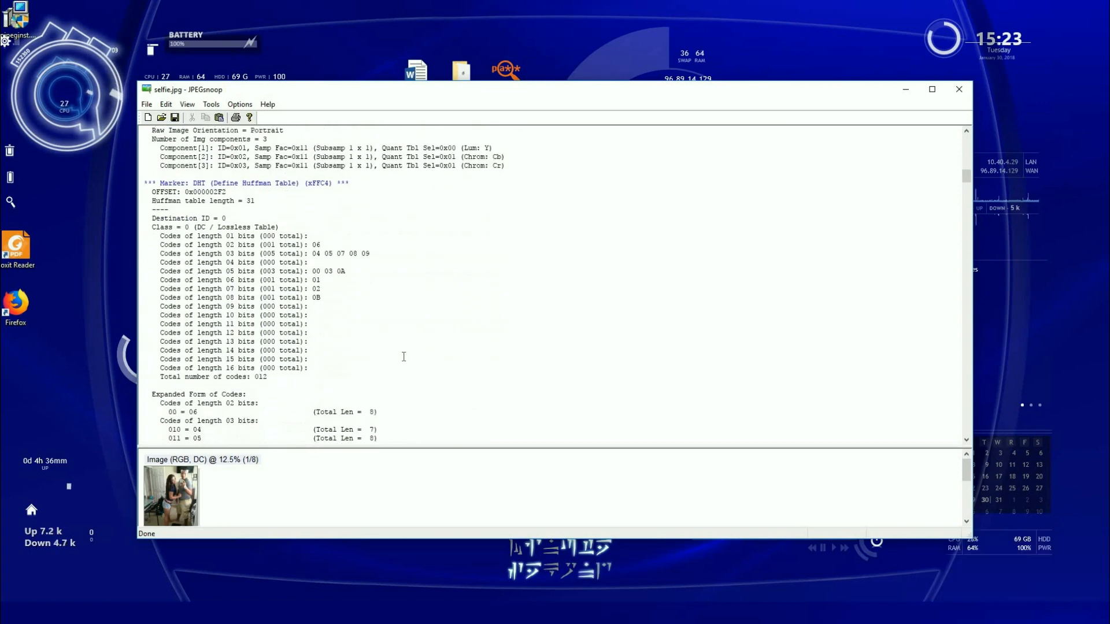
scroll("down", 3)
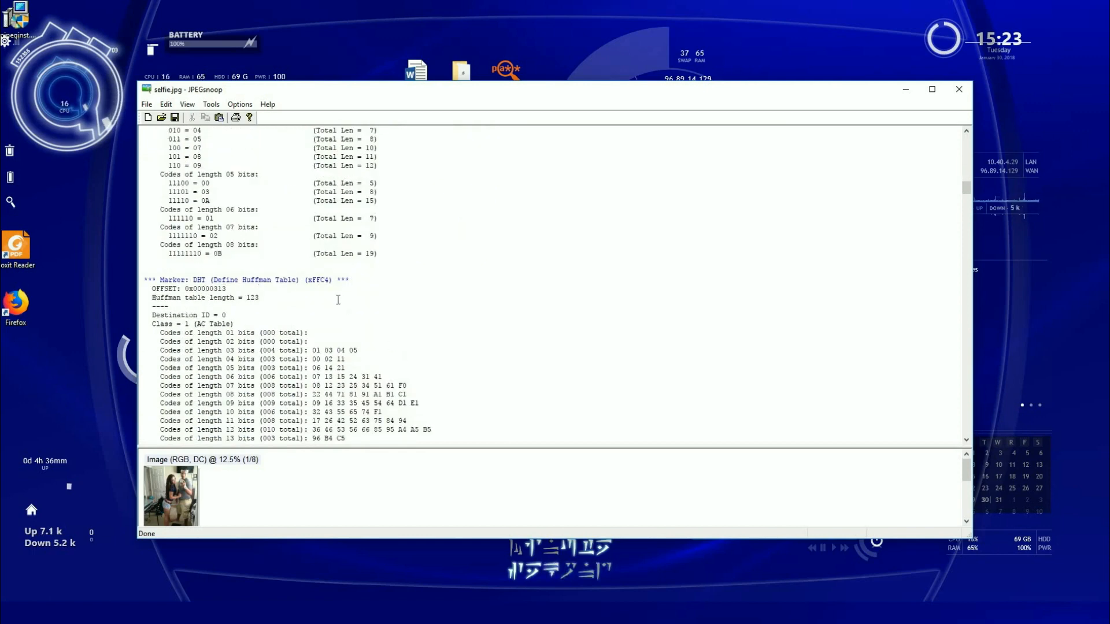
scroll("down", 3)
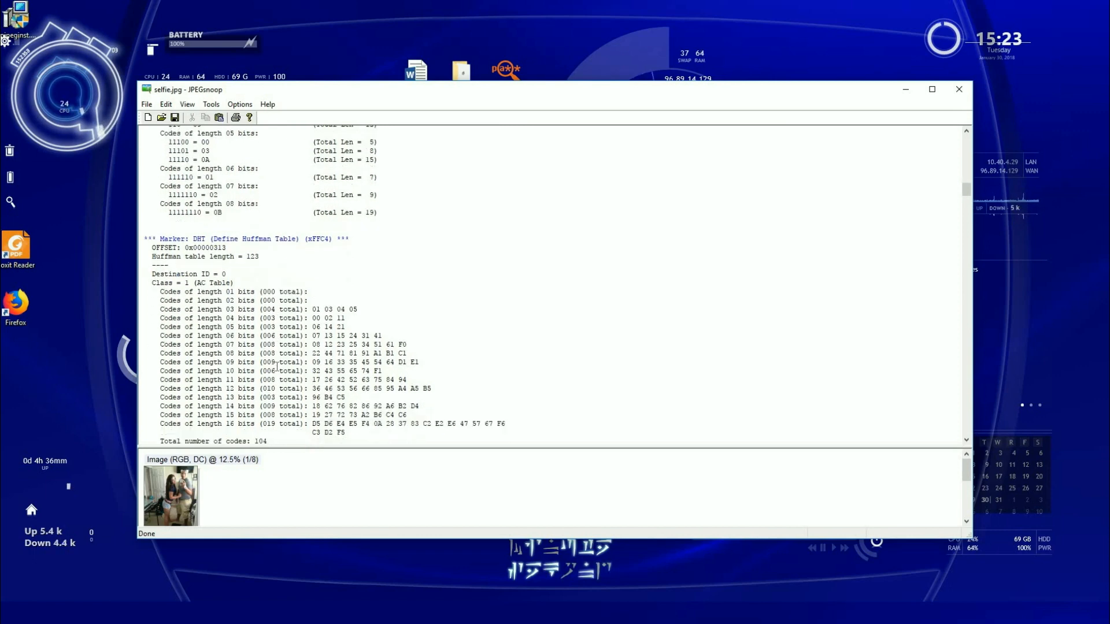
scroll("down", 3)
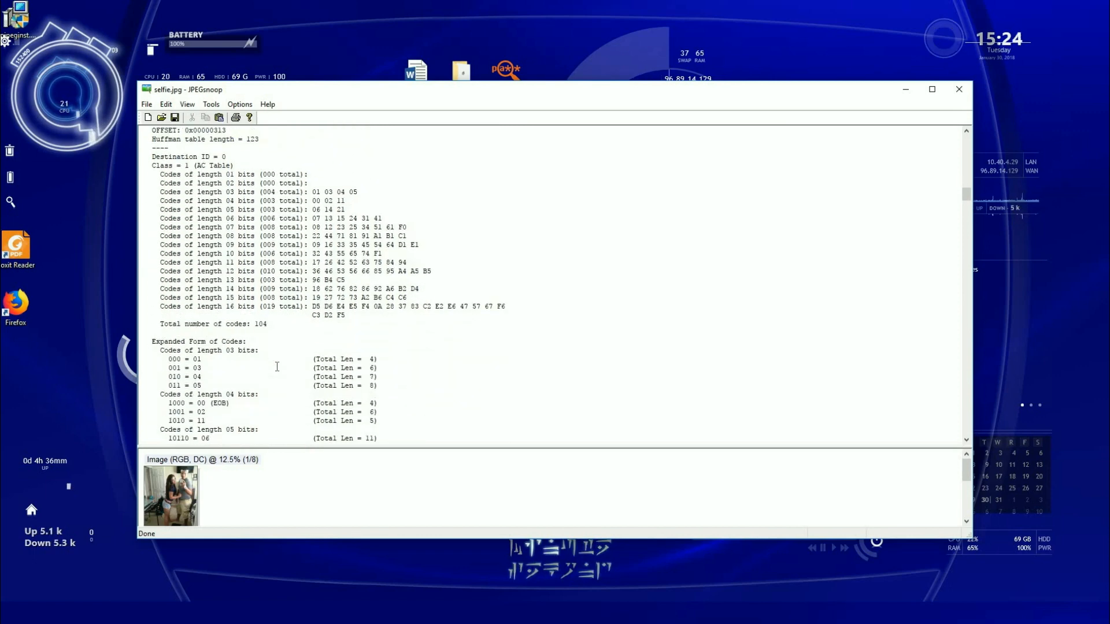
scroll("down", 3)
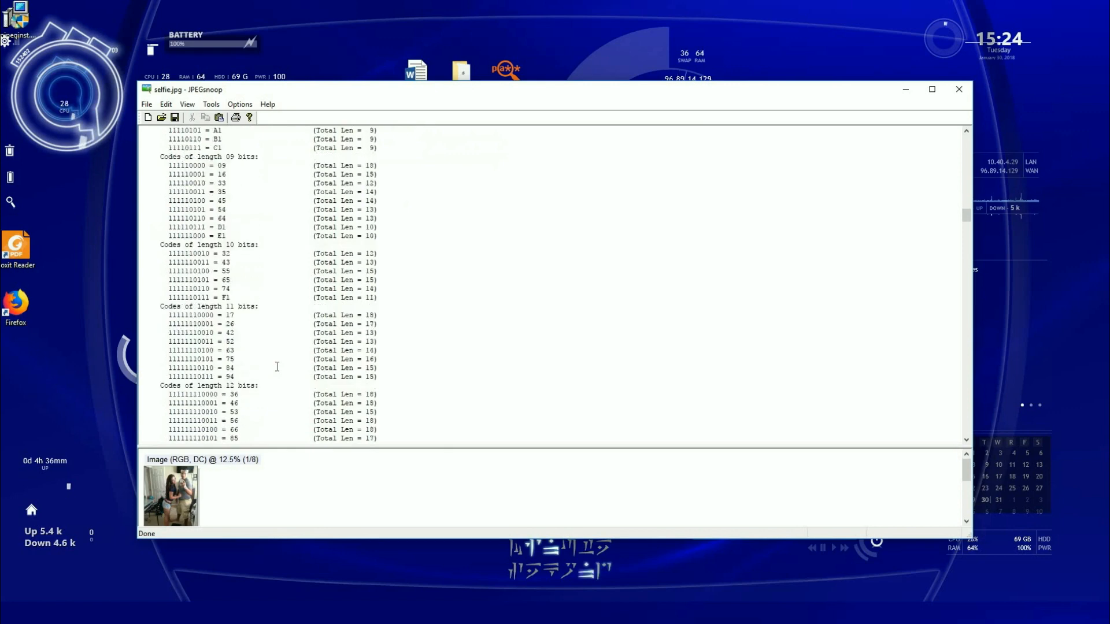
scroll("down", 3)
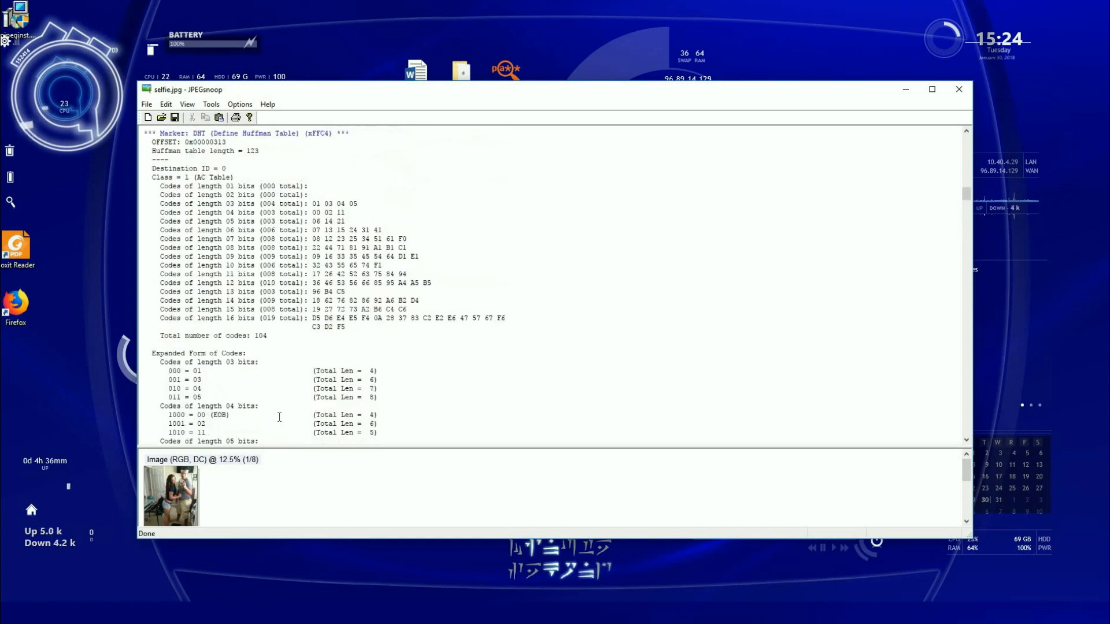
scroll("up", 3)
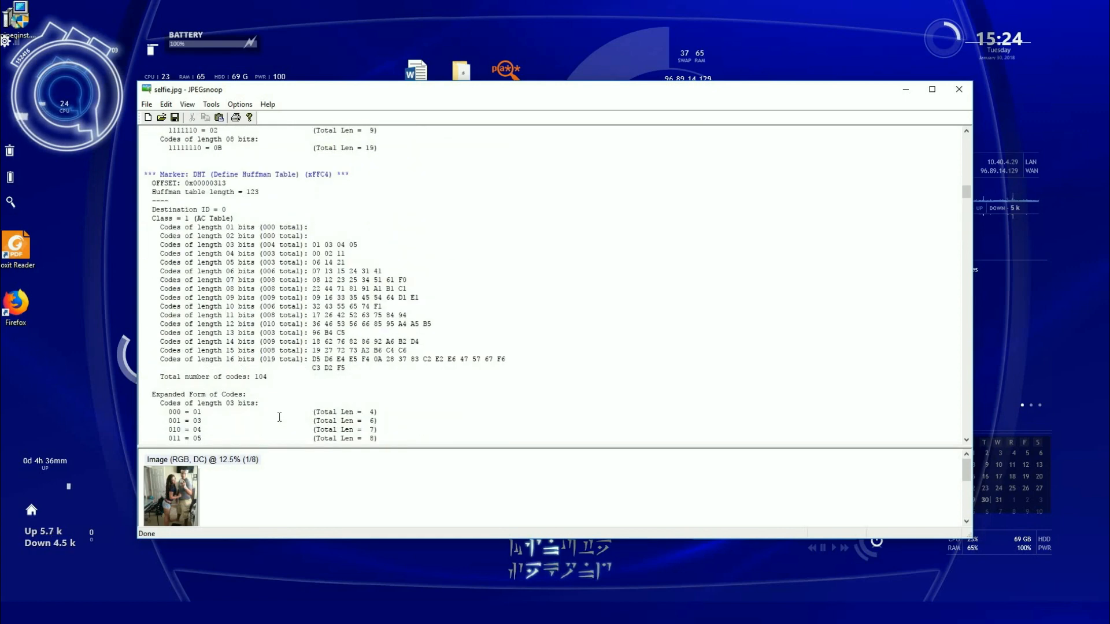
scroll("up", 3)
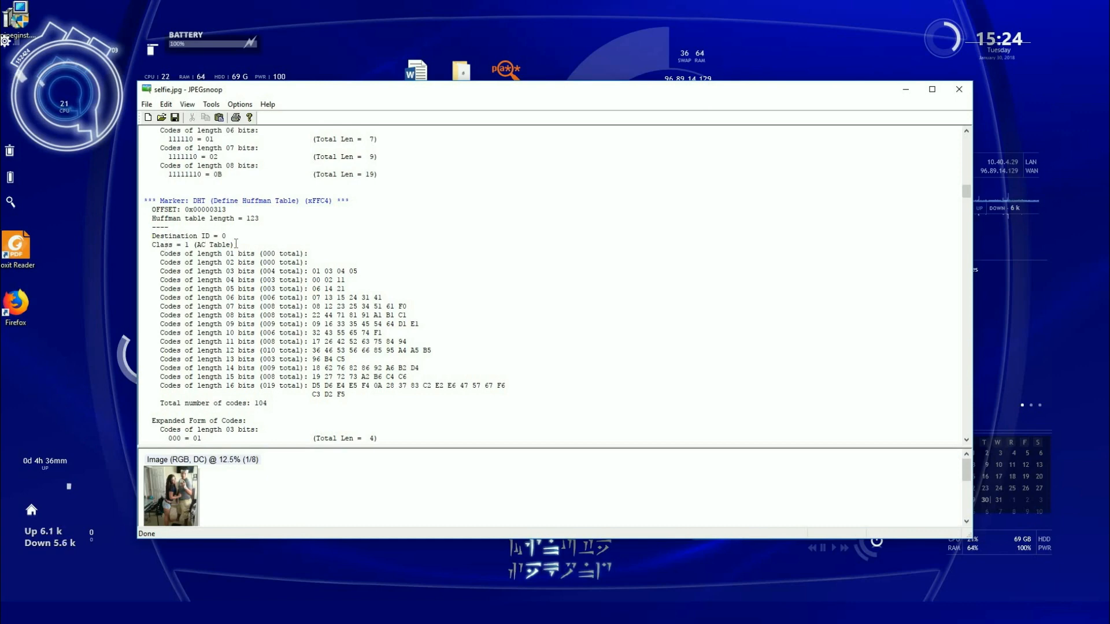
scroll("down", 3)
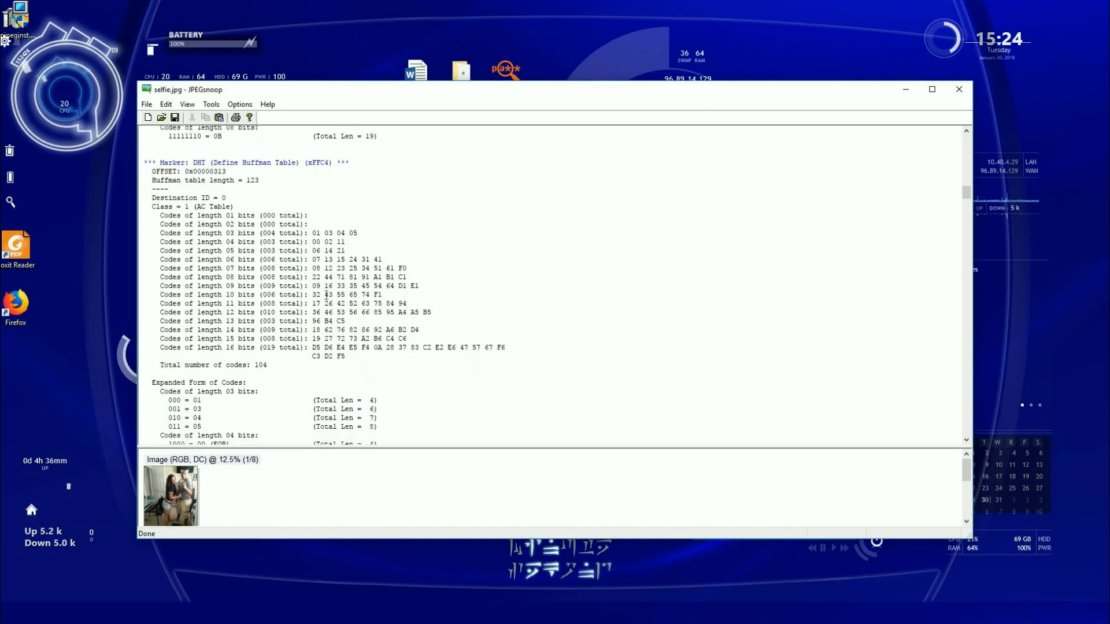
scroll("down", 3)
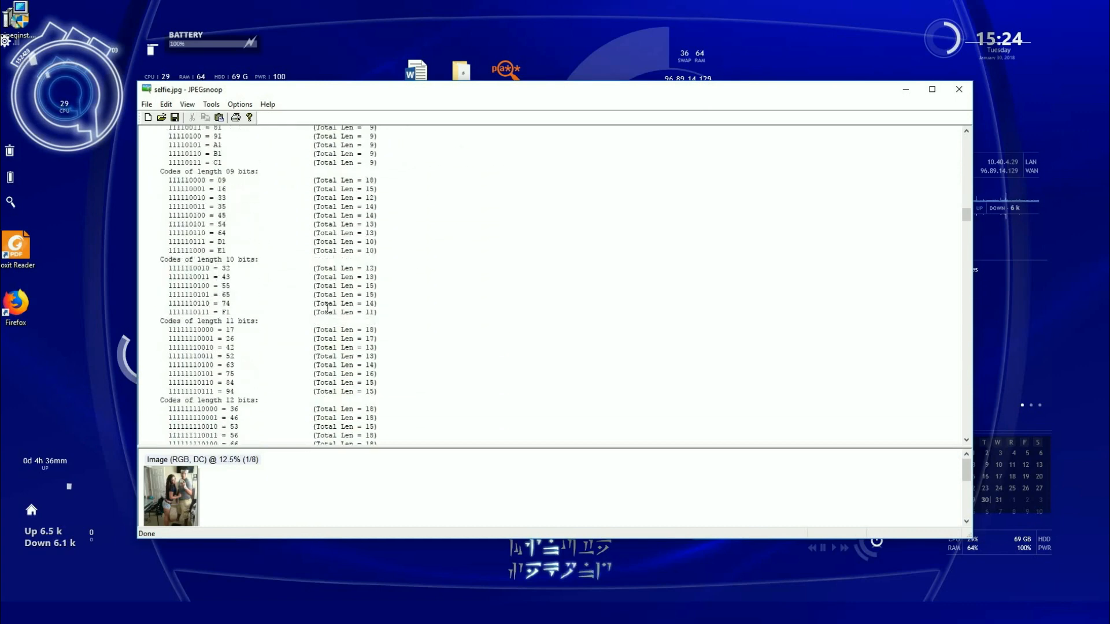
scroll("down", 3)
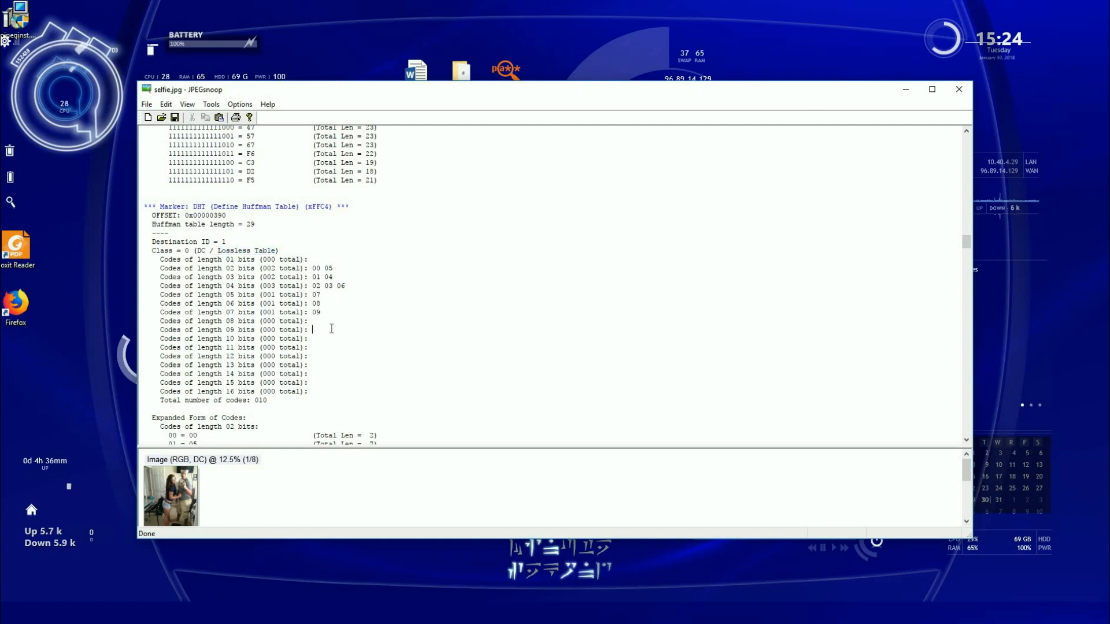
scroll("down", 3)
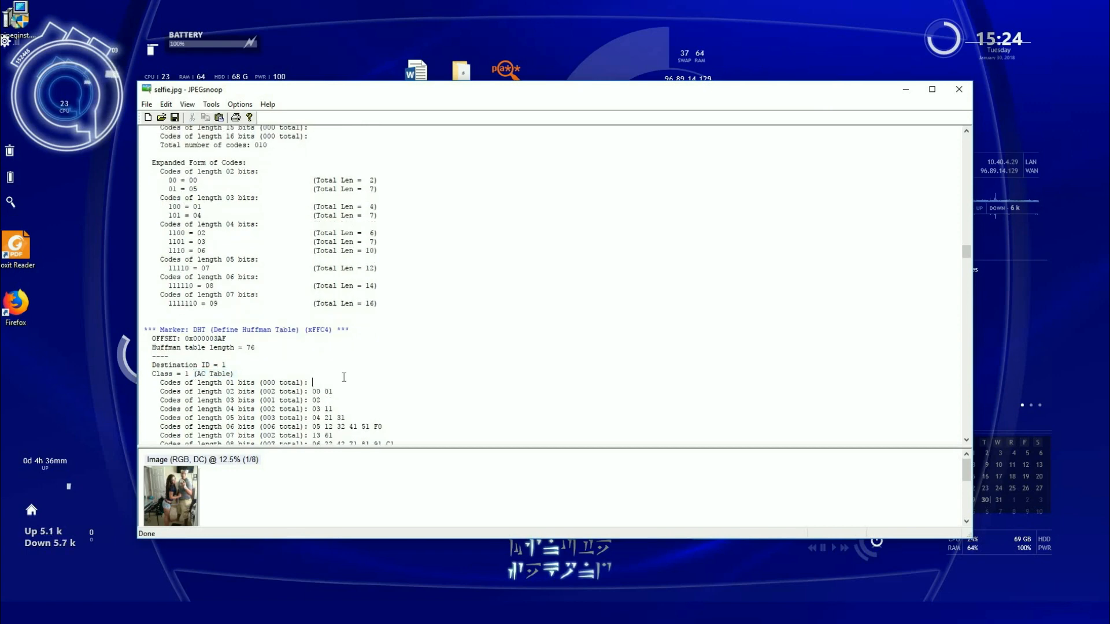
scroll("down", 3)
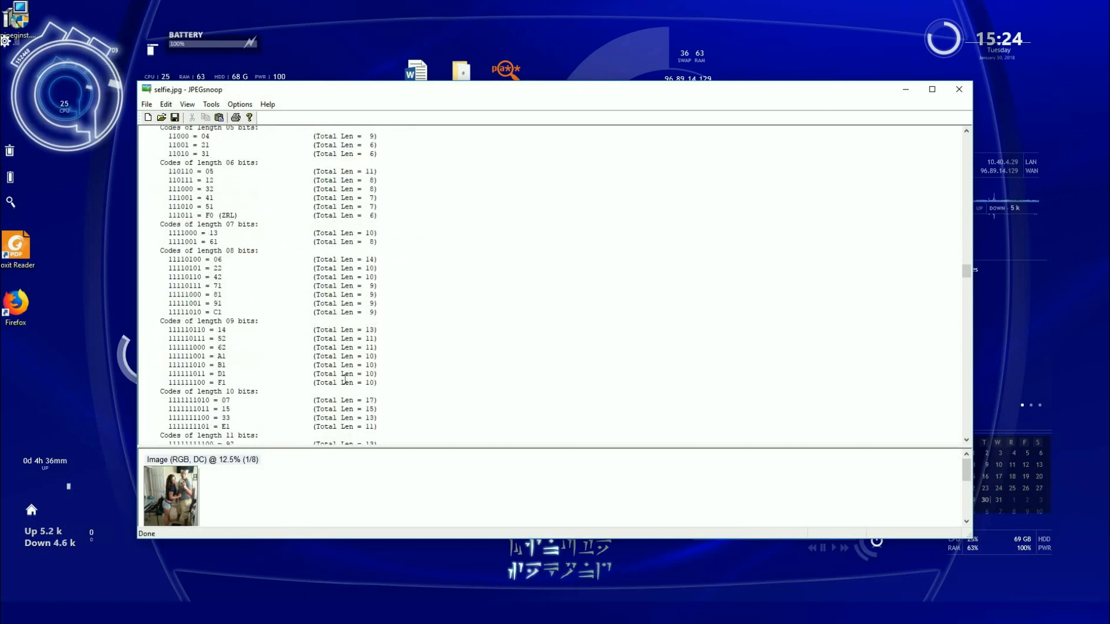
scroll("down", 3)
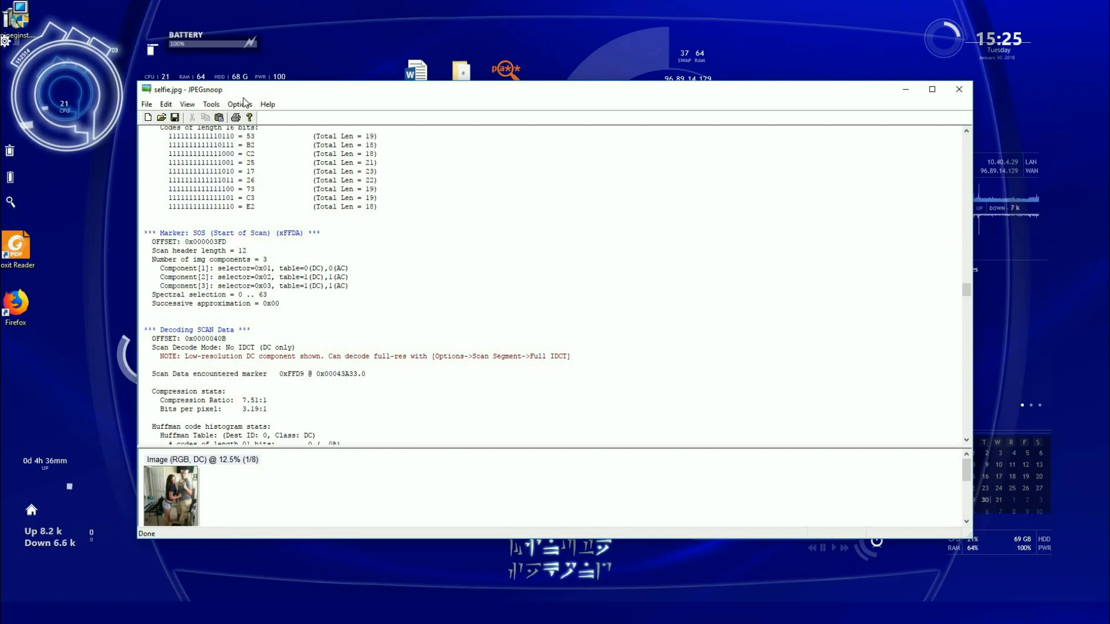
left_click(239, 104)
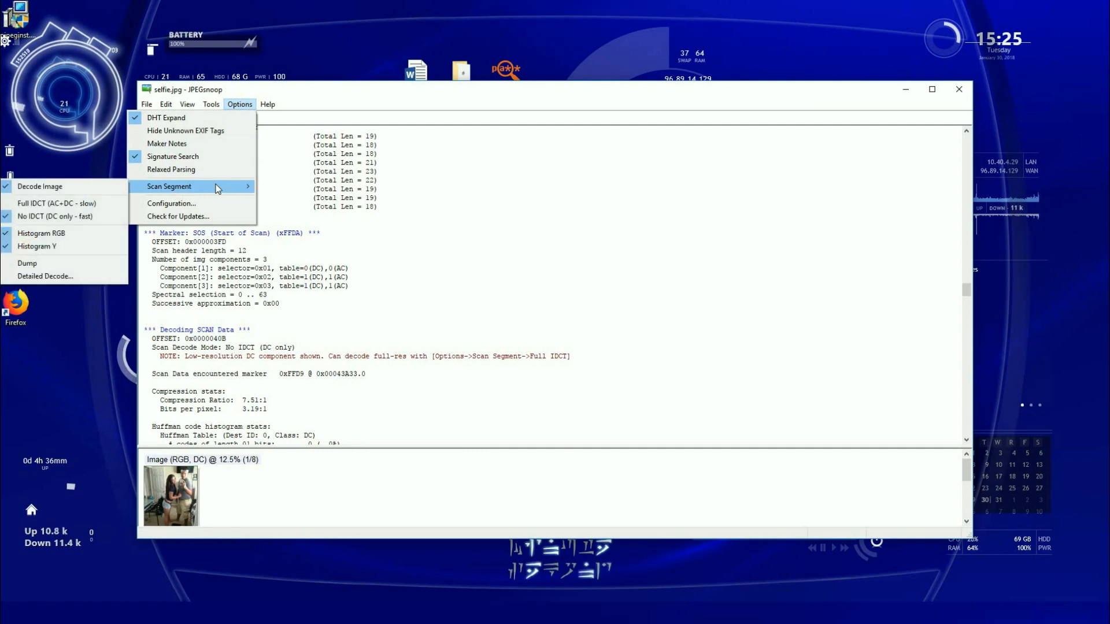
left_click(378, 290)
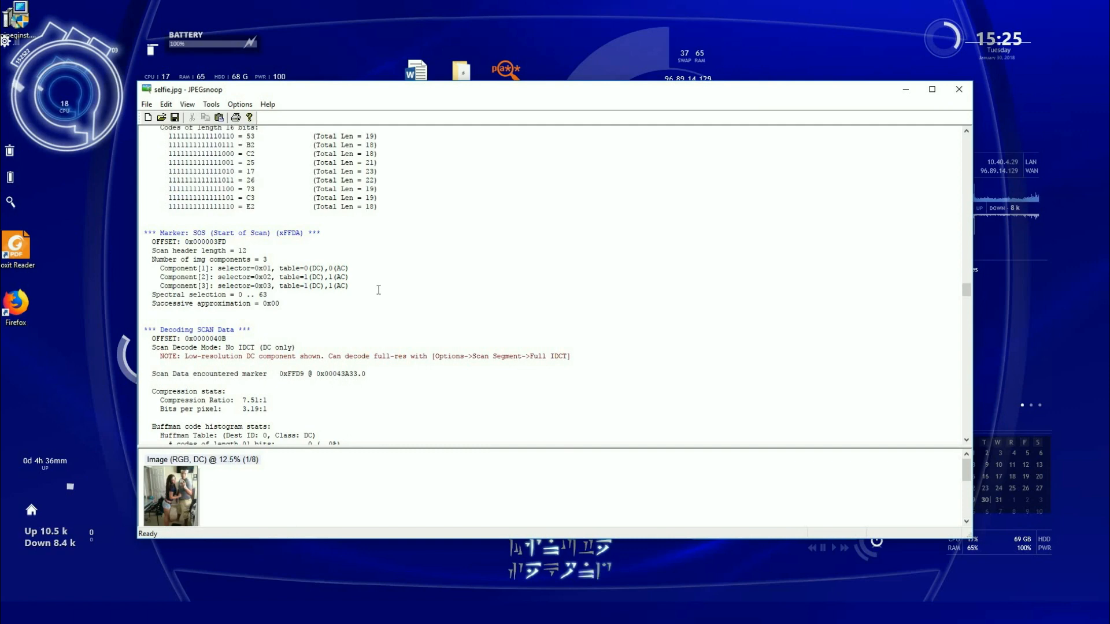
scroll("down", 3)
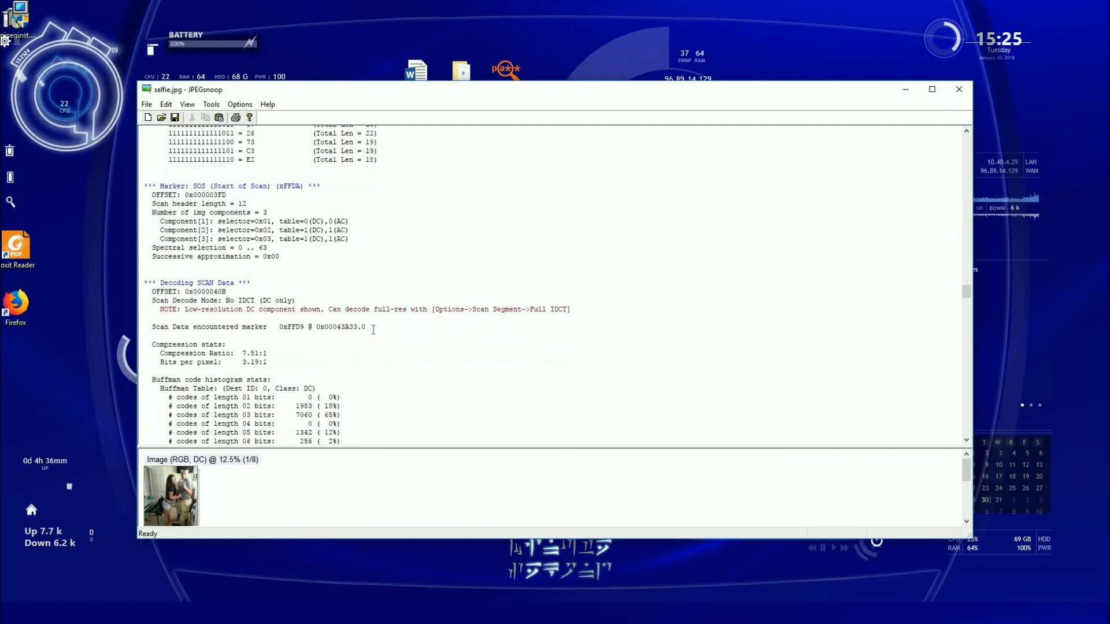
scroll("down", 3)
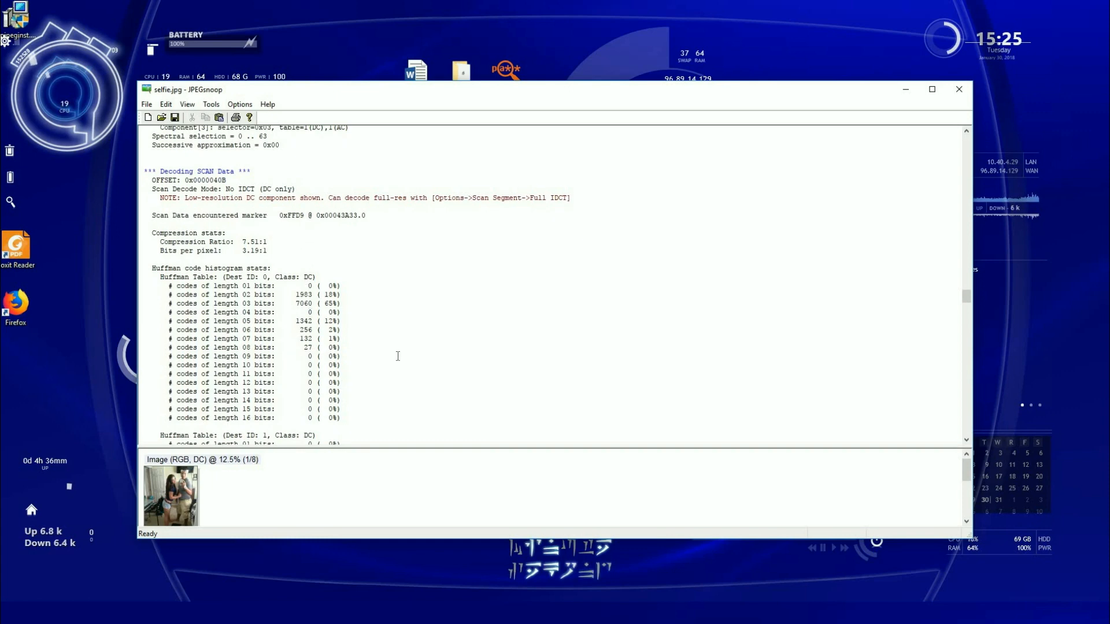
Scroll the report past the Huffman tables to the YCC and RGB DC histograms
scroll("down", 3)
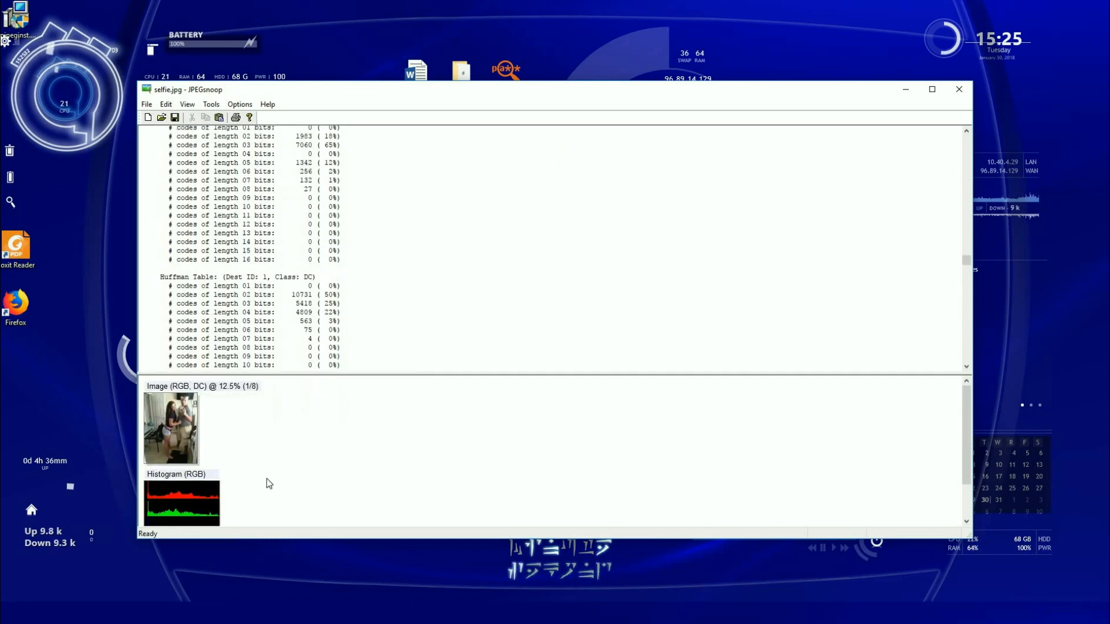
scroll("down", 3)
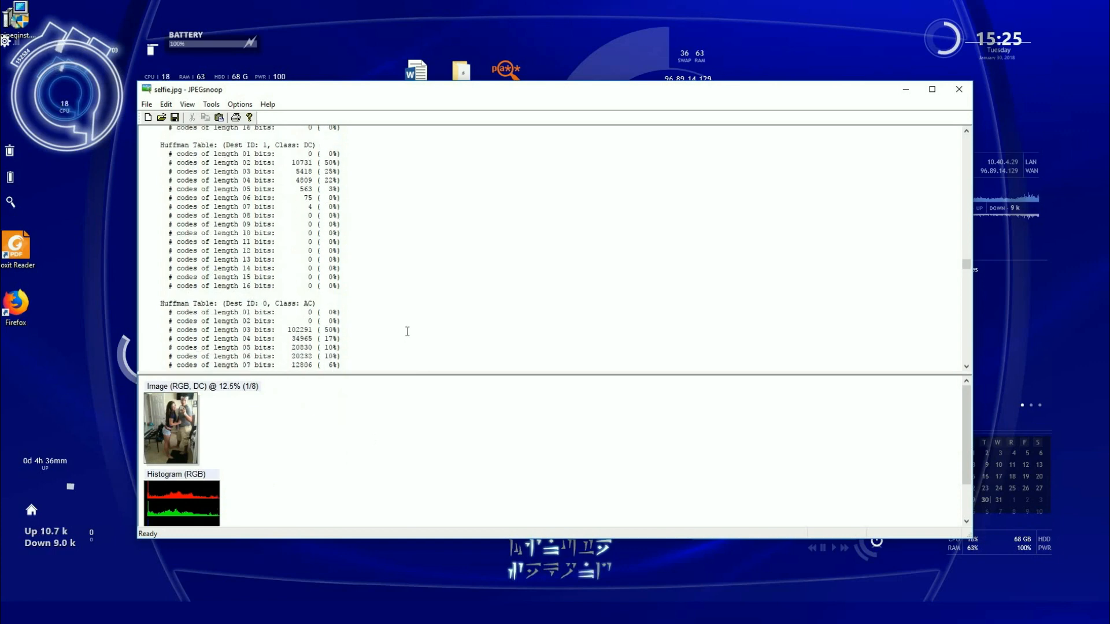
scroll("down", 3)
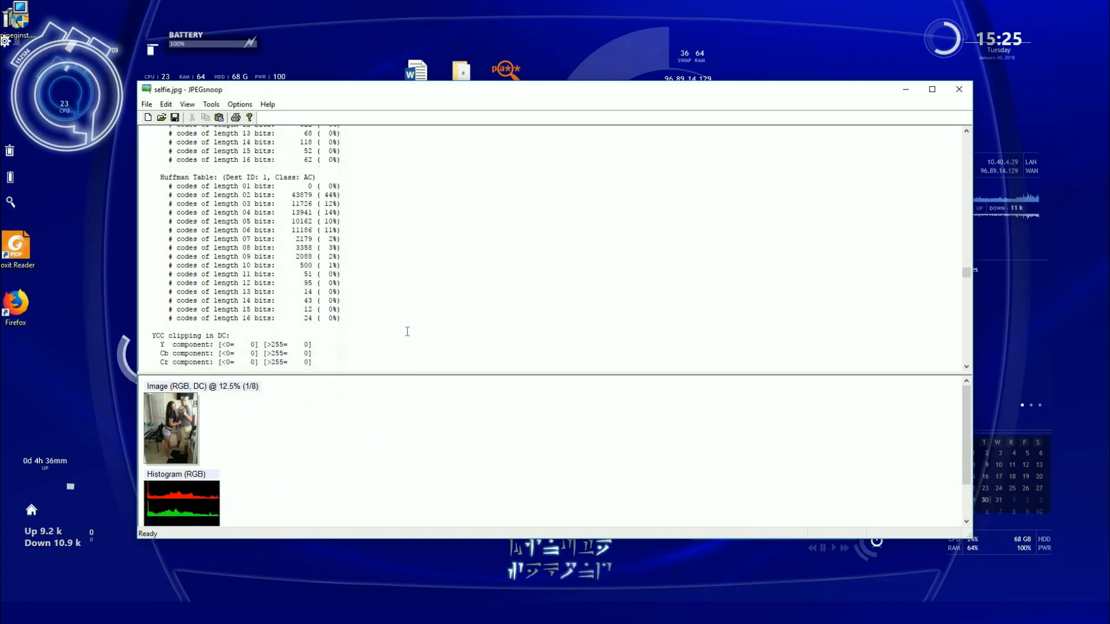
scroll("down", 3)
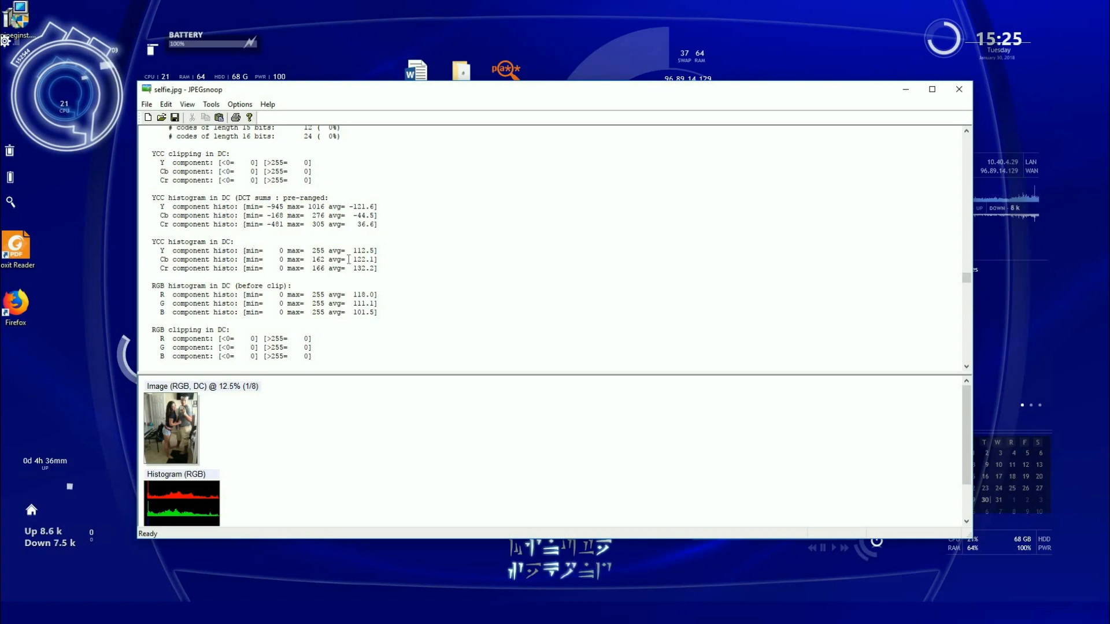
scroll("down", 3)
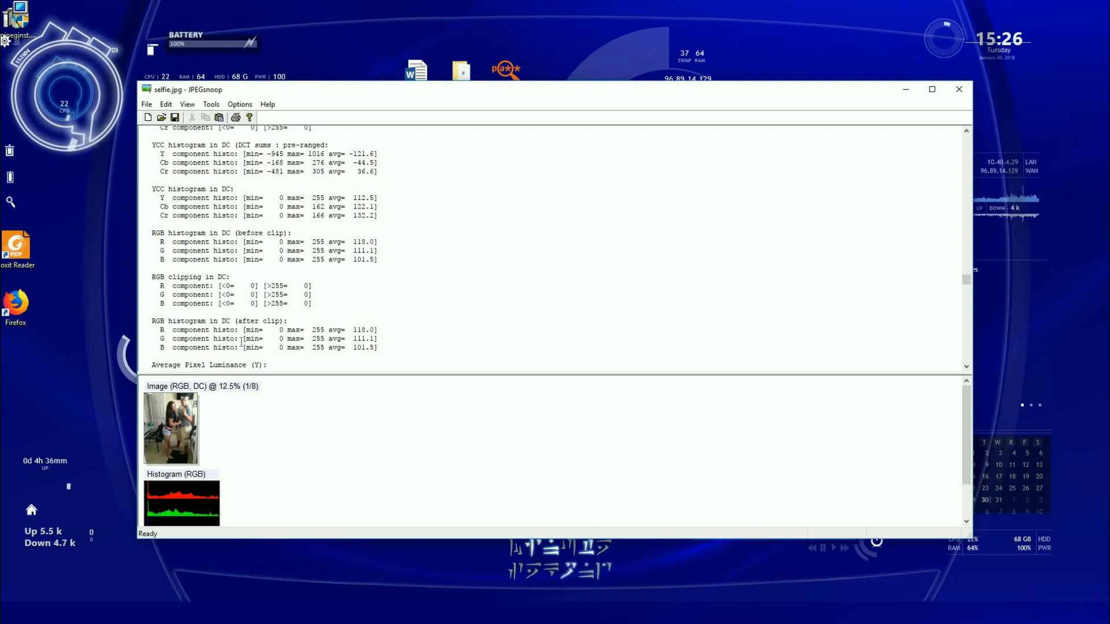
Scroll to the compression signature search and highlight the Adobe Photoshop match
scroll("down", 3)
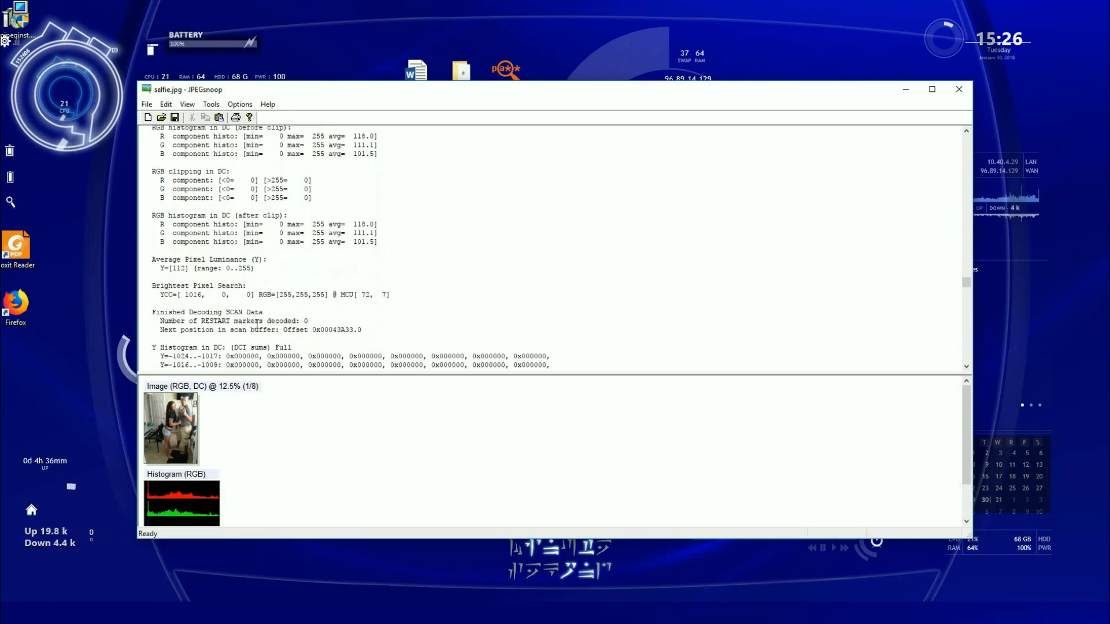
scroll("down", 3)
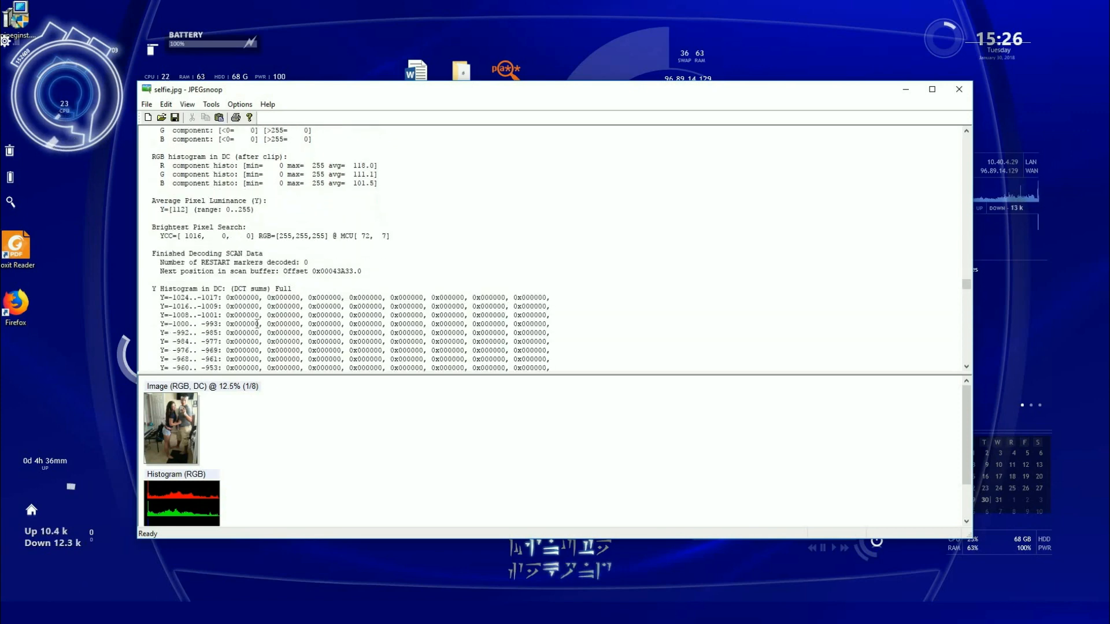
scroll("down", 3)
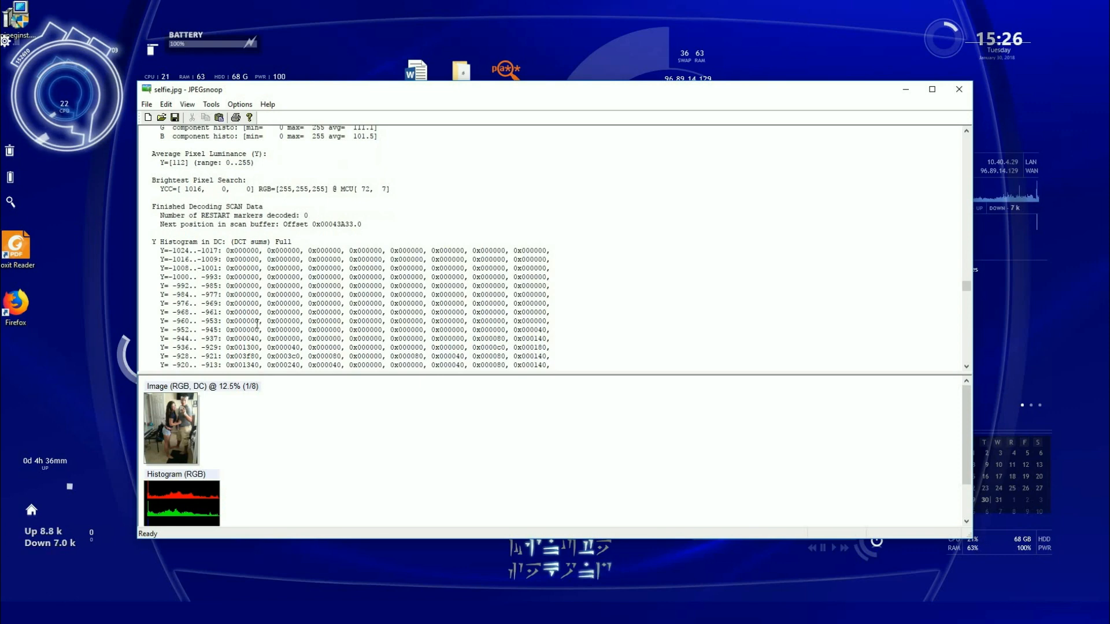
scroll("down", 3)
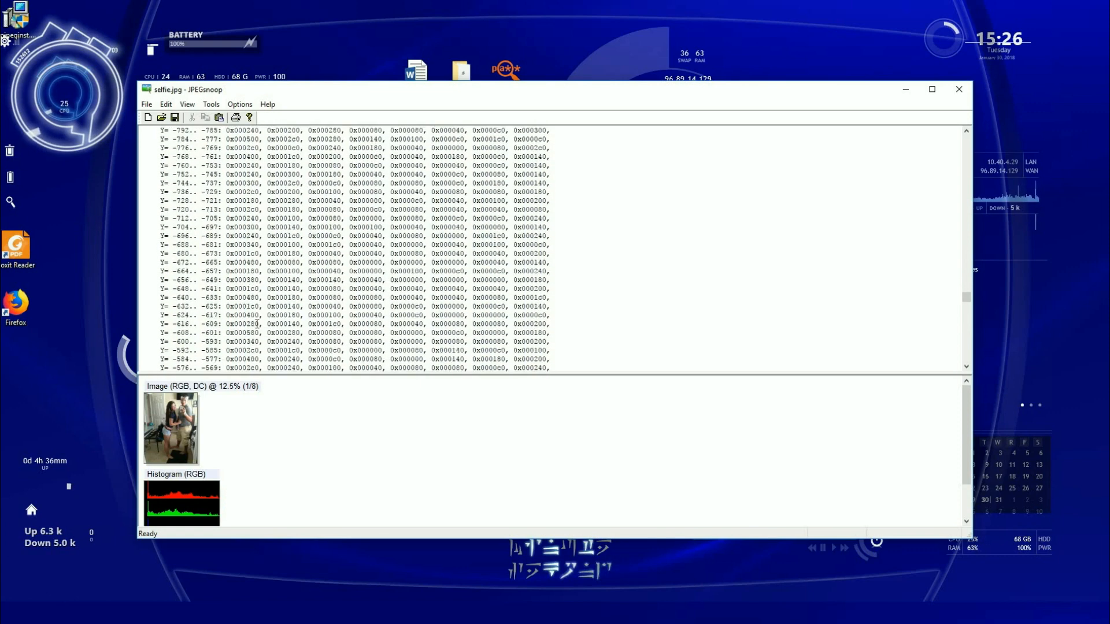
scroll("down", 3)
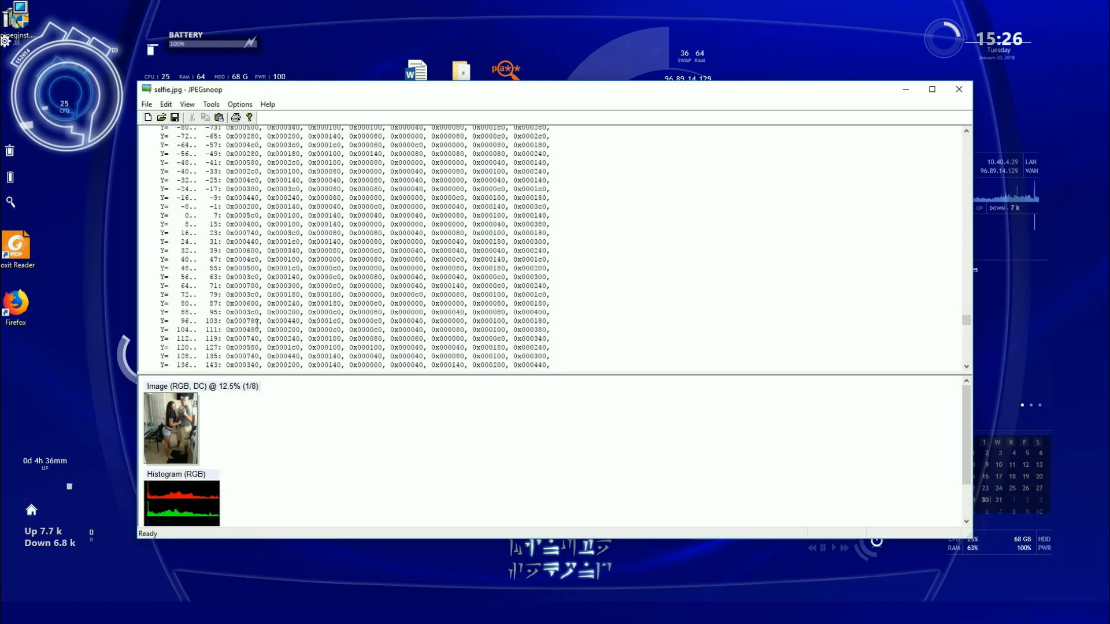
scroll("down", 3)
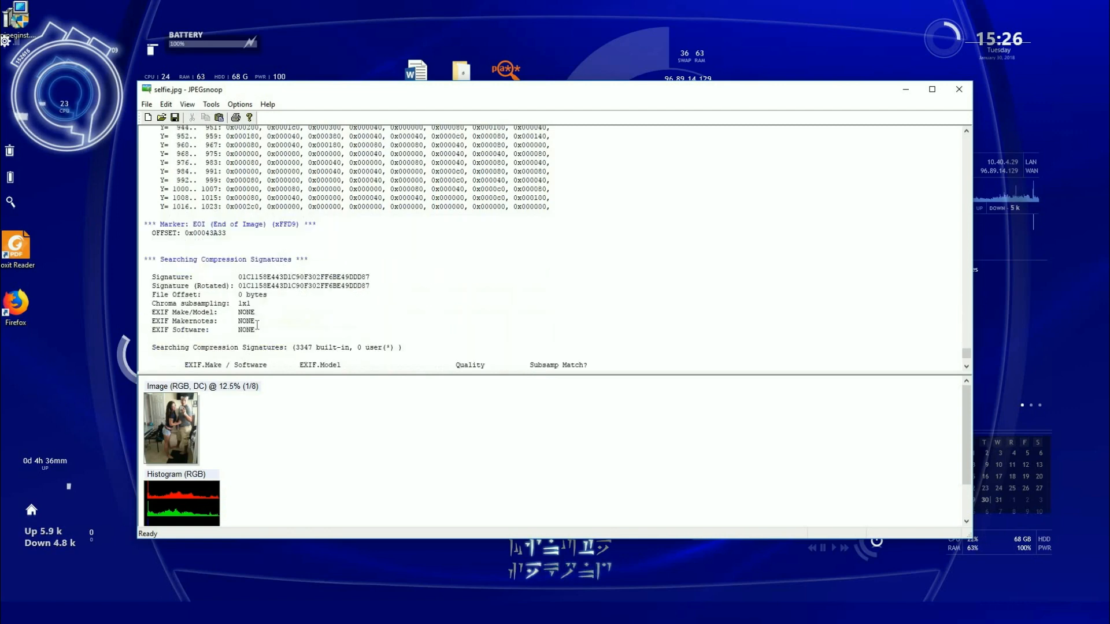
scroll("down", 3)
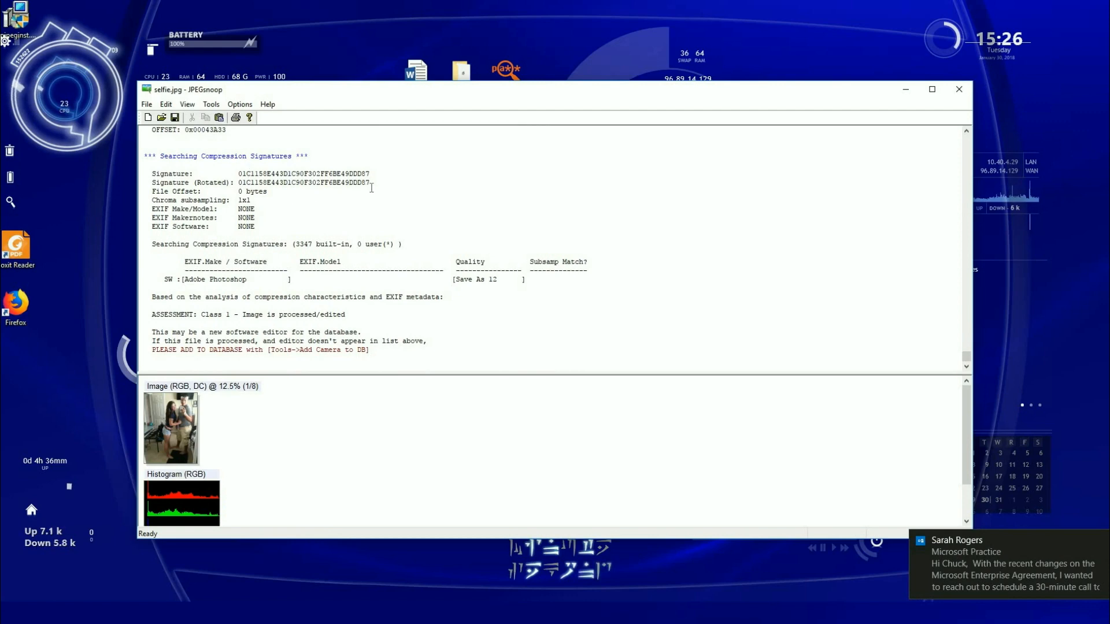
left_click(206, 191)
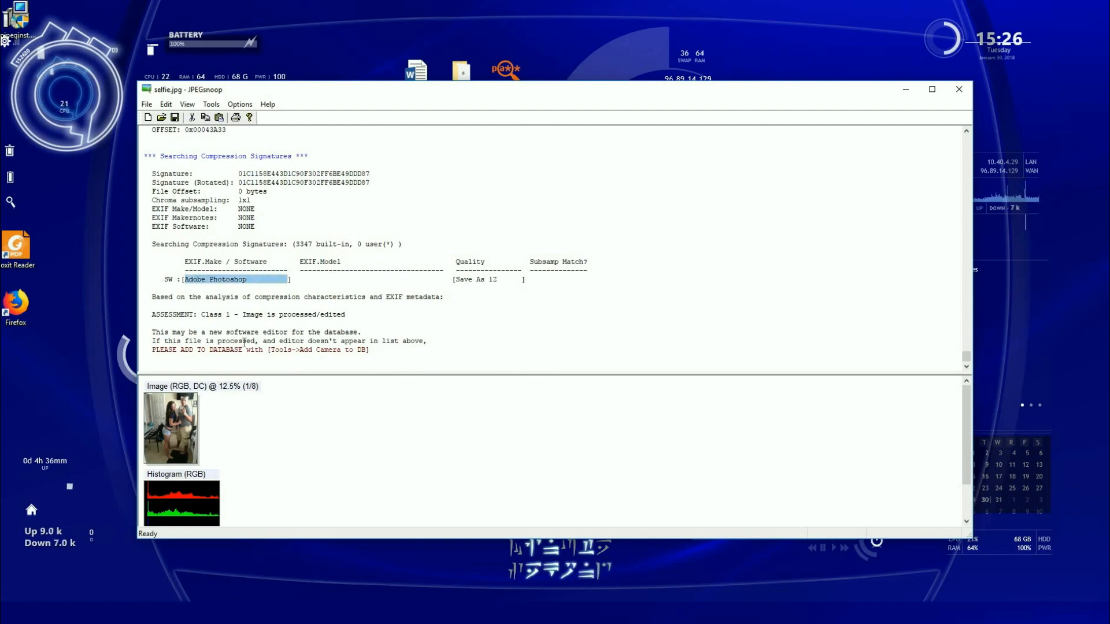
mouse_move(337, 381)
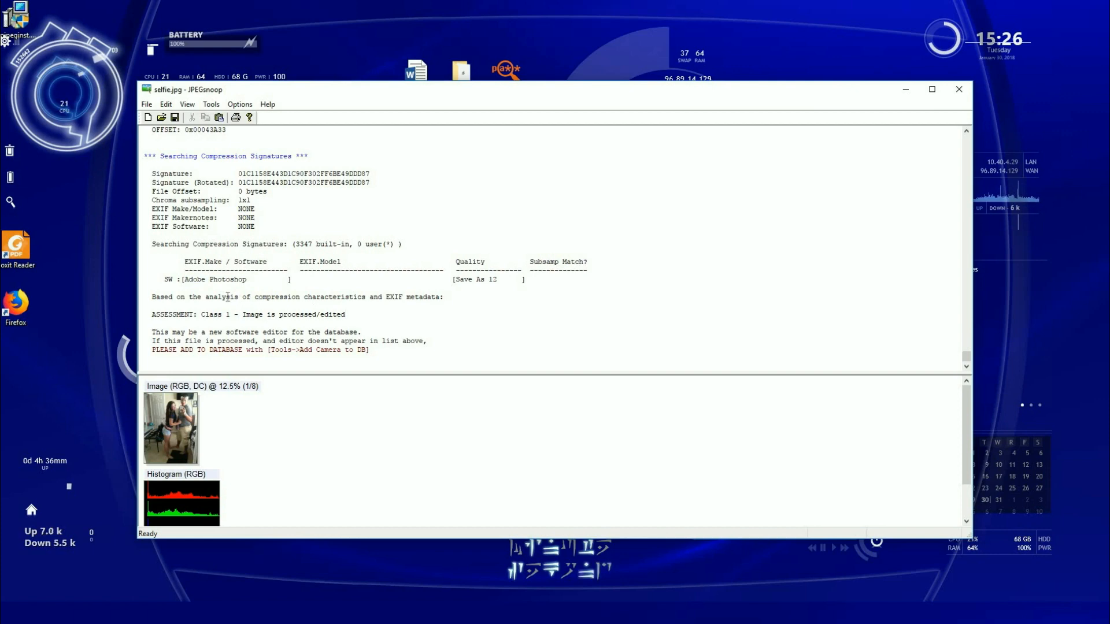
Highlight the Save As 12 quality estimate and the 'processed/edited' assessment
double_click(219, 296)
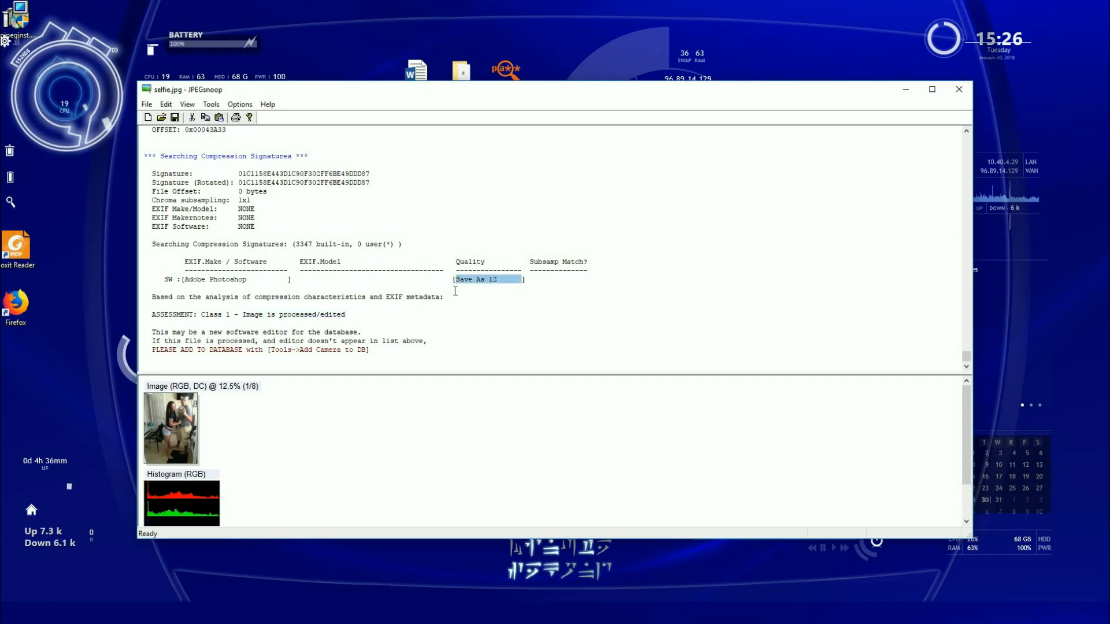
left_click(464, 334)
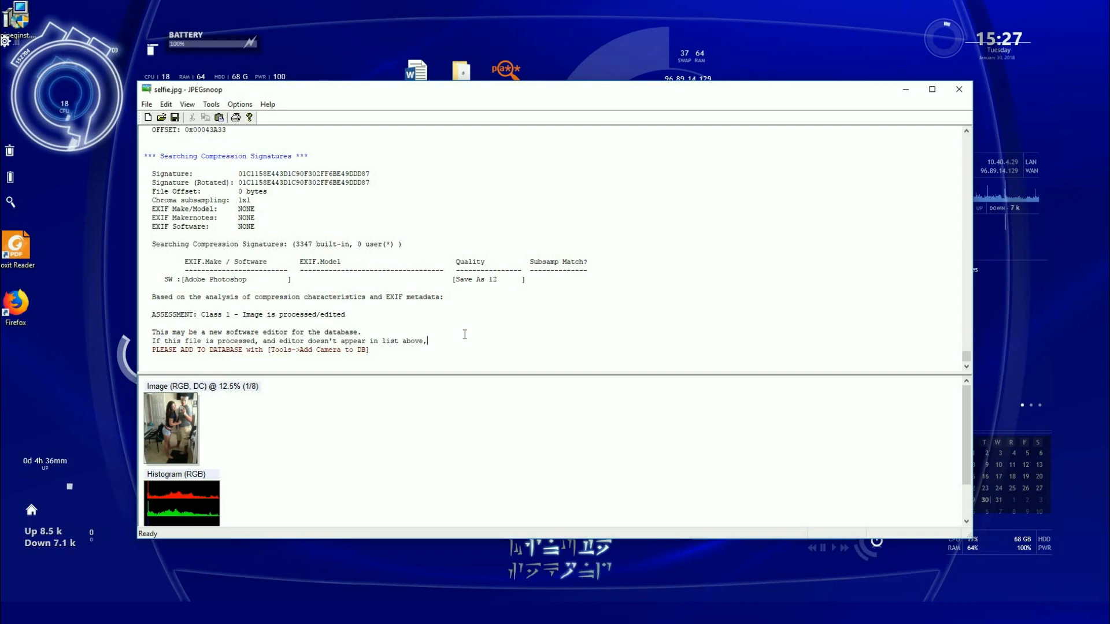
mouse_move(201, 390)
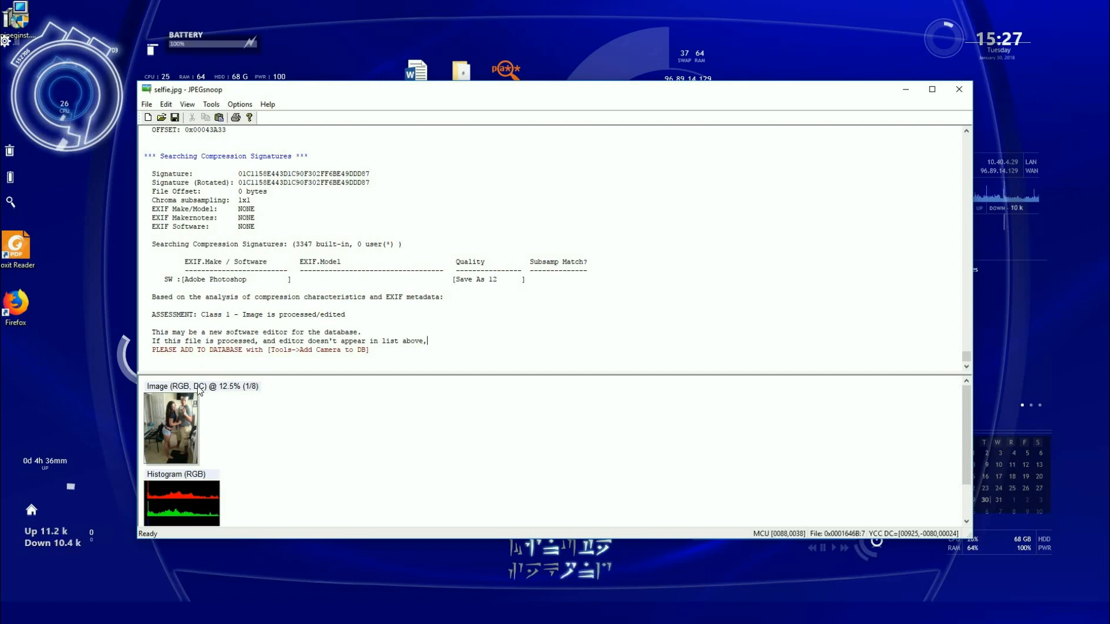
mouse_move(359, 312)
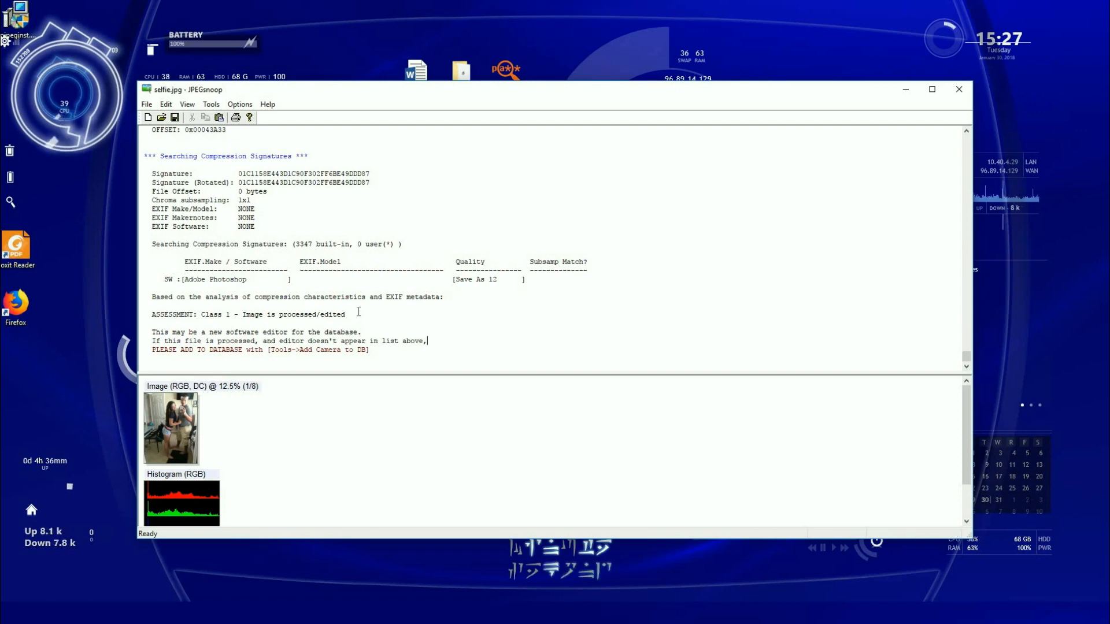
double_click(306, 315)
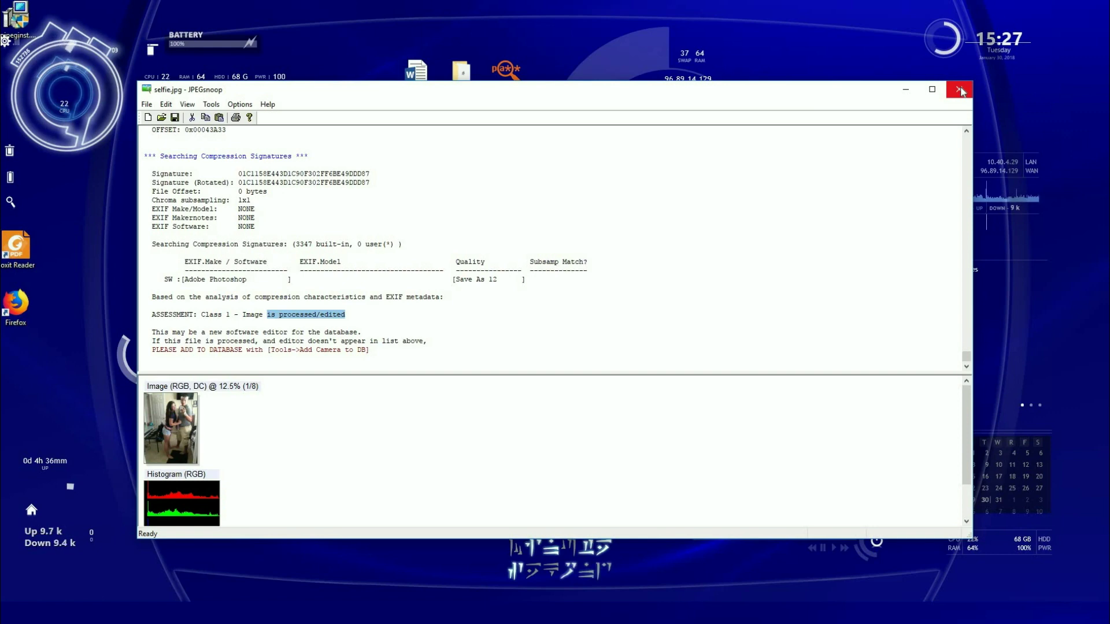
Close JPEGsnoop and pick selfie.jpg from the Desktop in FotoForensics' upload dialog
left_click(960, 89)
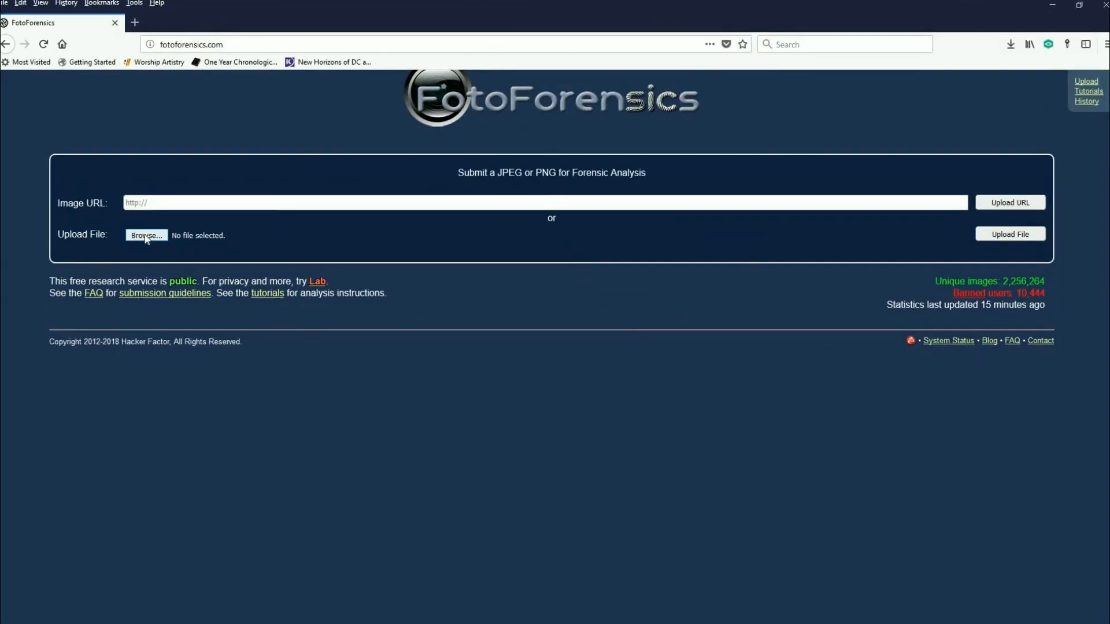
left_click(146, 235)
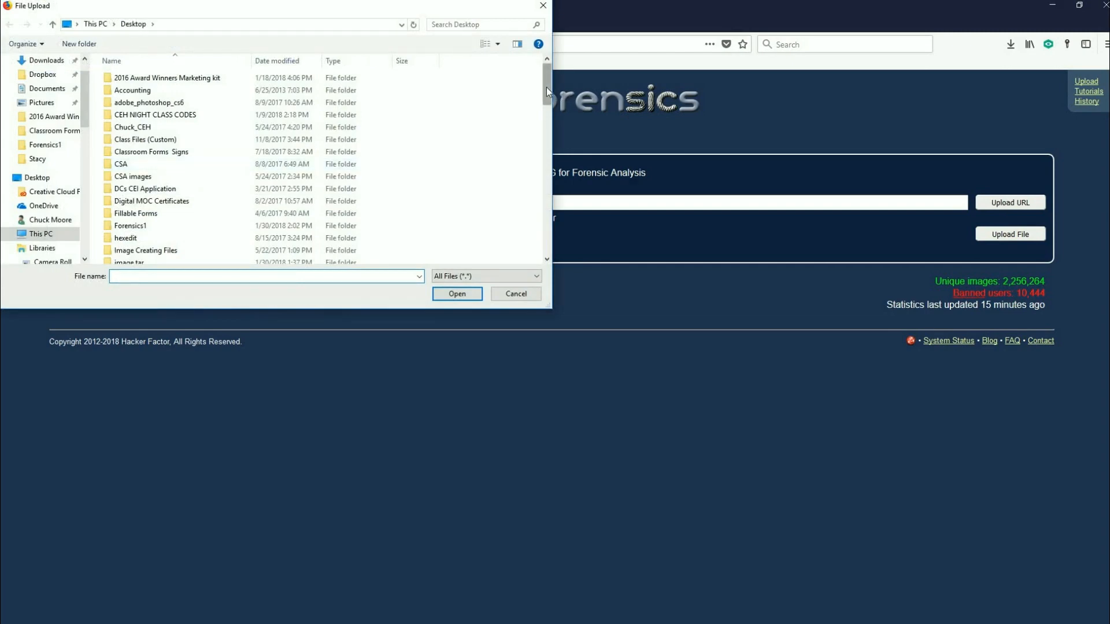
scroll("down", 3)
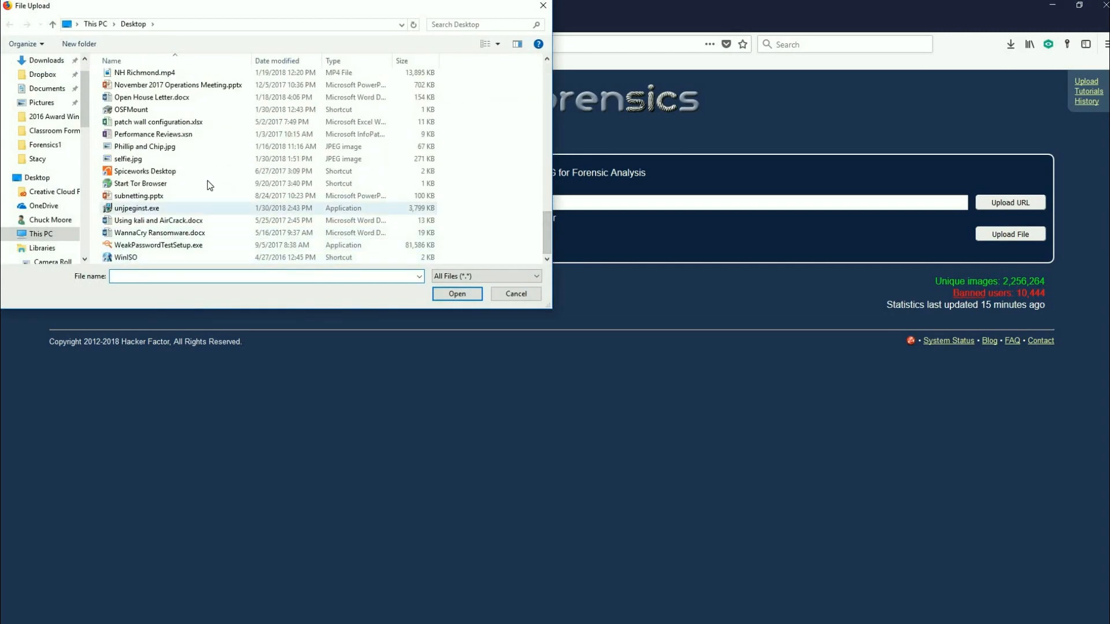
scroll("up", 3)
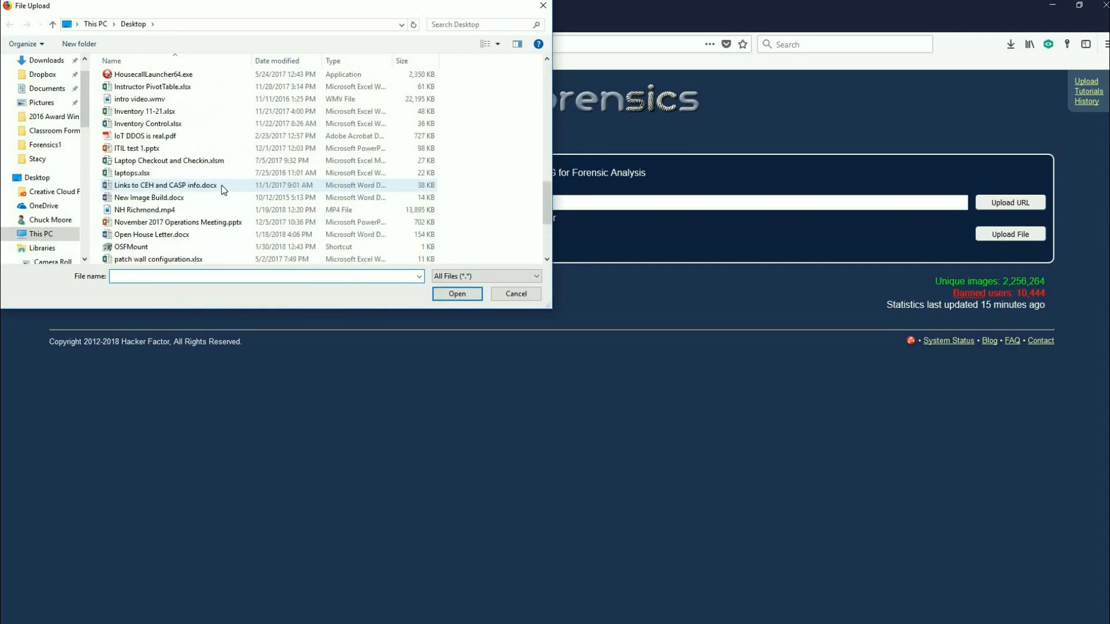
scroll("up", 3)
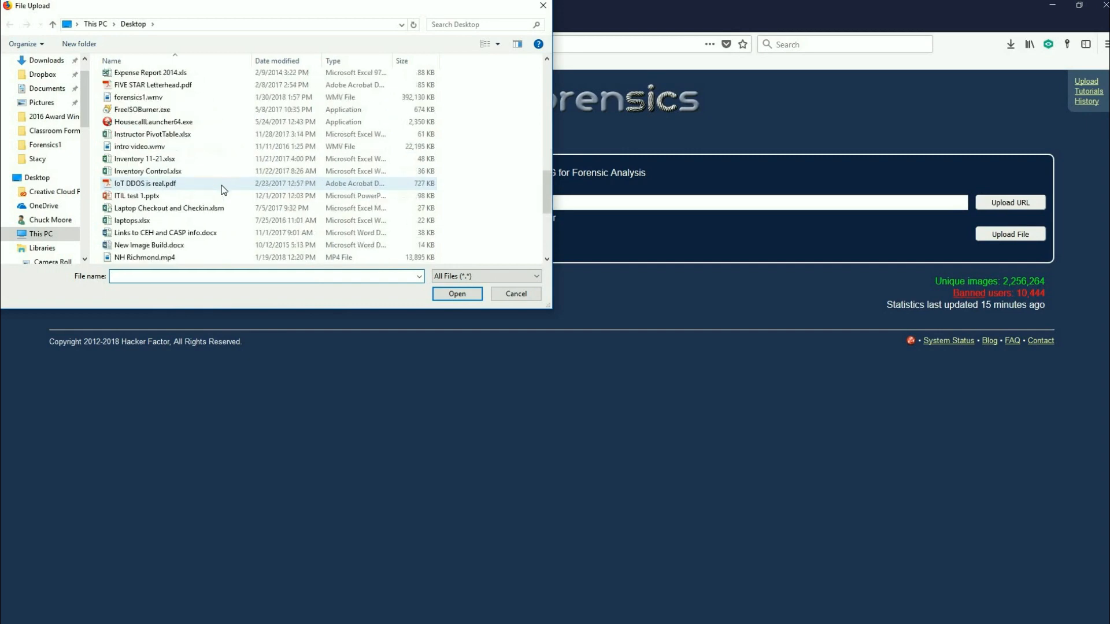
scroll("down", 3)
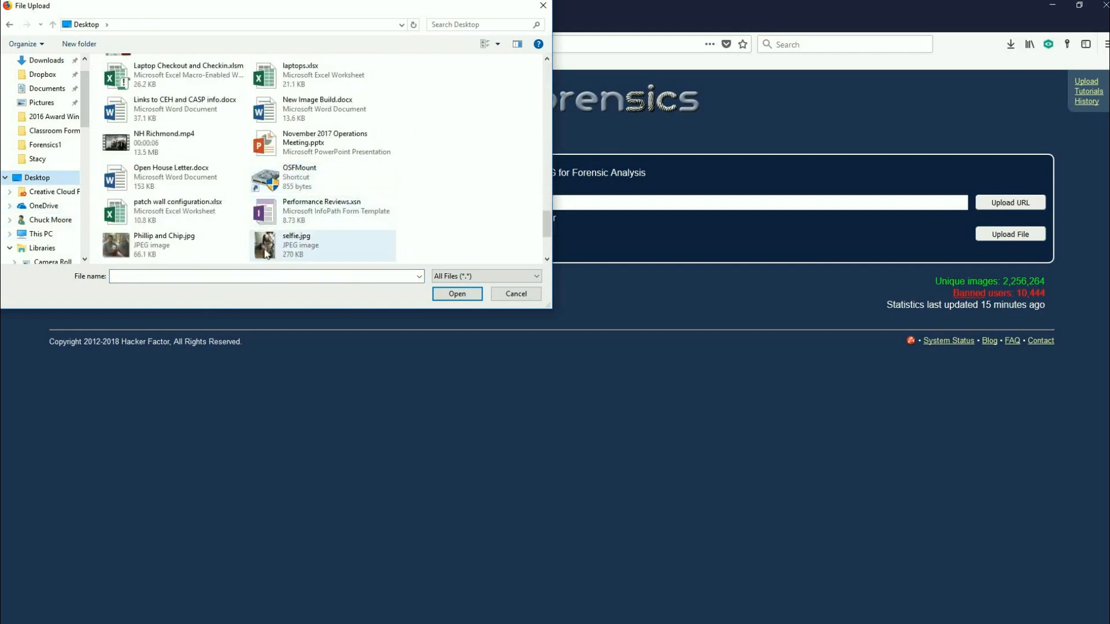
left_click(456, 294)
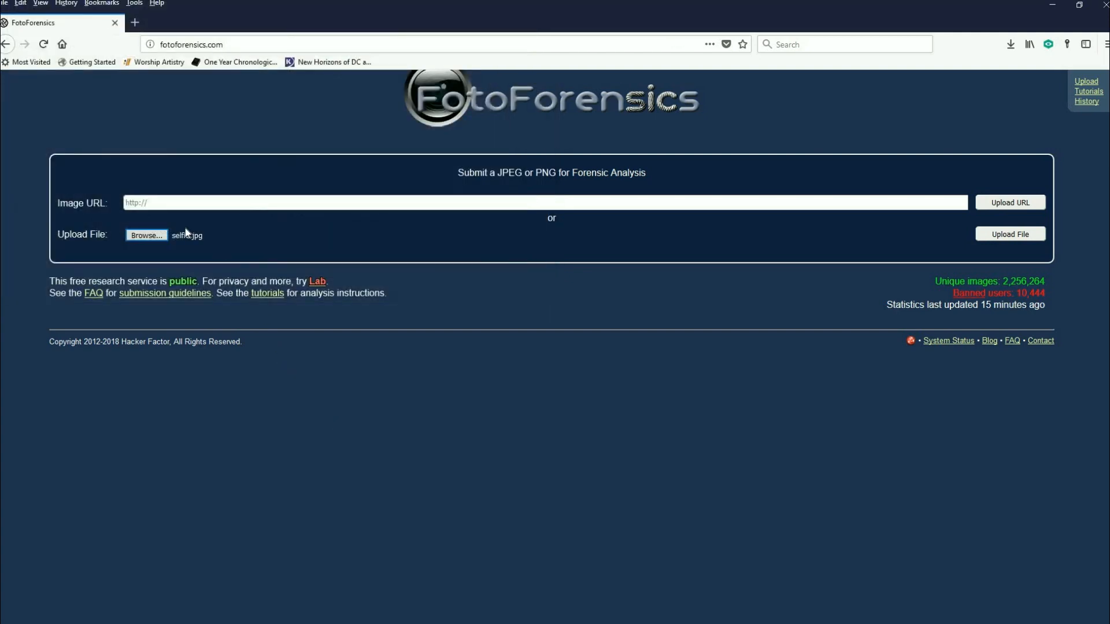
mouse_move(962, 264)
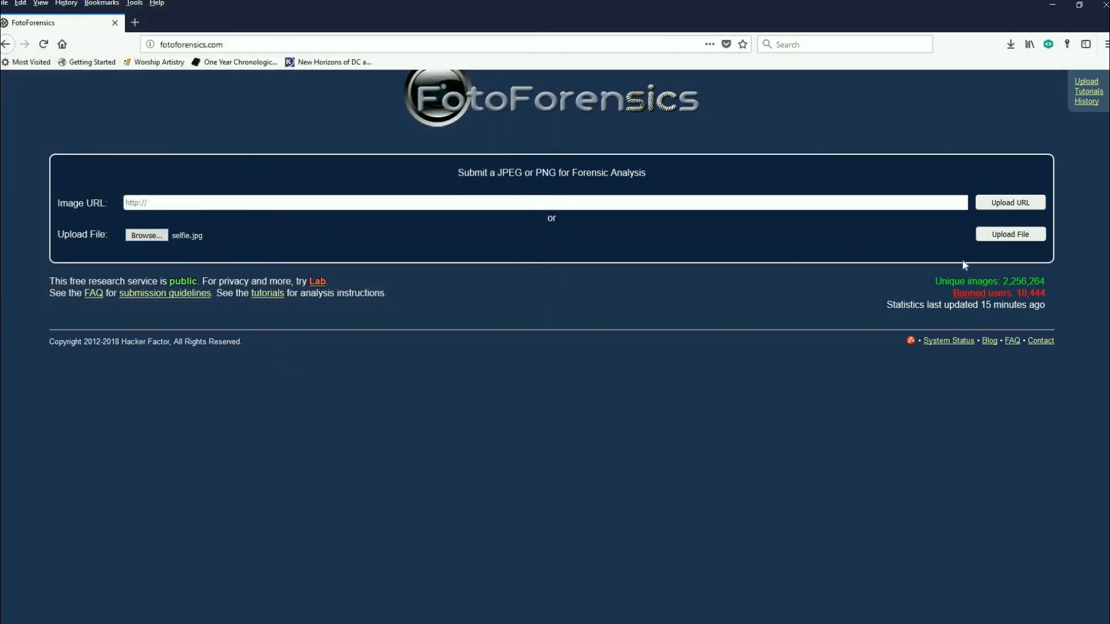
Upload selfie.jpg, check its Digest details, then view the ELA result beside the original
left_click(1010, 233)
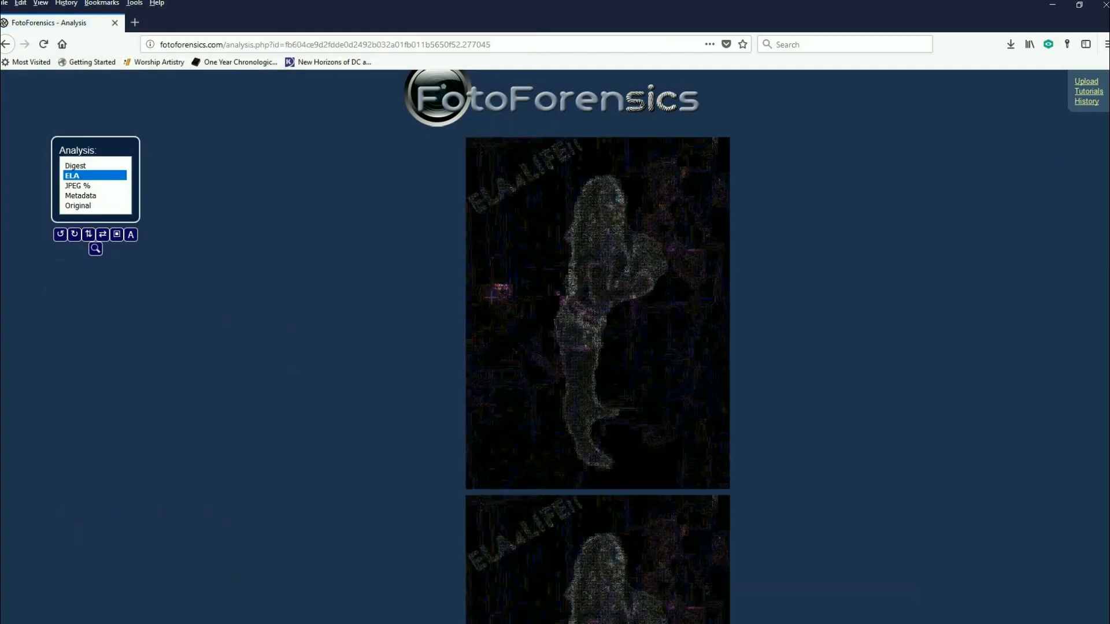
left_click(76, 165)
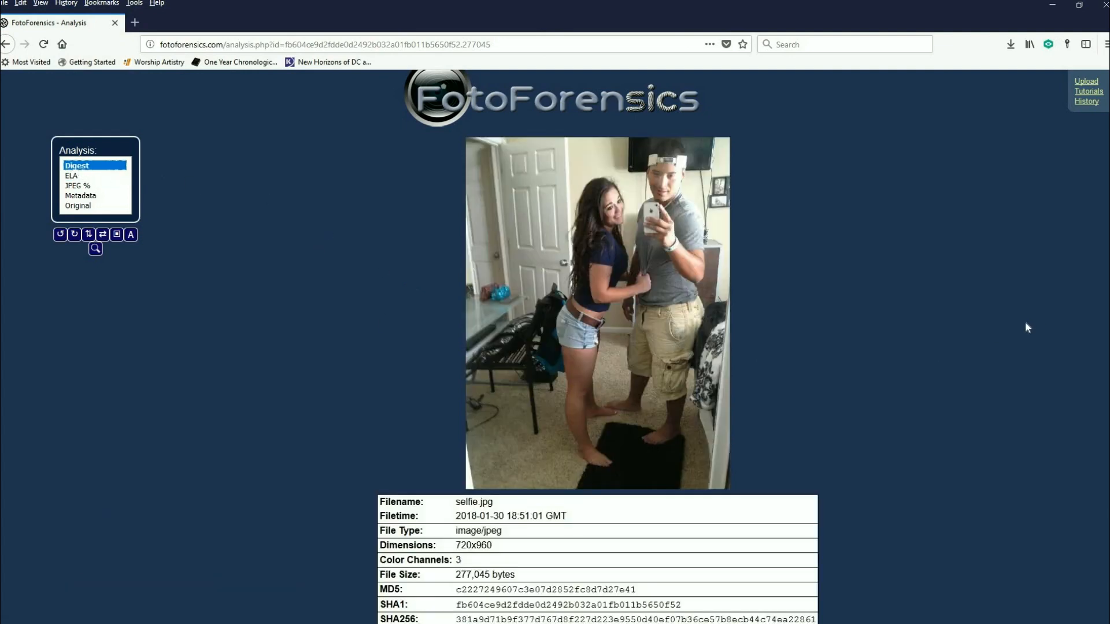
scroll("down", 3)
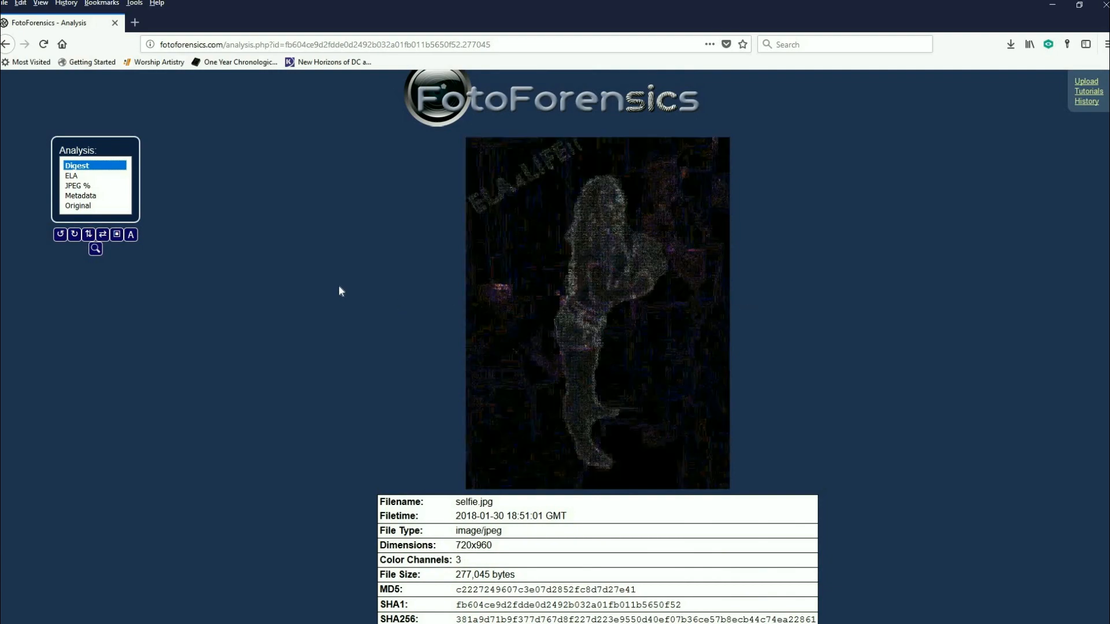
left_click(71, 176)
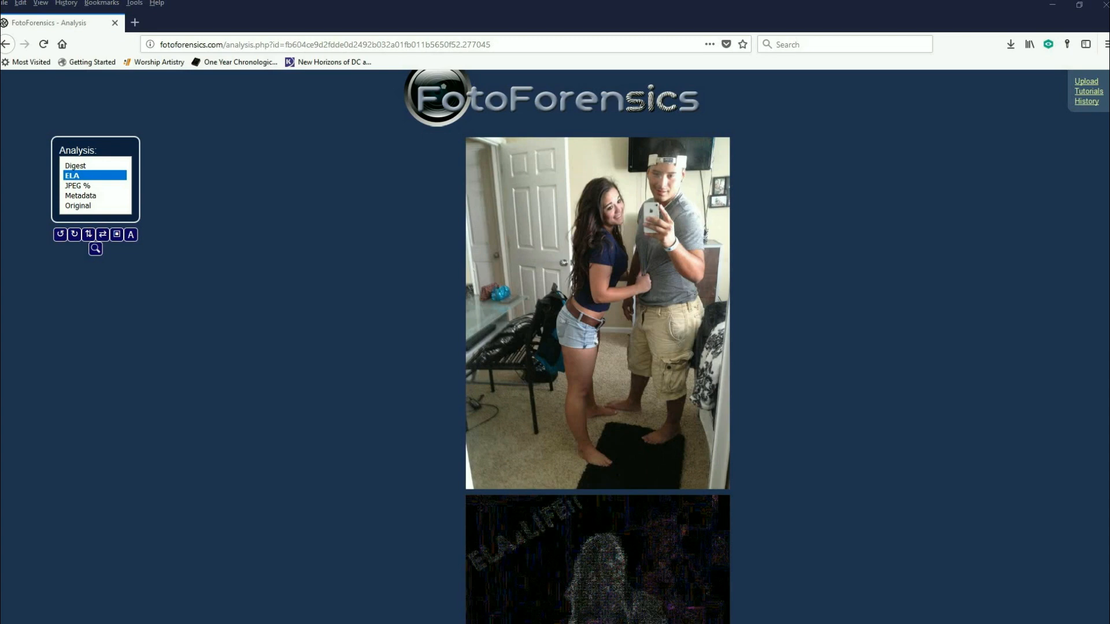
mouse_move(120, 204)
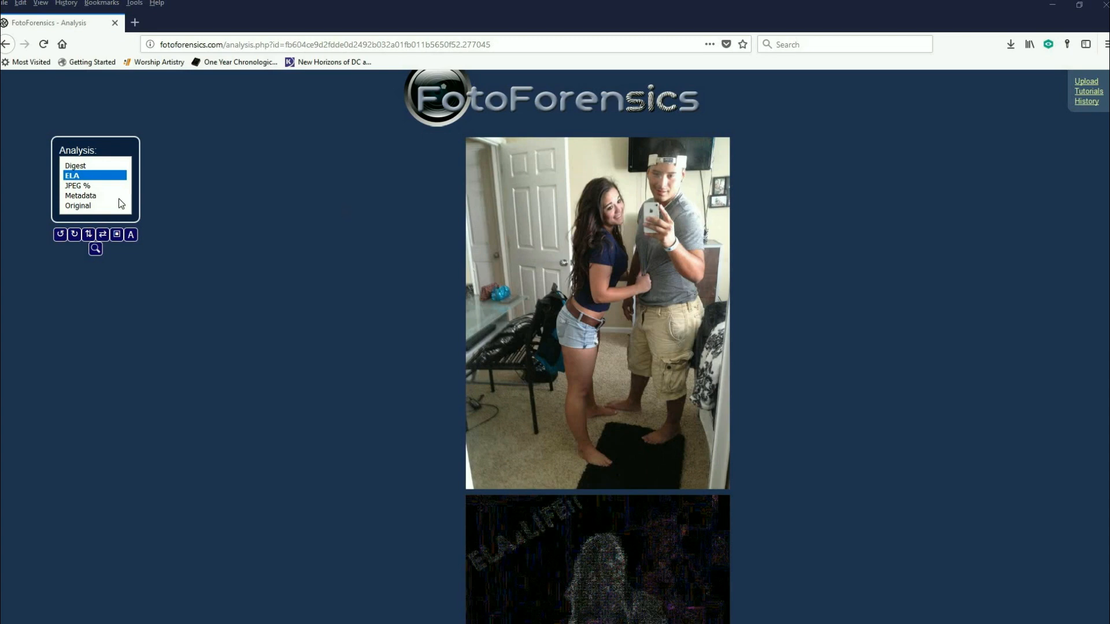
left_click(78, 185)
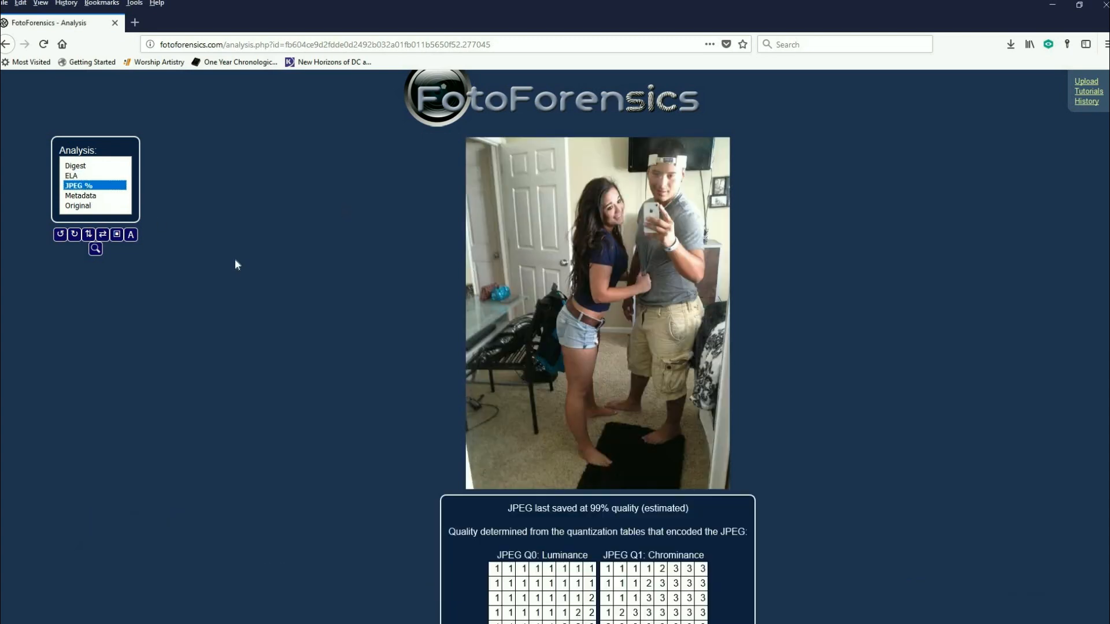
scroll("down", 3)
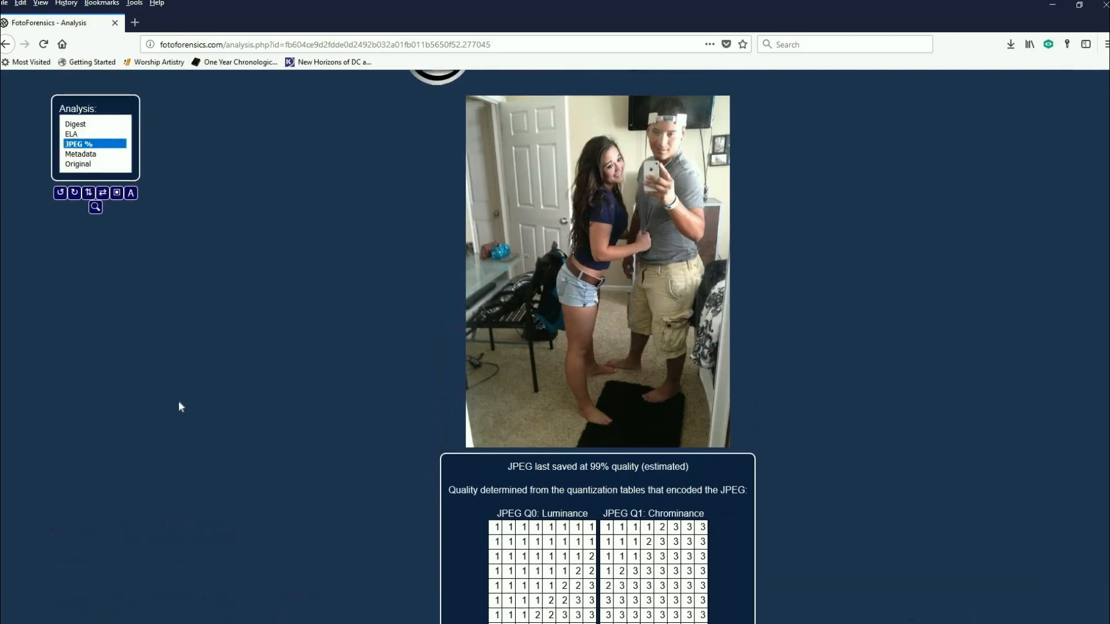
scroll("up", 3)
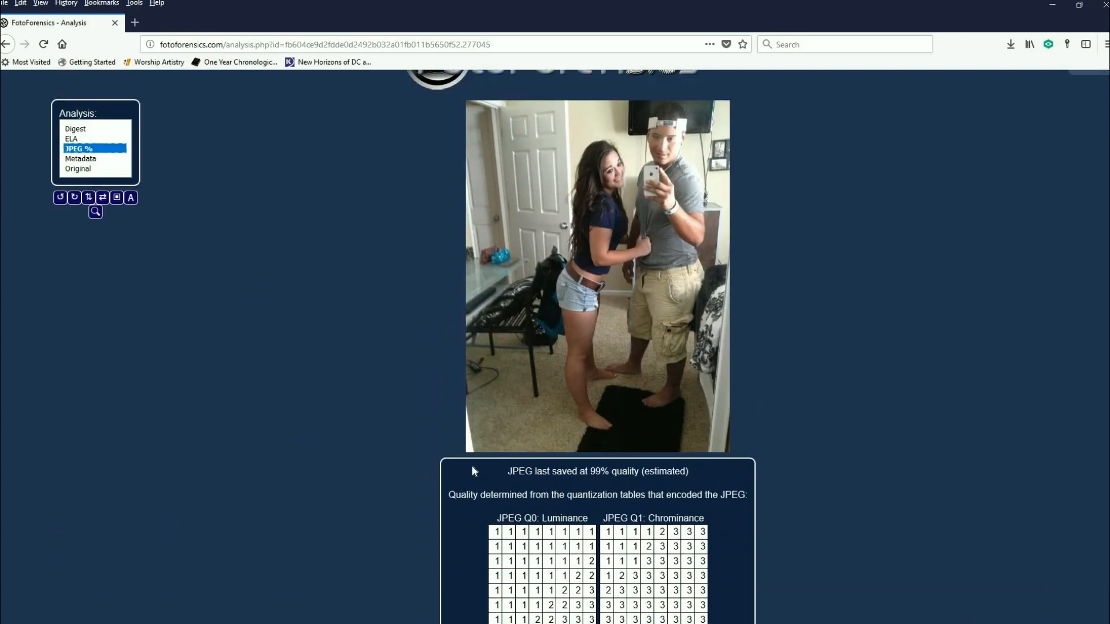
left_click(80, 158)
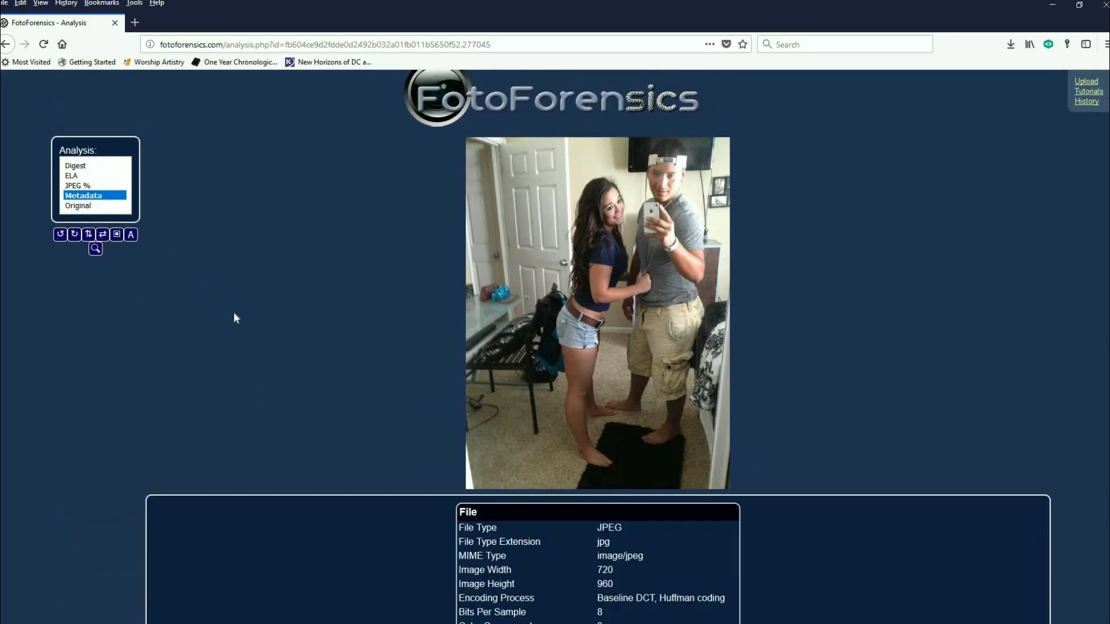
scroll("down", 3)
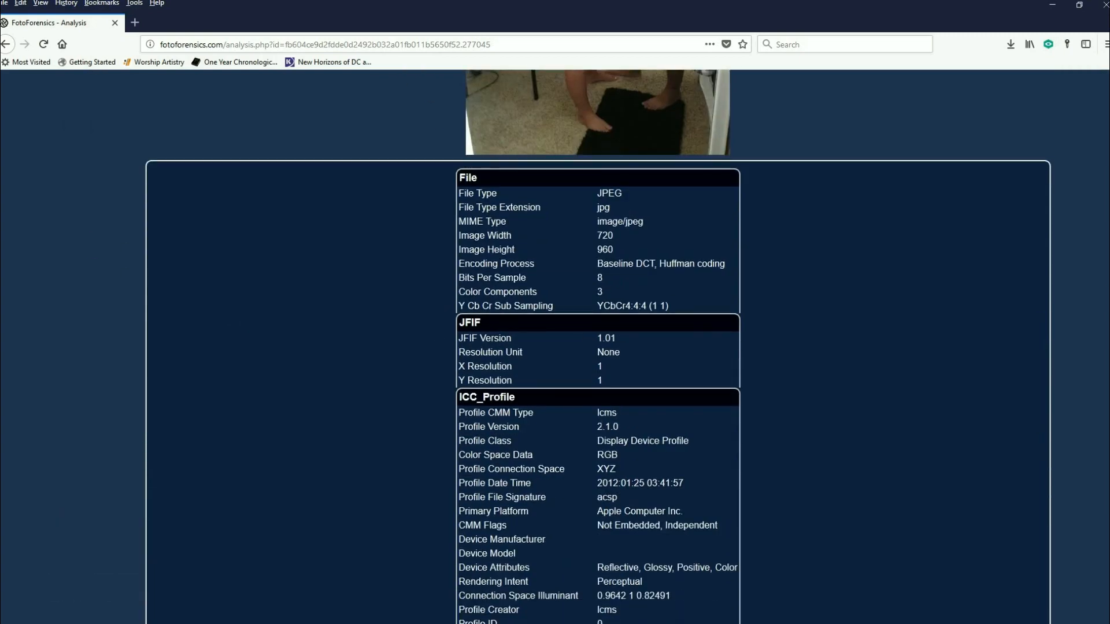
scroll("down", 3)
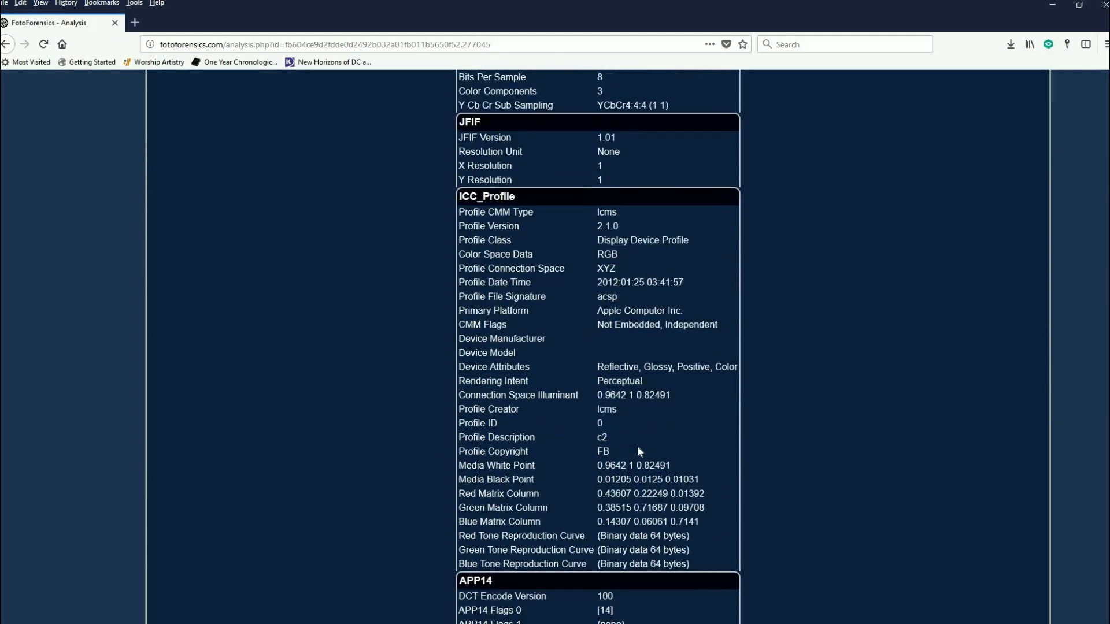
scroll("down", 3)
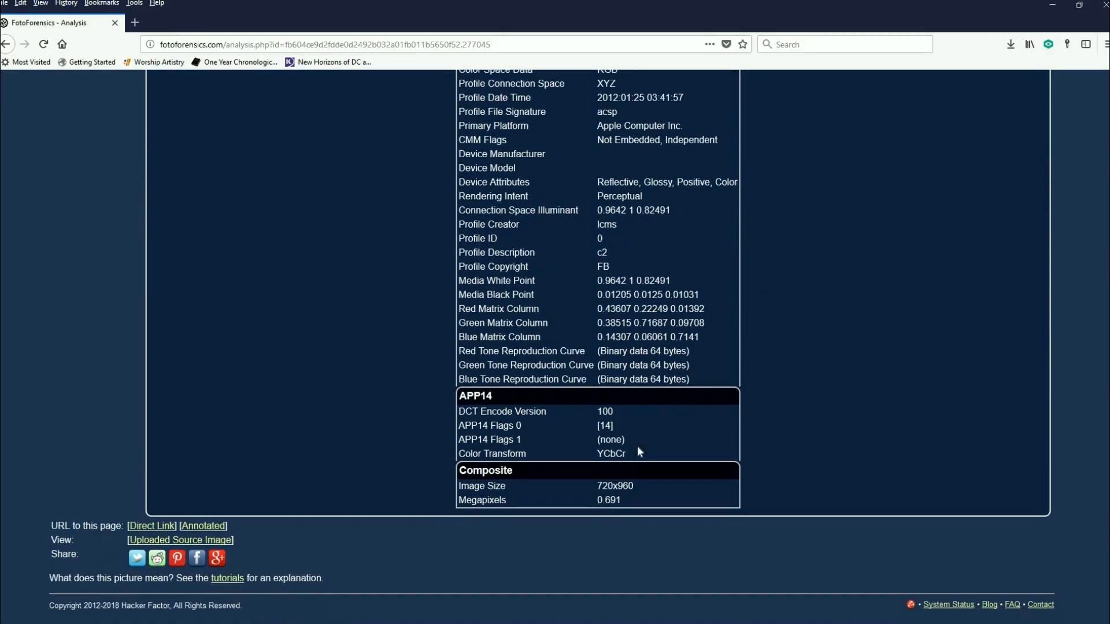
scroll("up", 3)
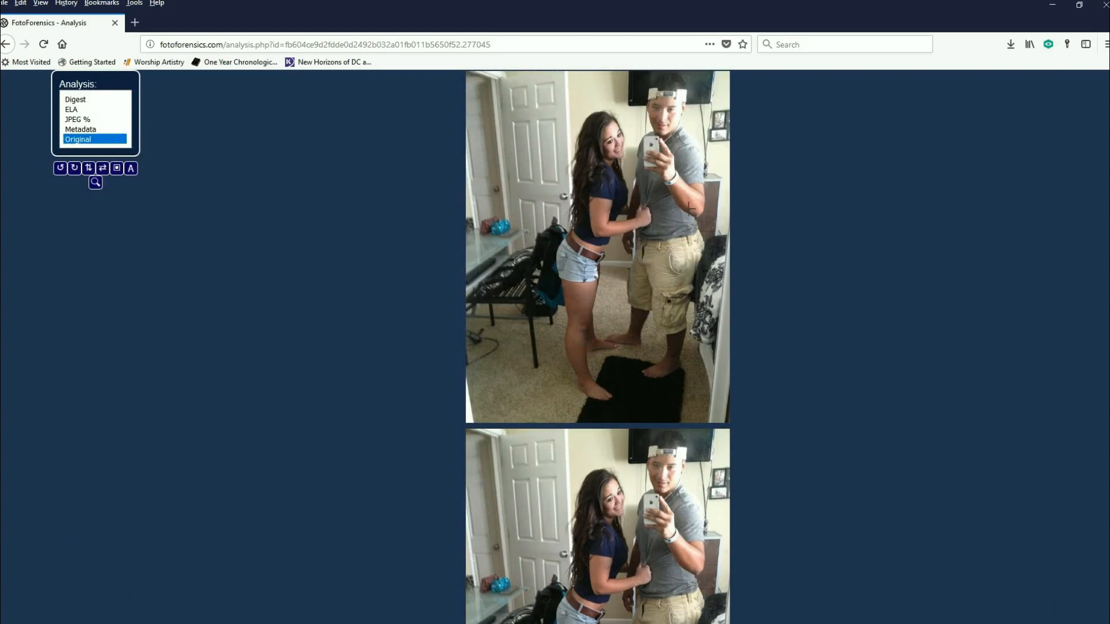
scroll("up", 3)
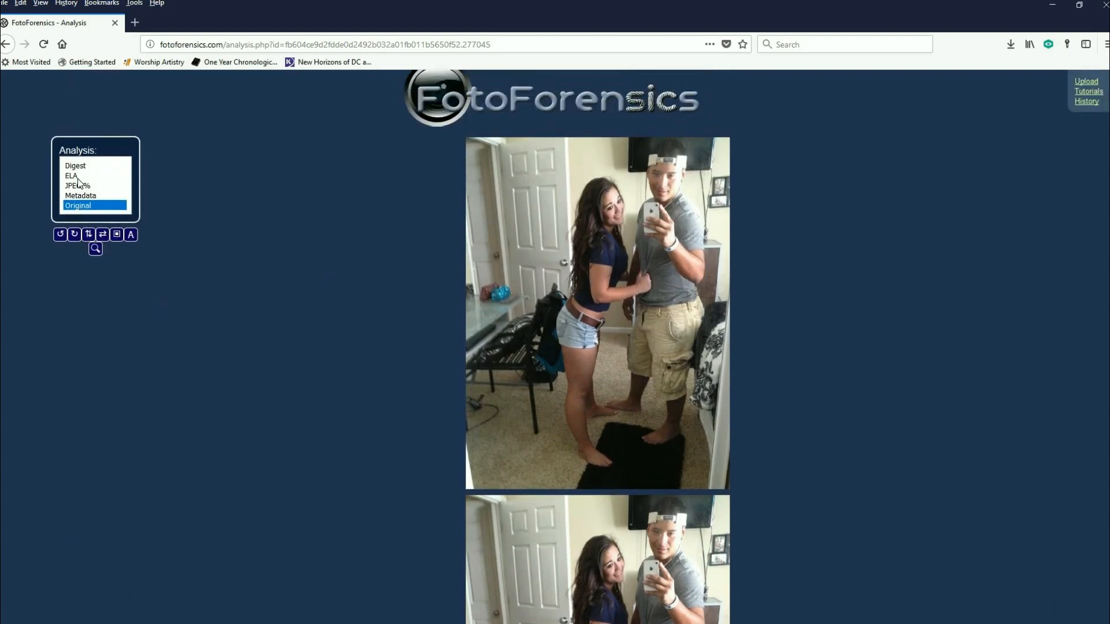
left_click(71, 176)
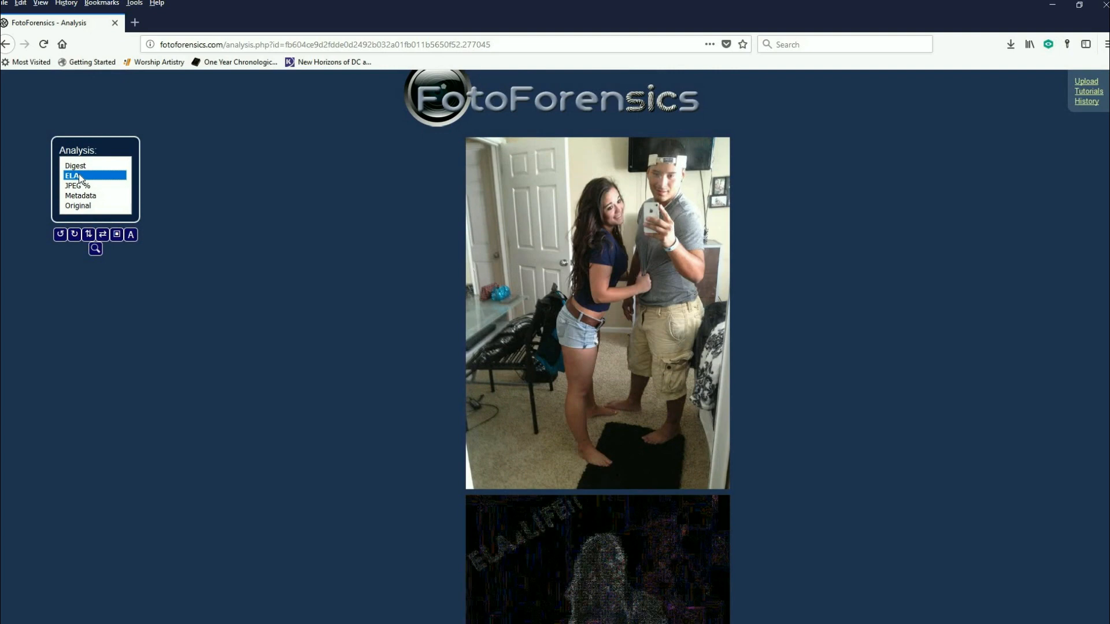
left_click(75, 165)
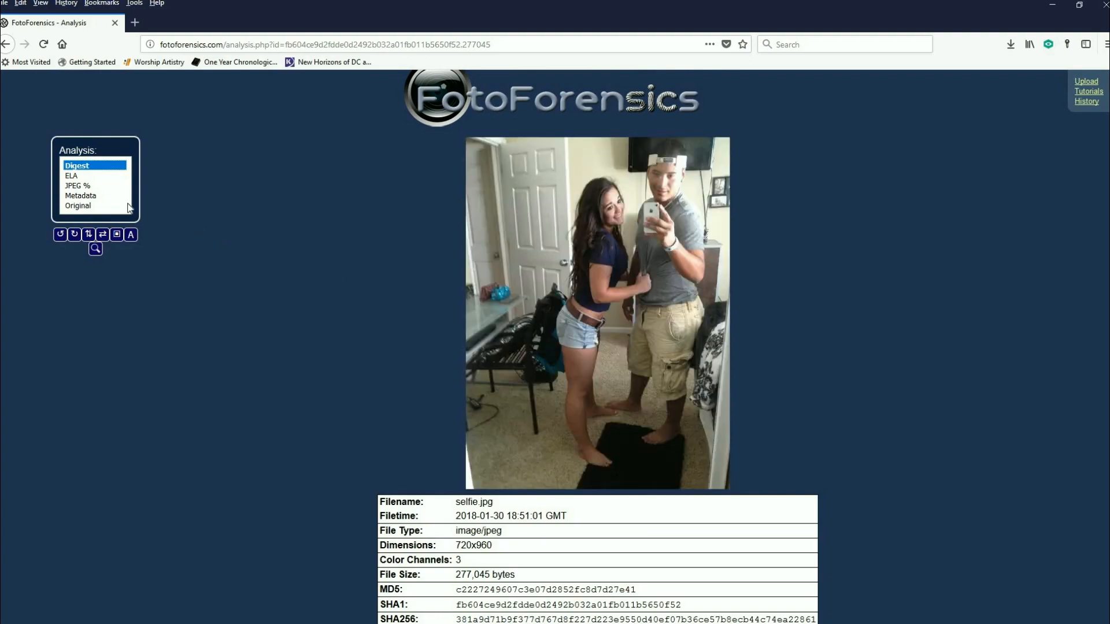
left_click(72, 174)
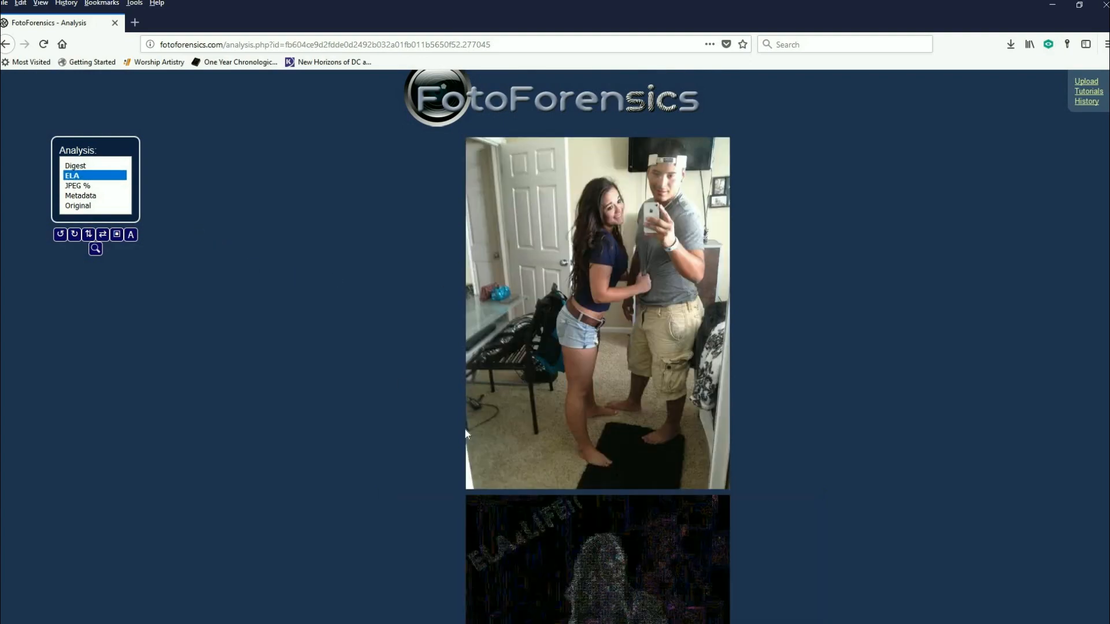
mouse_move(745, 284)
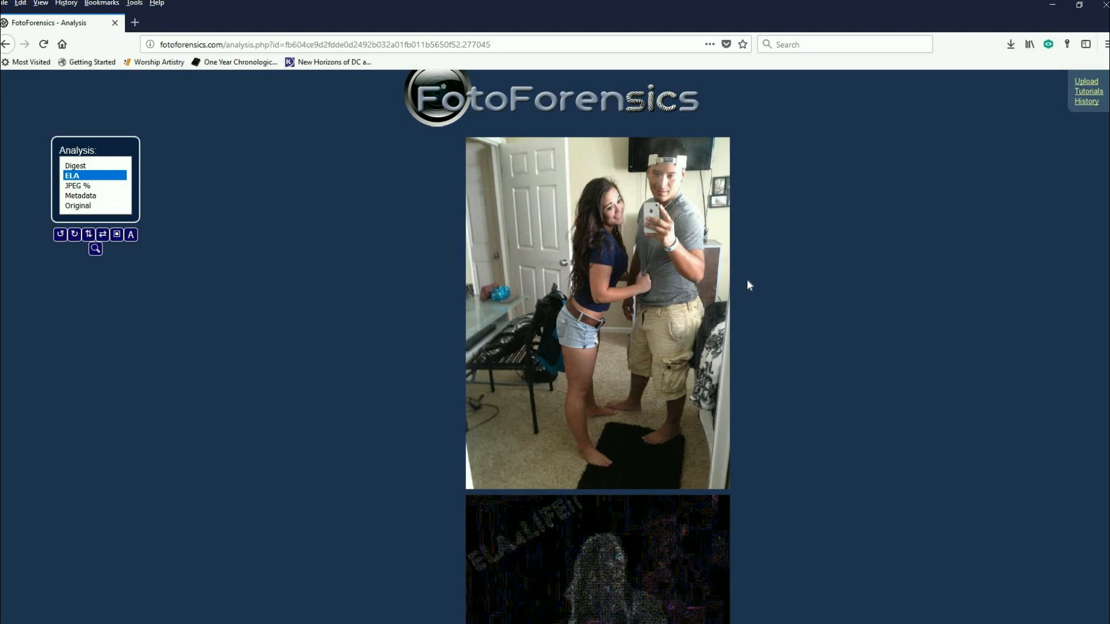
scroll("down", 3)
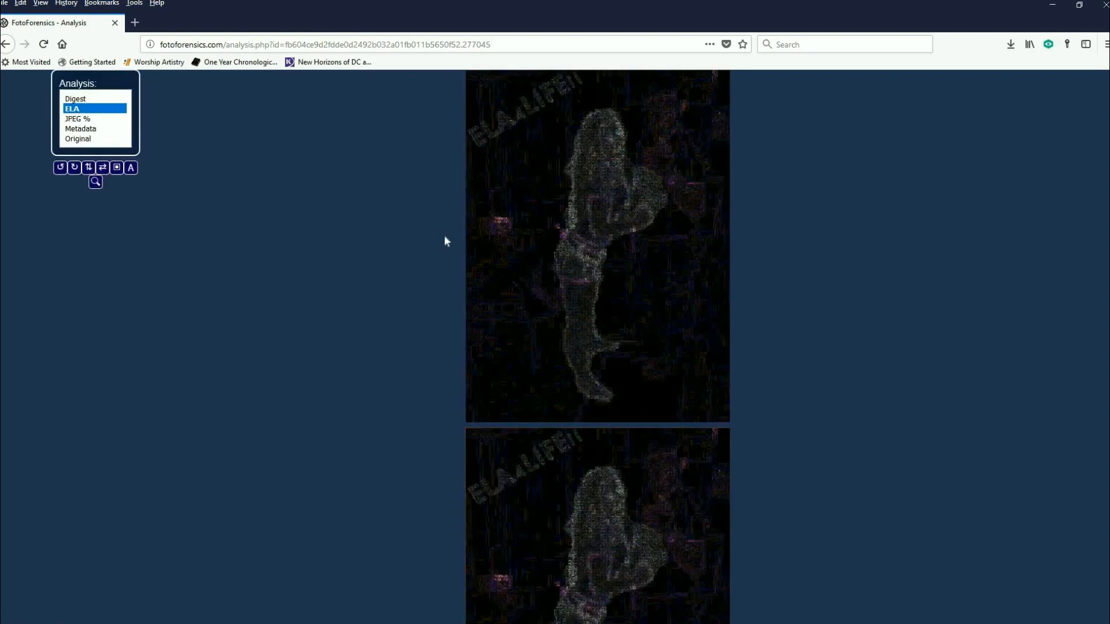
left_click(78, 139)
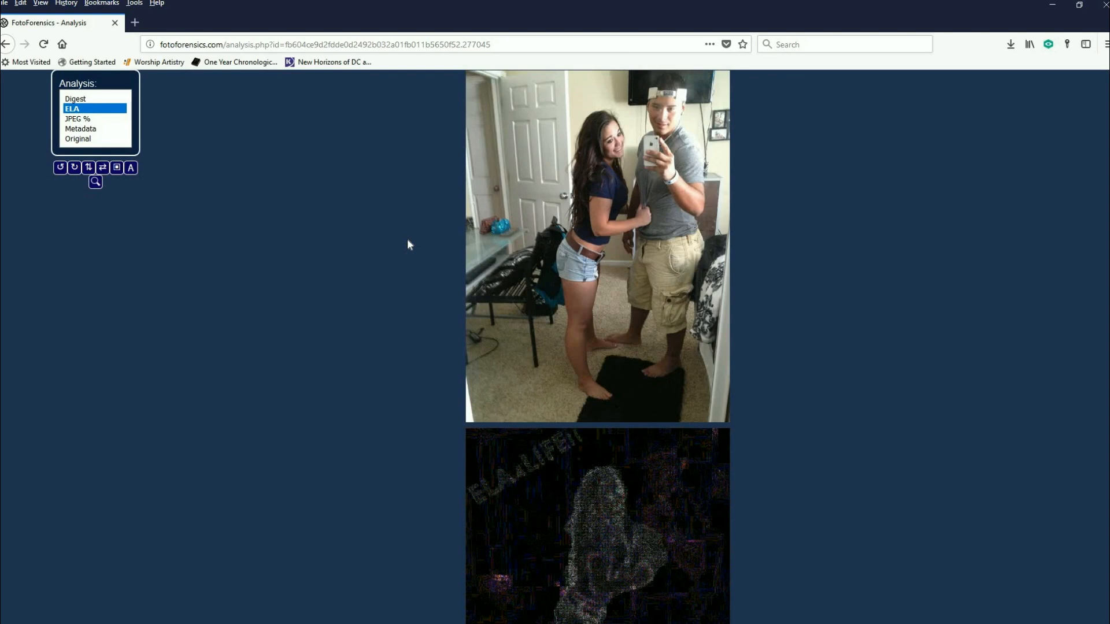
scroll("up", 3)
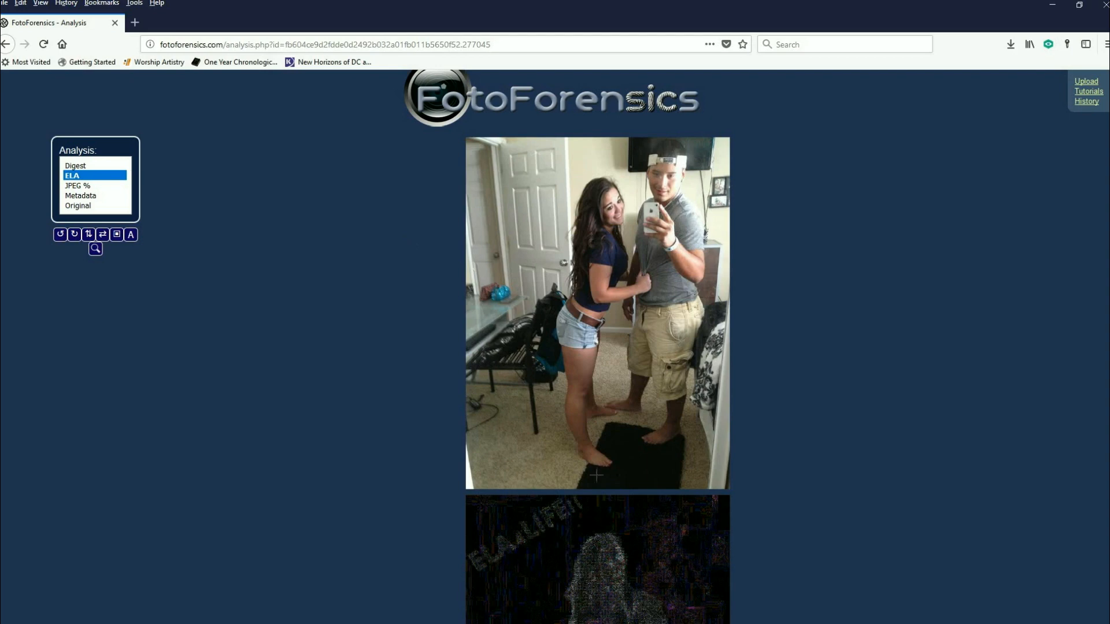
mouse_move(878, 430)
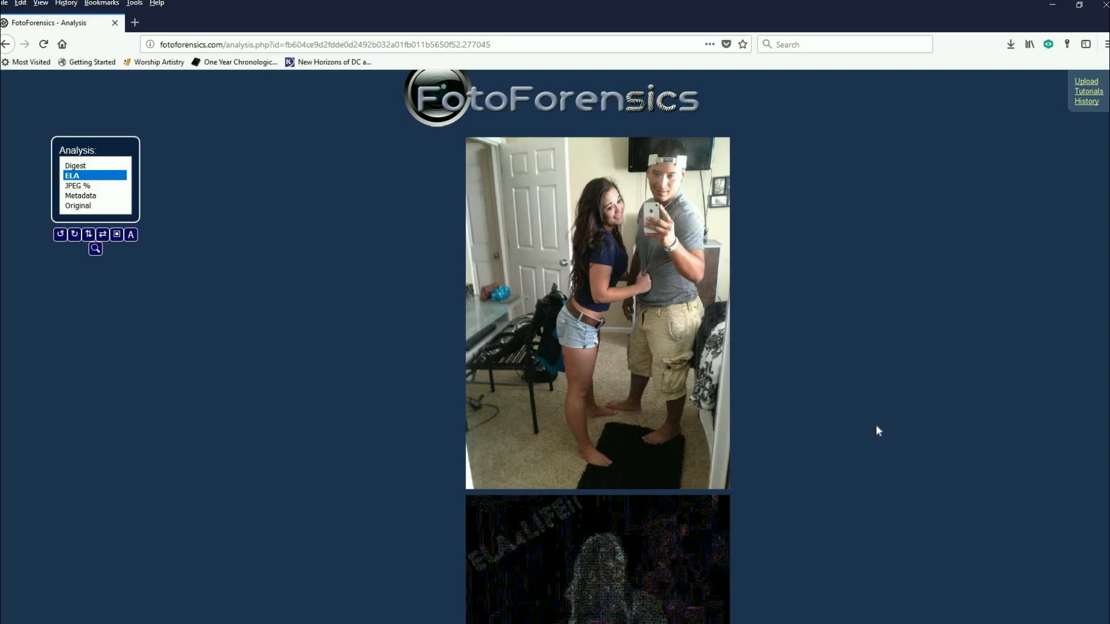
mouse_move(782, 384)
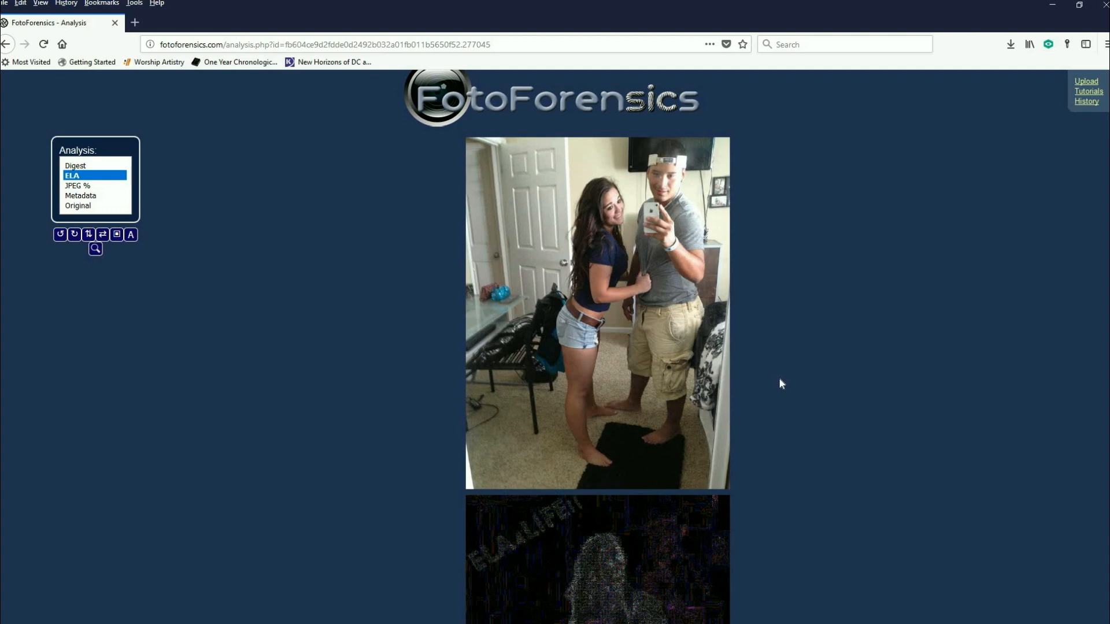
Scroll down to see the whole ELA image with the woman's outline and faint text
scroll("down", 3)
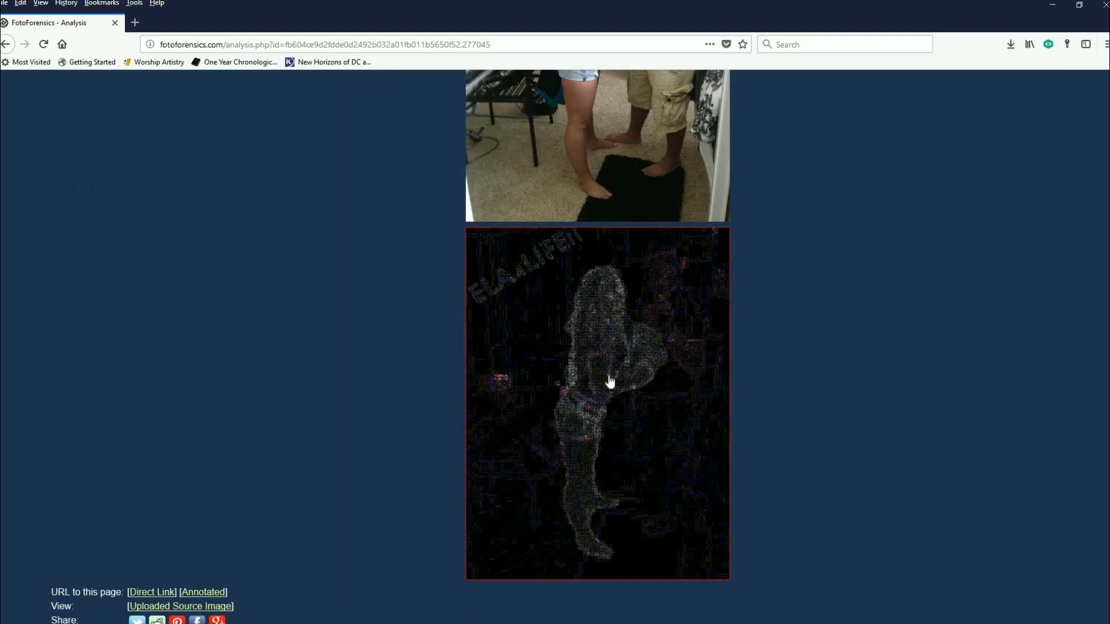
mouse_move(563, 497)
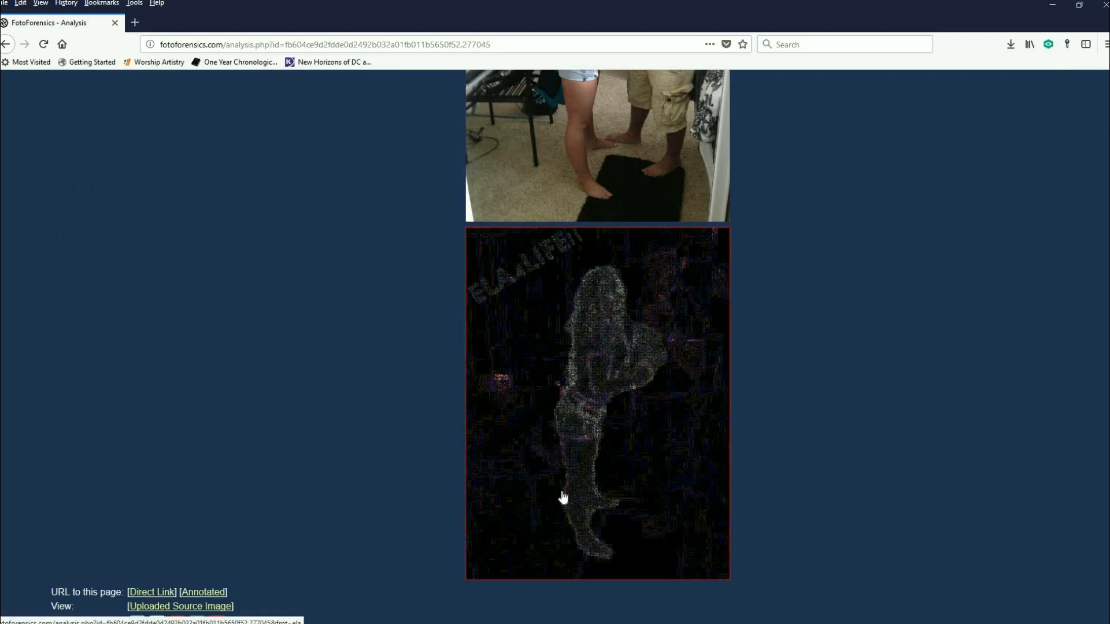
mouse_move(659, 366)
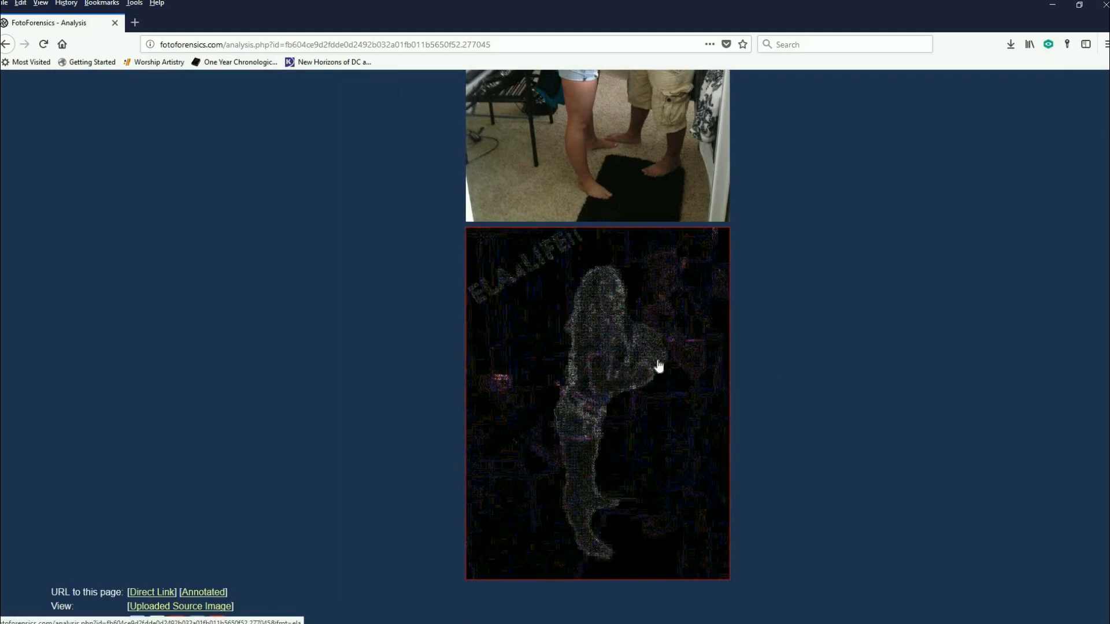
mouse_move(488, 307)
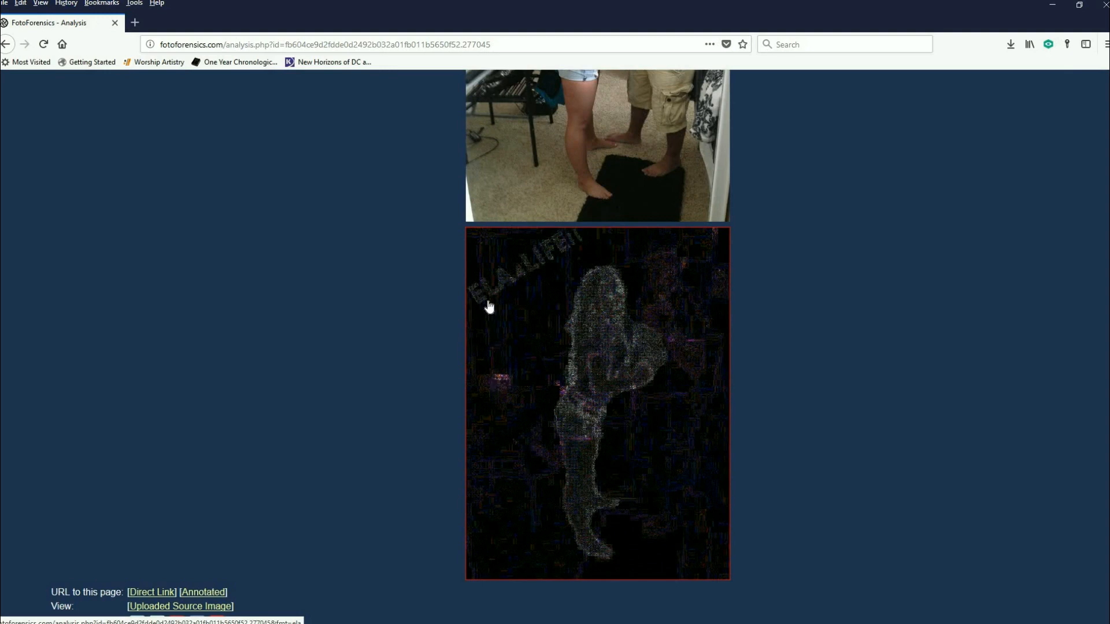
mouse_move(545, 269)
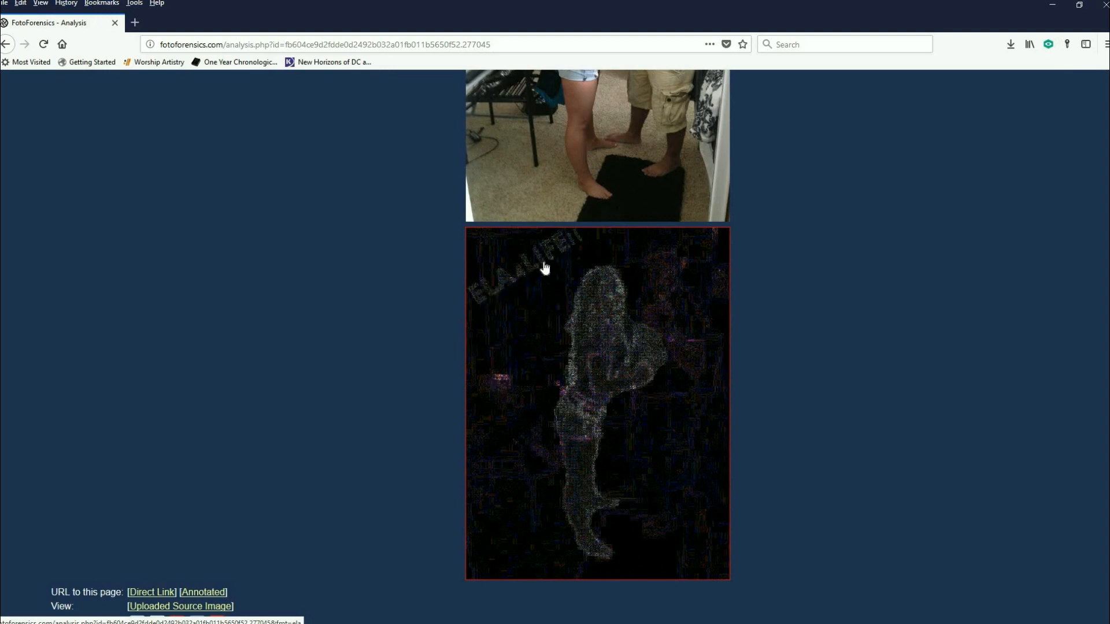
mouse_move(507, 505)
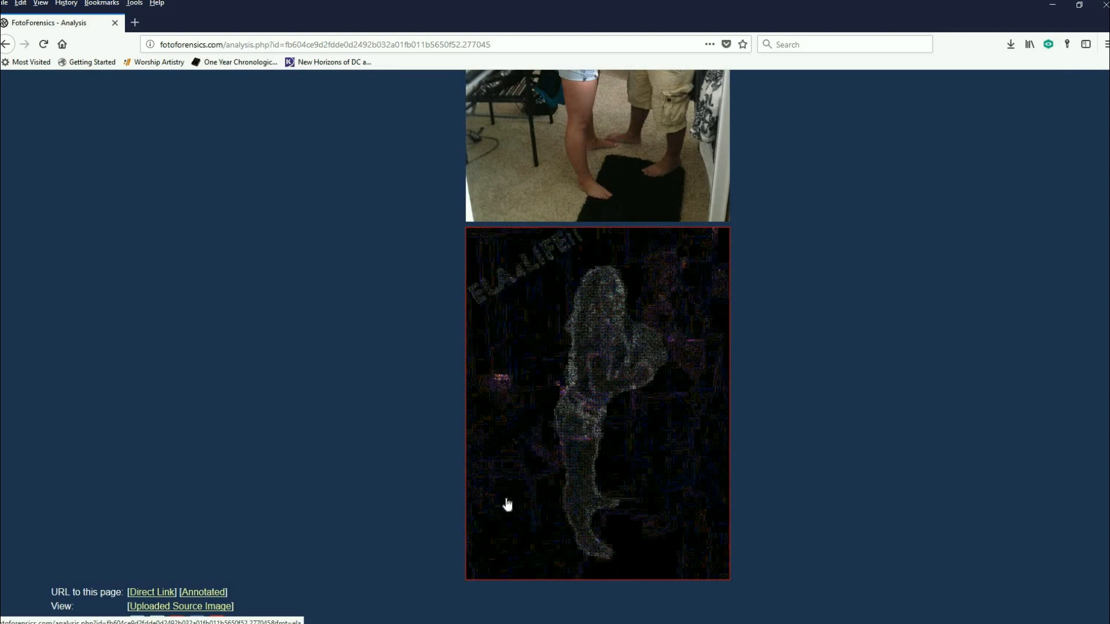
mouse_move(682, 283)
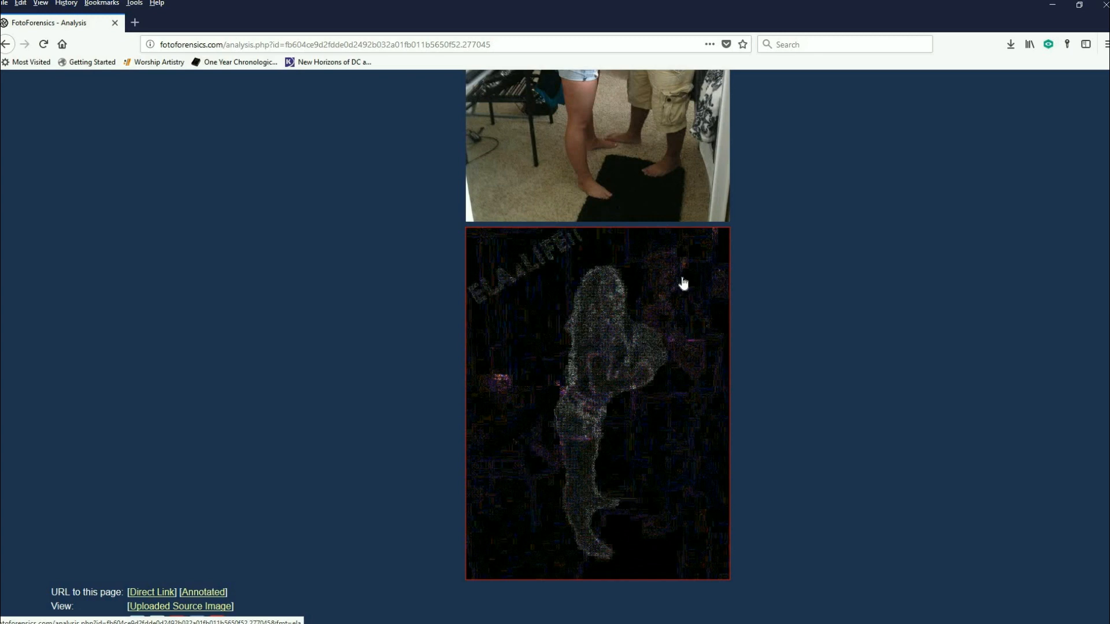
mouse_move(612, 278)
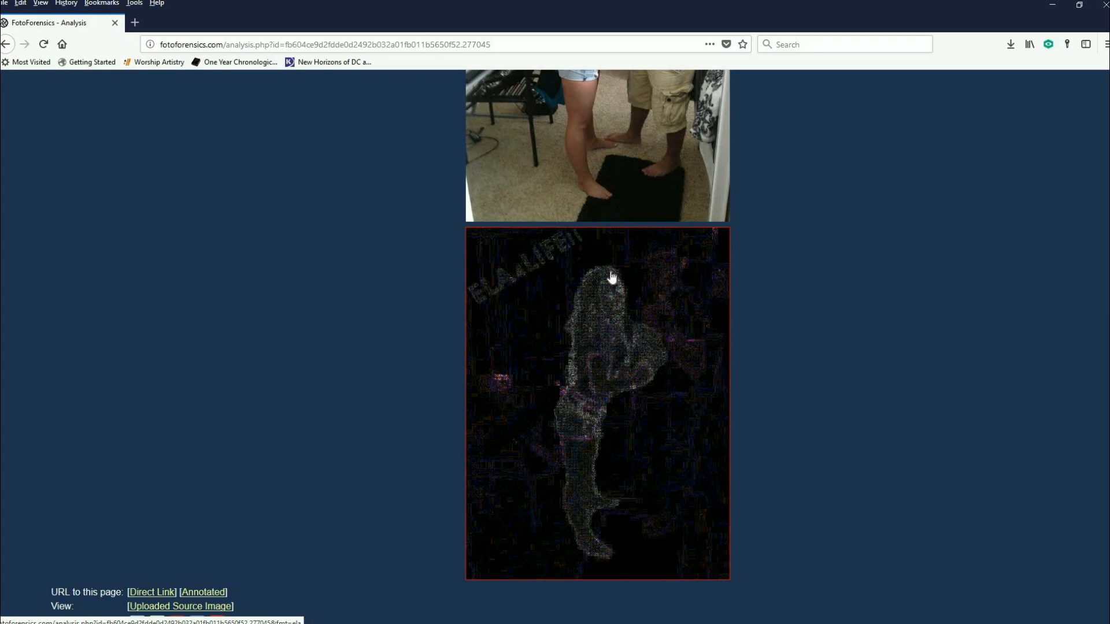
mouse_move(581, 249)
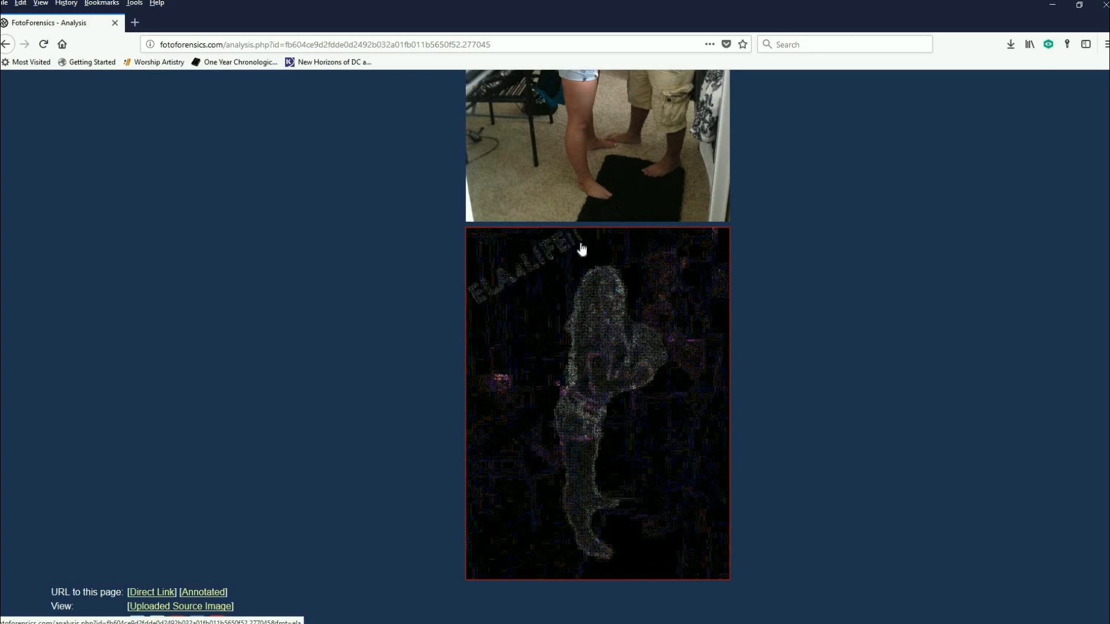
mouse_move(571, 248)
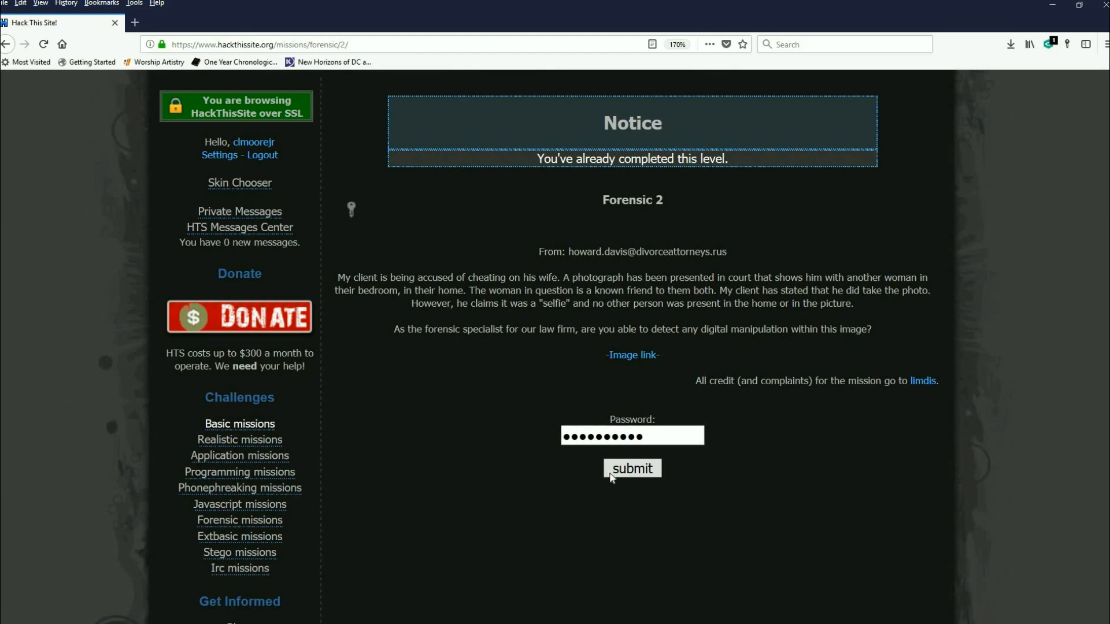
left_click(630, 468)
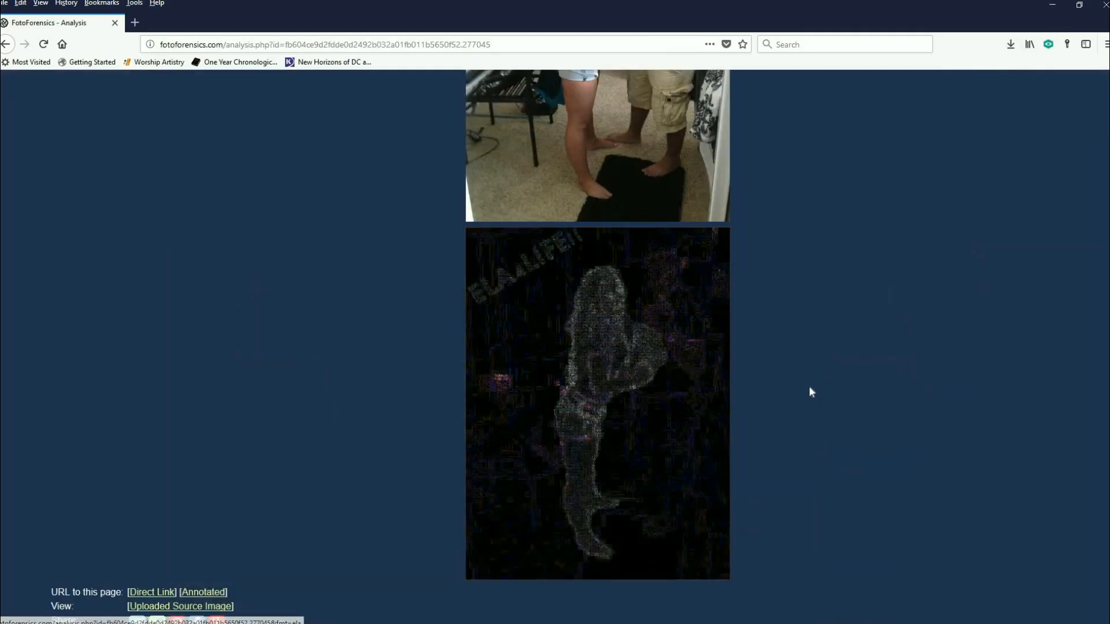
Switch the analysis to Original and rotate the selfie a quarter turn and back upright
scroll("up", 3)
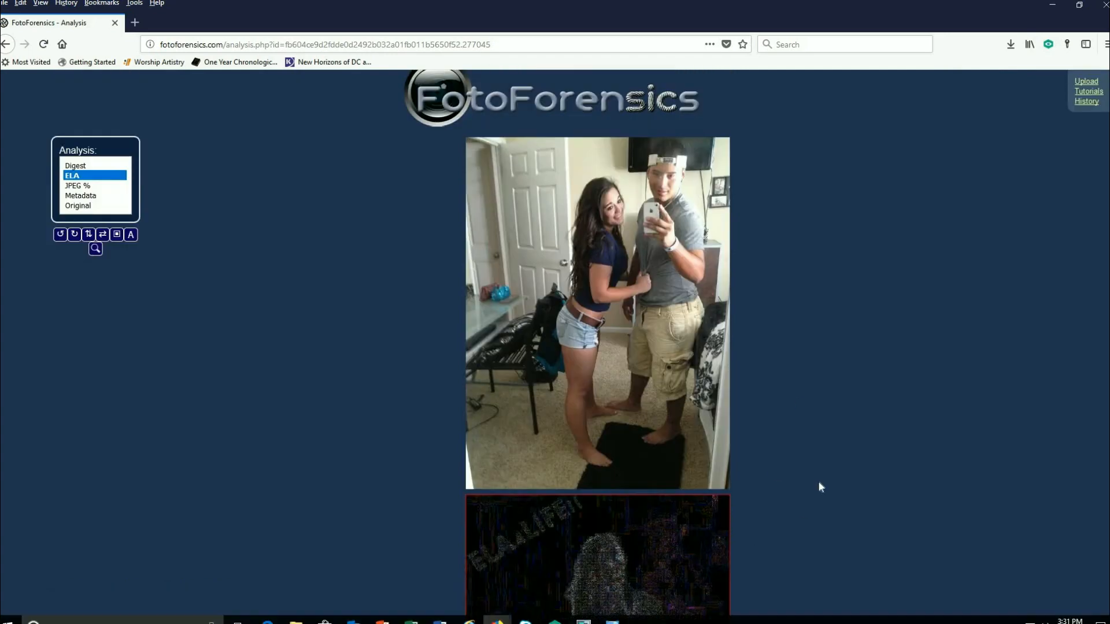
scroll("down", 3)
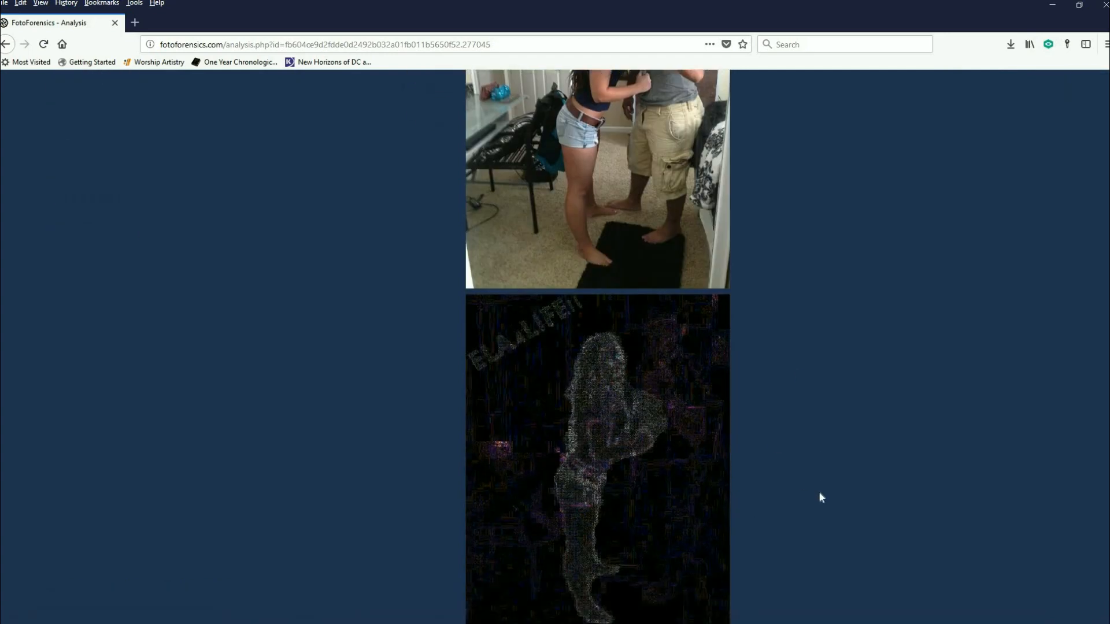
scroll("up", 3)
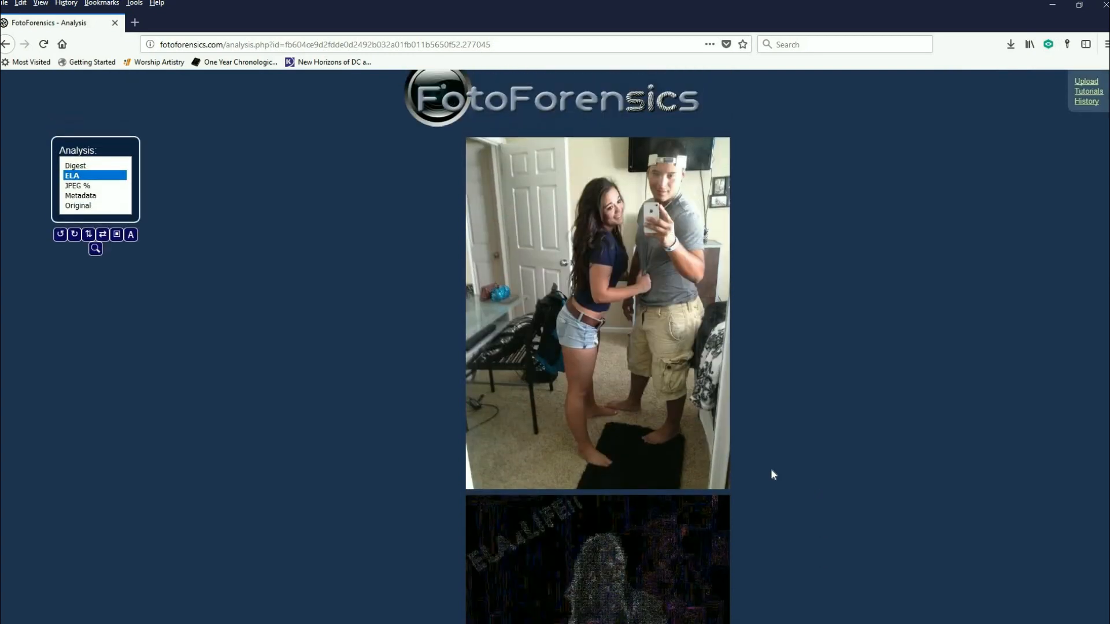
left_click(75, 165)
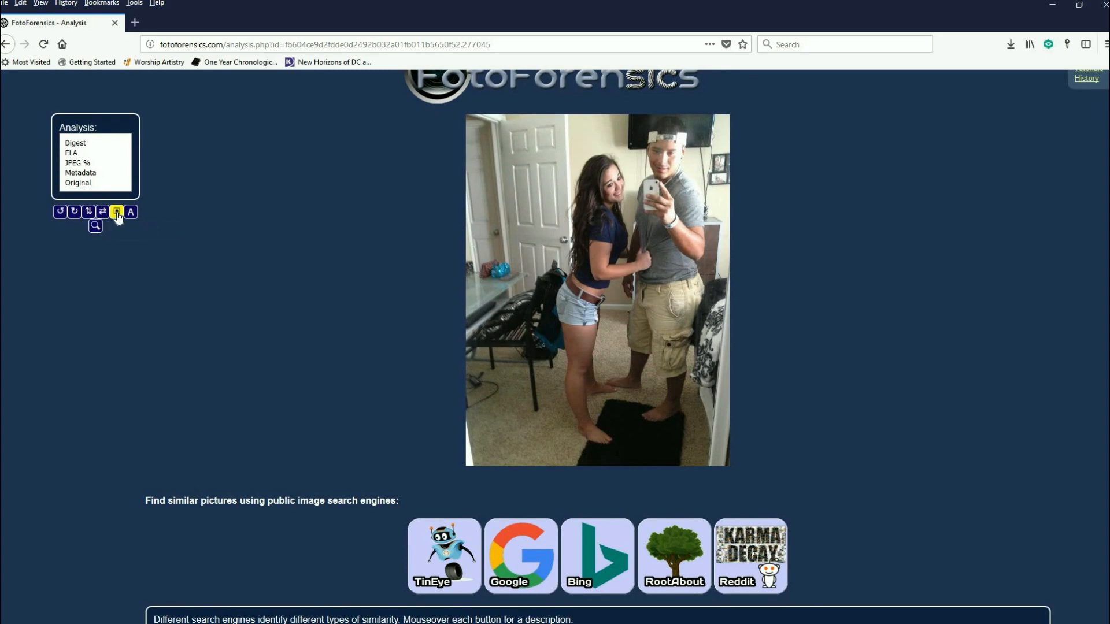
left_click(74, 211)
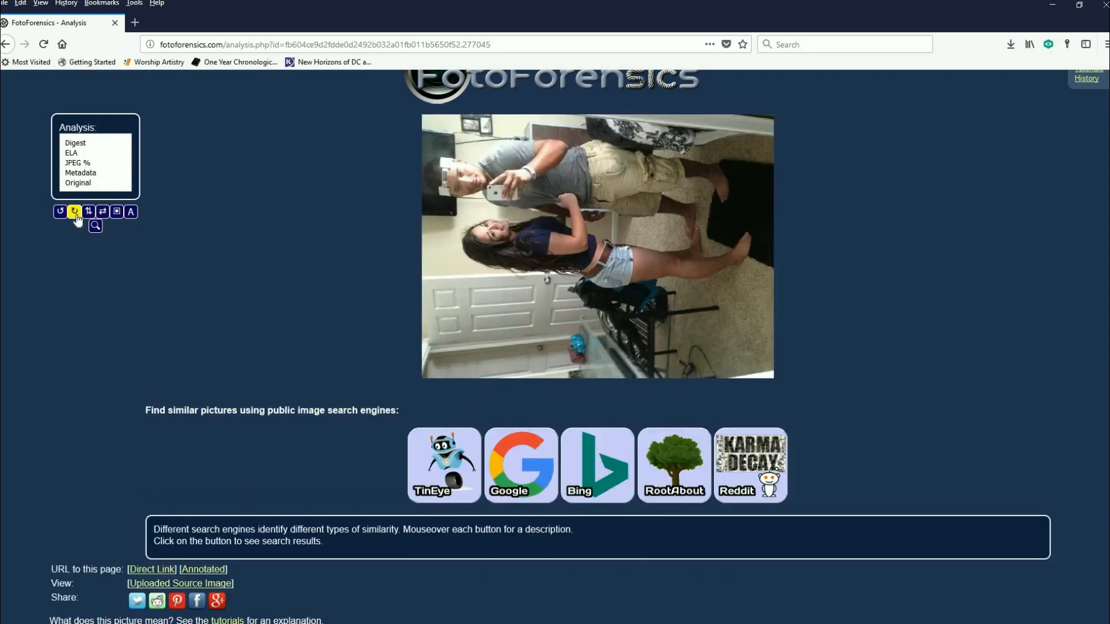
left_click(75, 211)
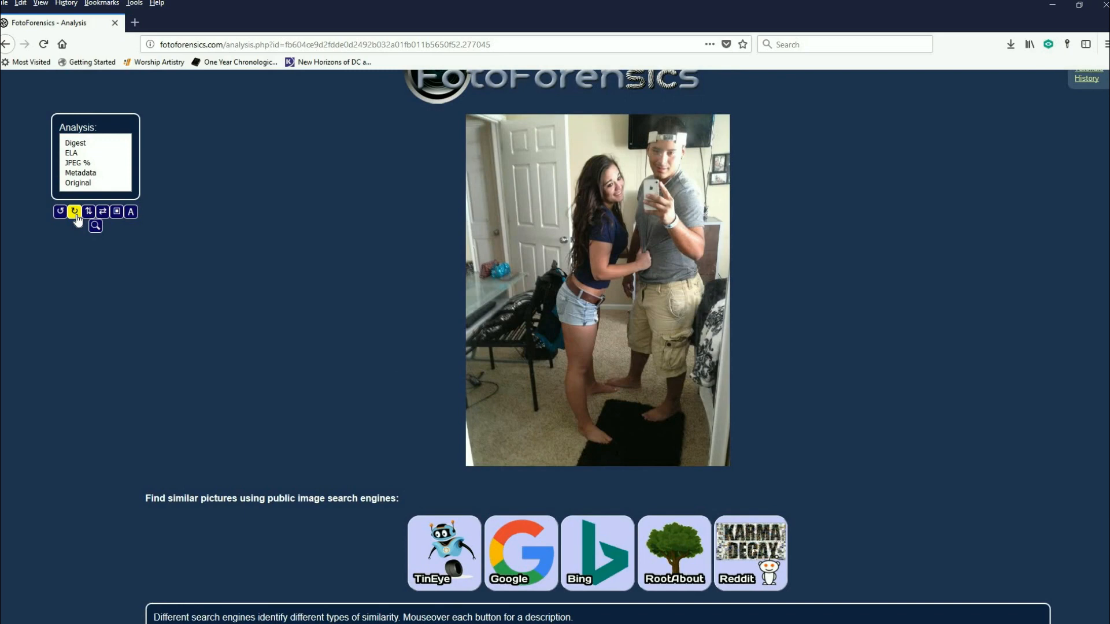
mouse_move(272, 400)
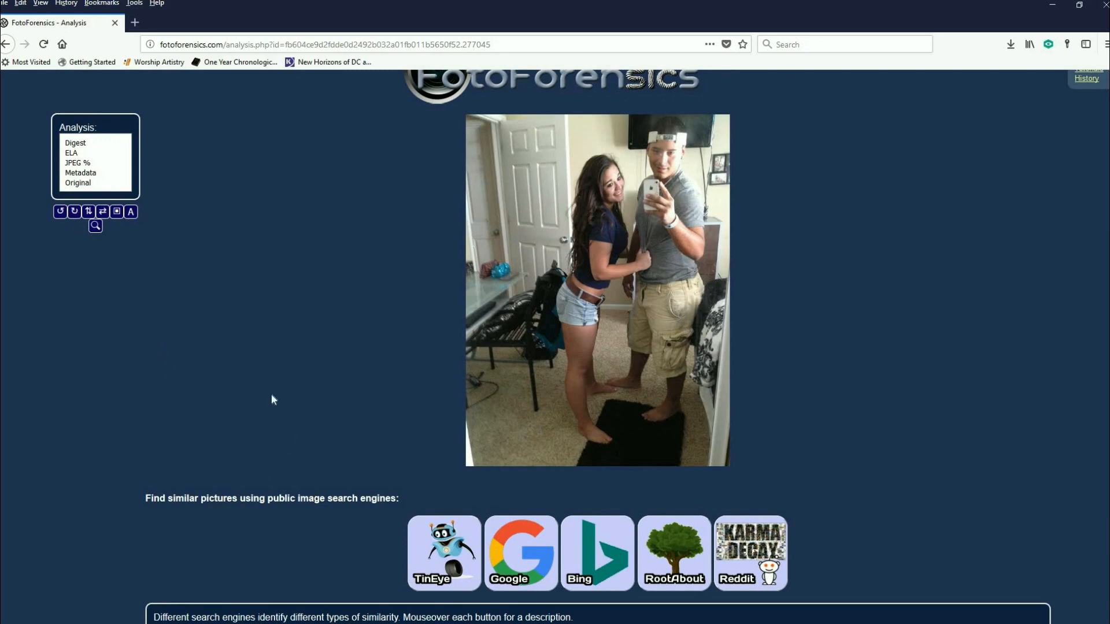
mouse_move(190, 426)
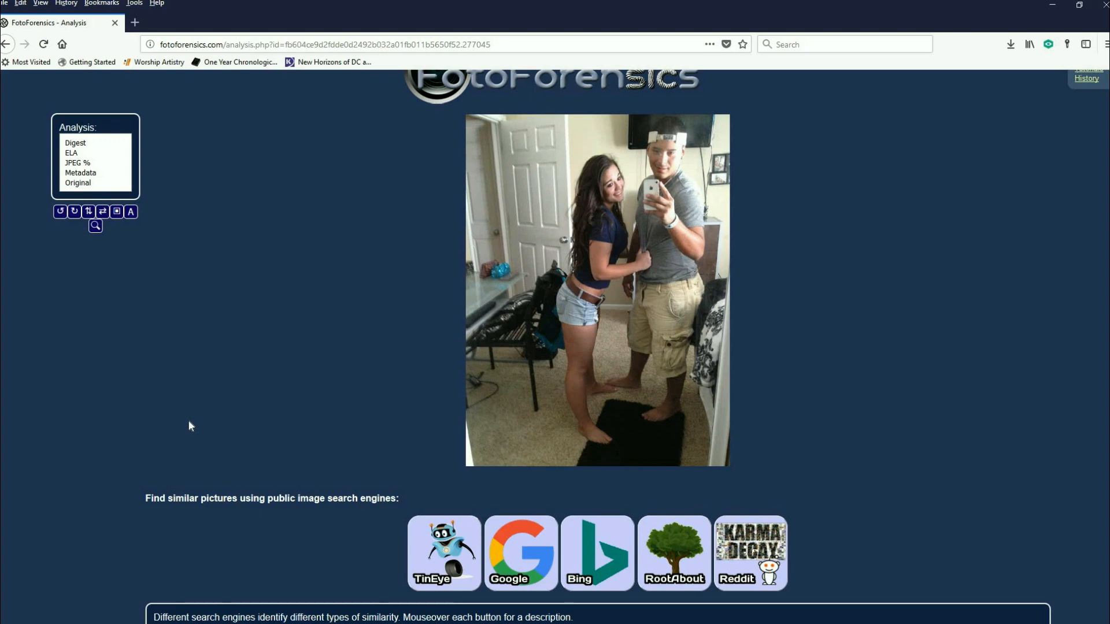